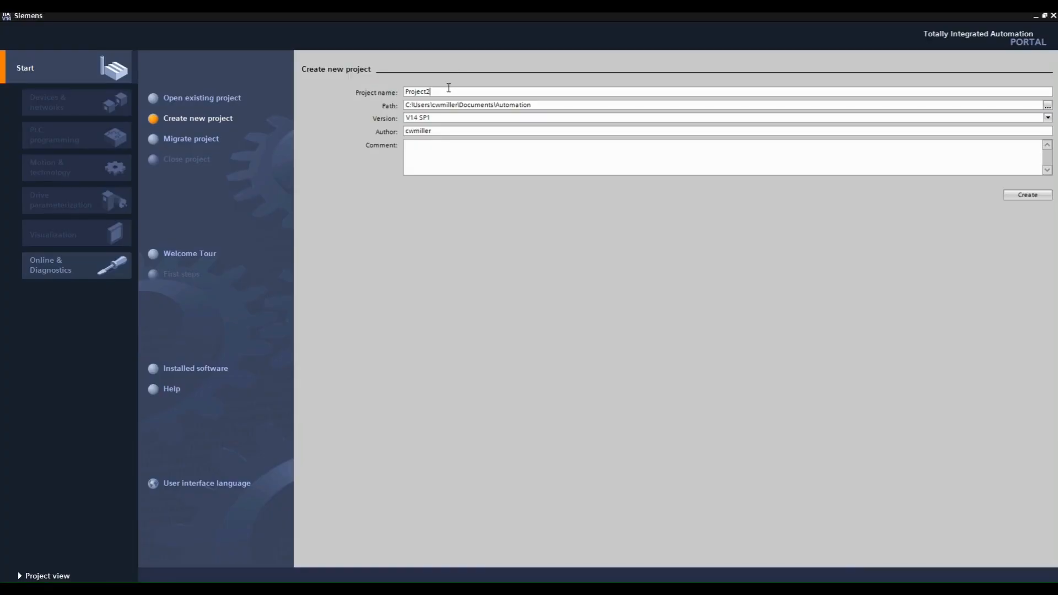
Name the project Receive Data with a comment about receiving data from the PUT instruction.
type("Receive Data")
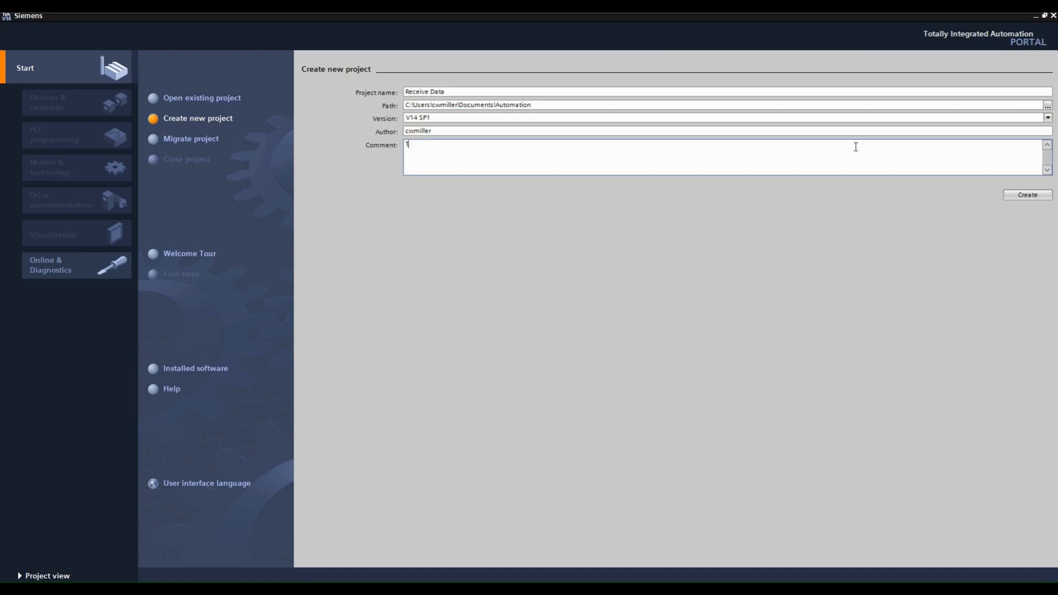
type("This program will be")
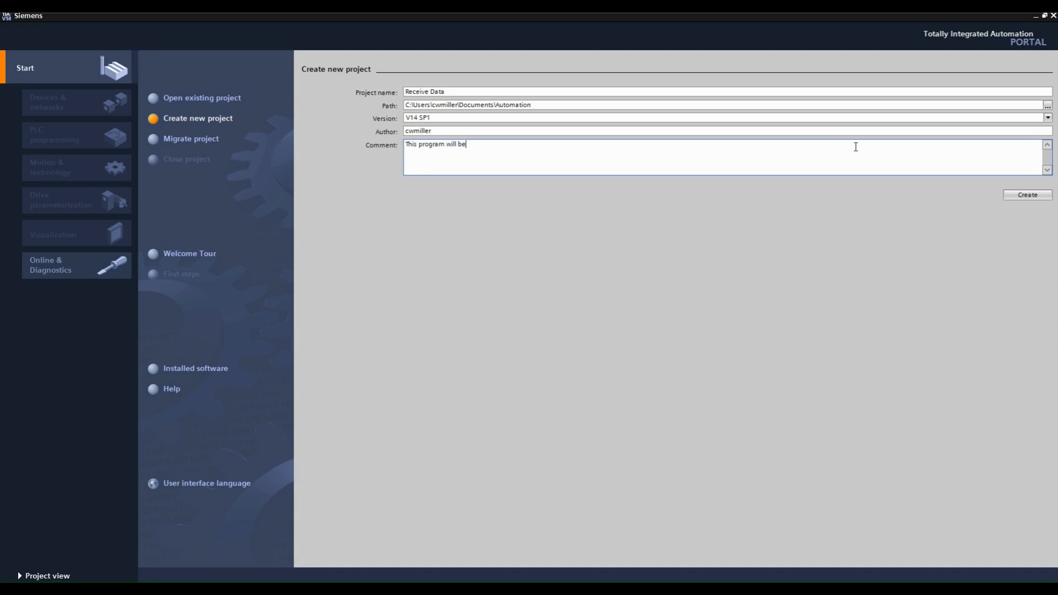
type("receiveing data")
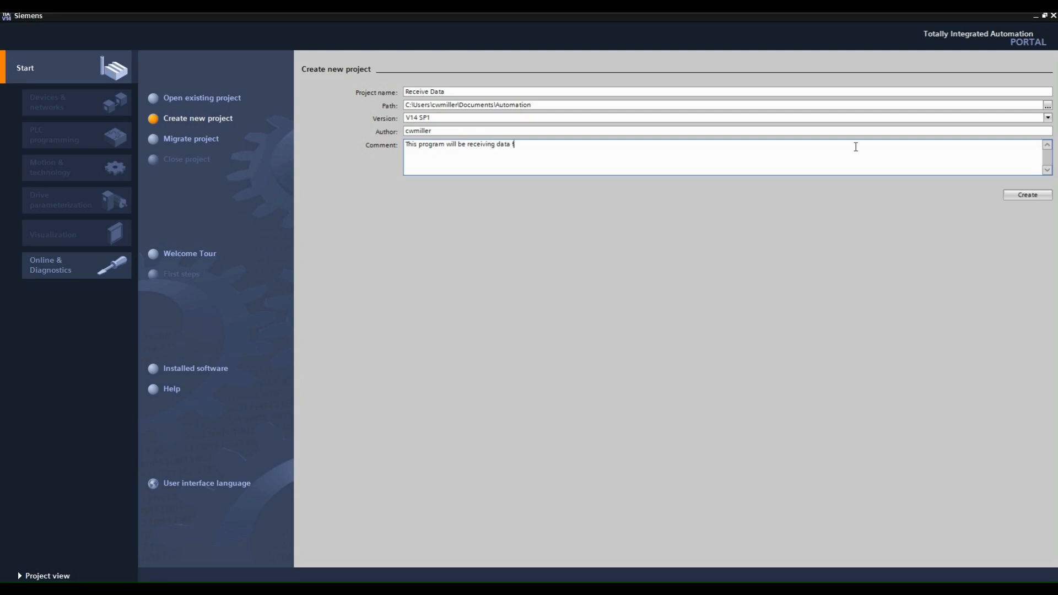
type("from the PUT instr")
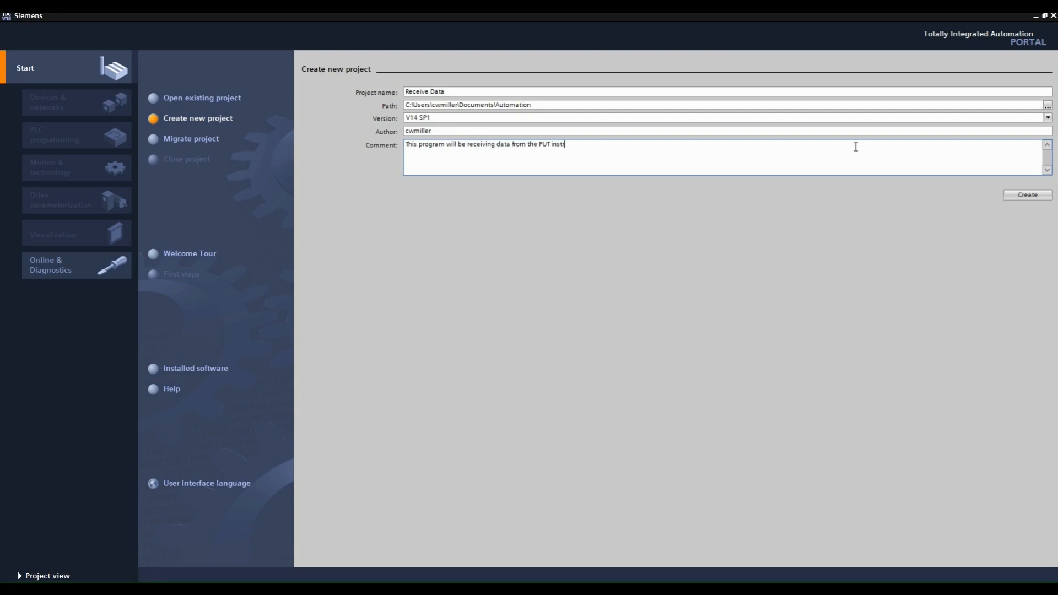
type("uction")
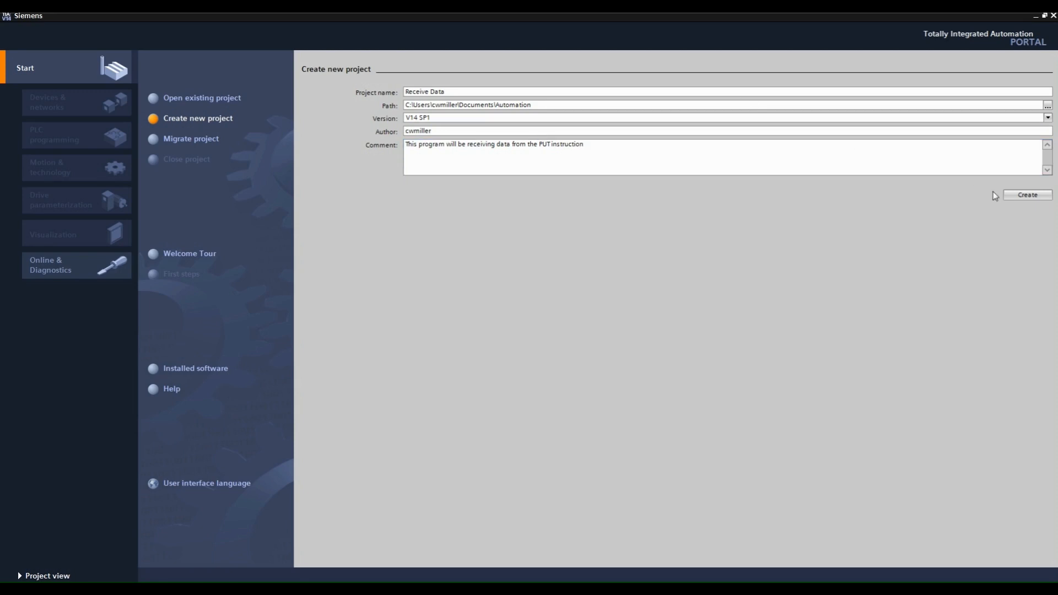
Create the project and switch to the full Project view workspace.
left_click(1026, 194)
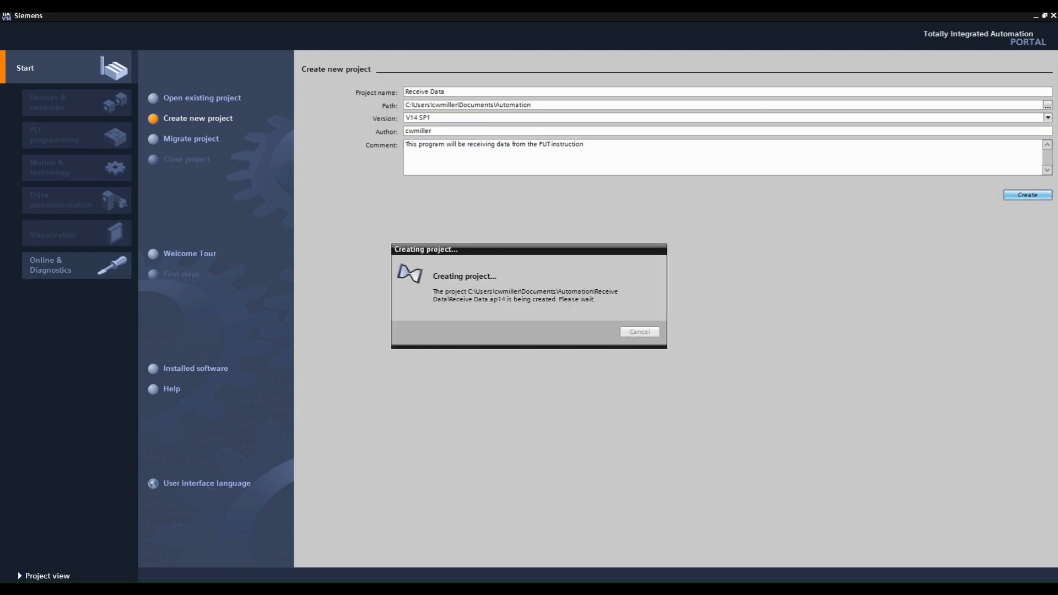
left_click(1026, 195)
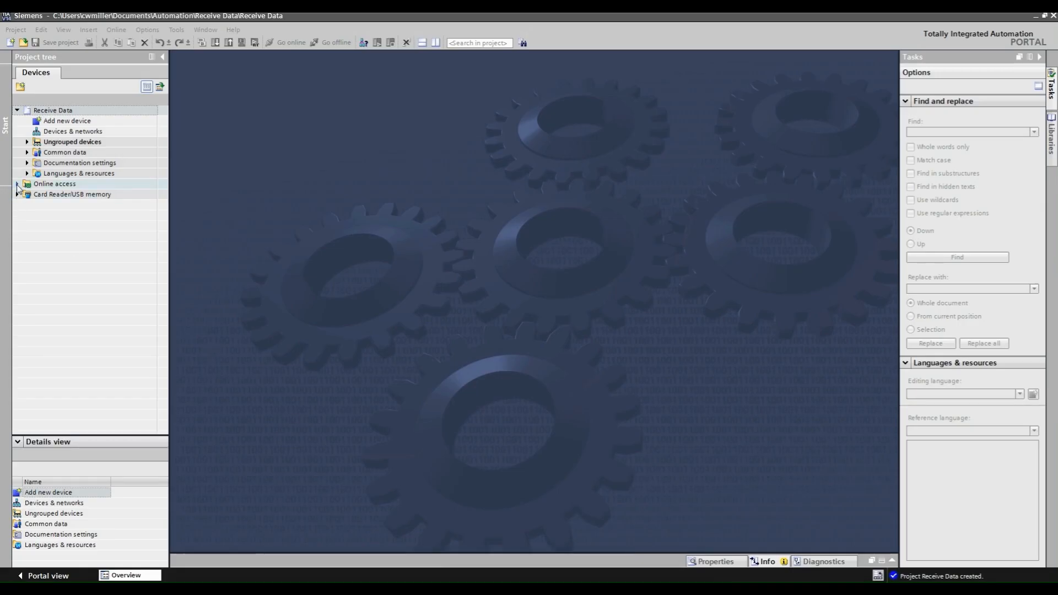
Find the accessible device via the Realtek adapter and open its online diagnostics.
left_click(16, 184)
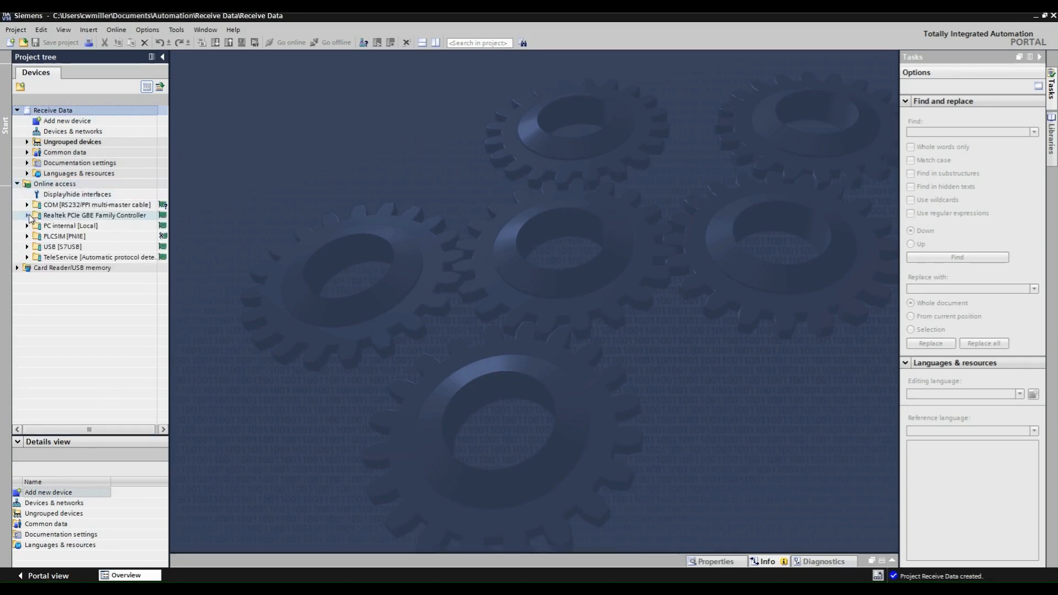
left_click(26, 215)
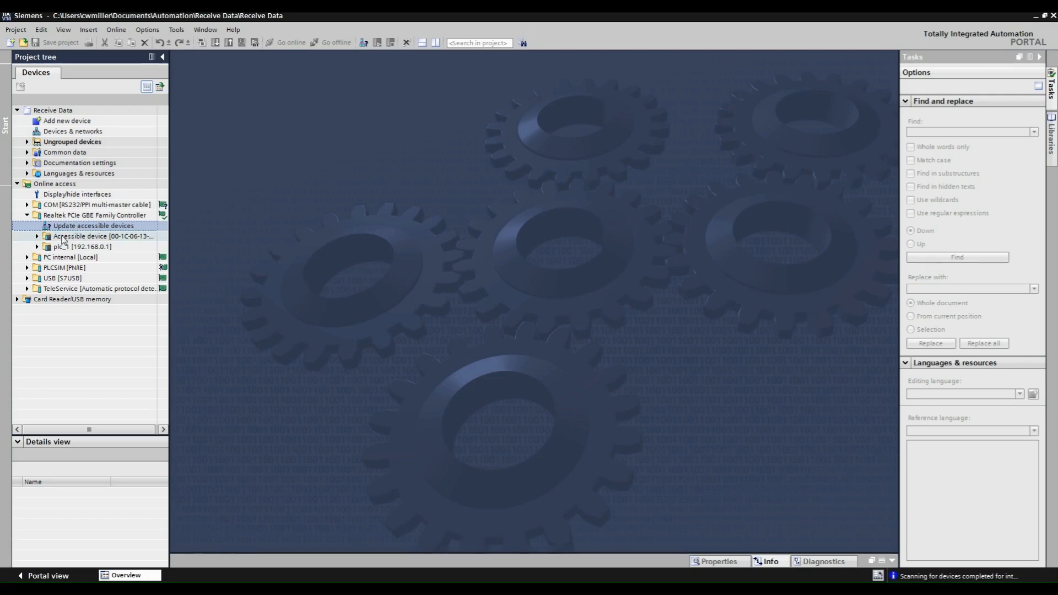
left_click(37, 235)
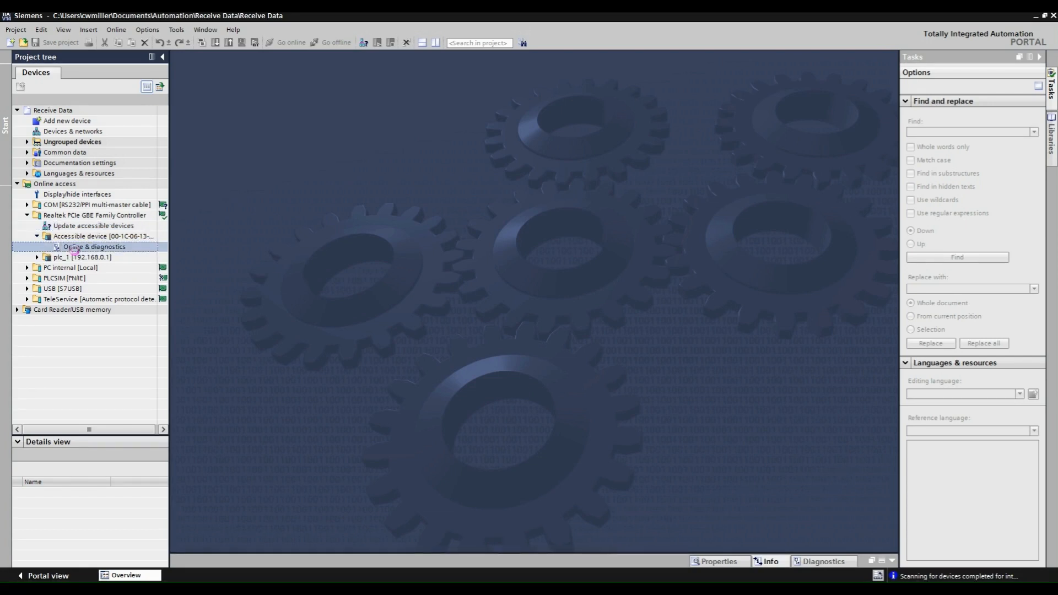
double_click(93, 247)
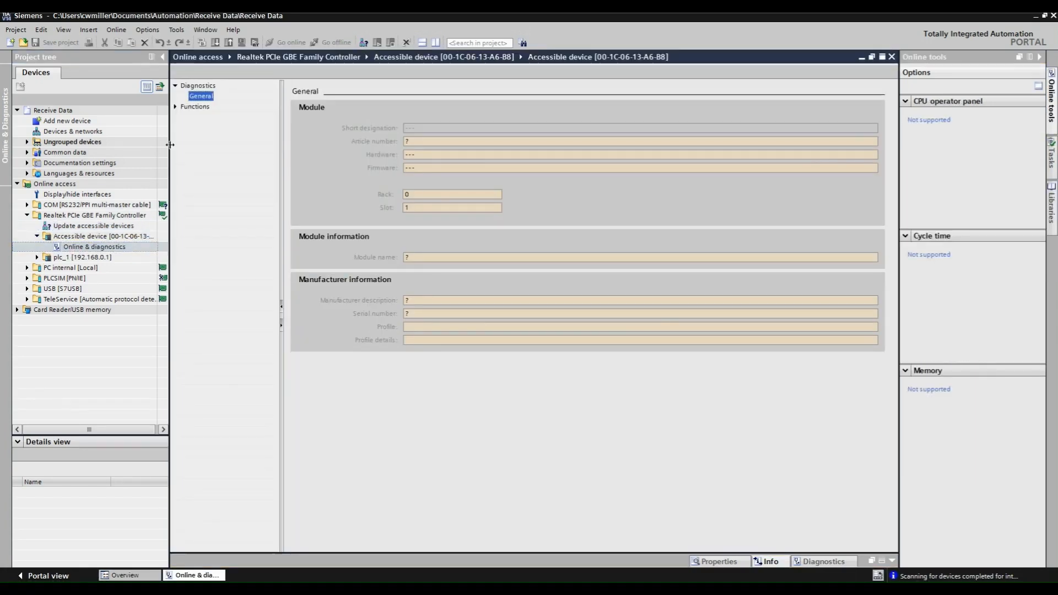
Assign the device IP 192.168.0.2 with subnet mask 255.255.255.0.
left_click(215, 117)
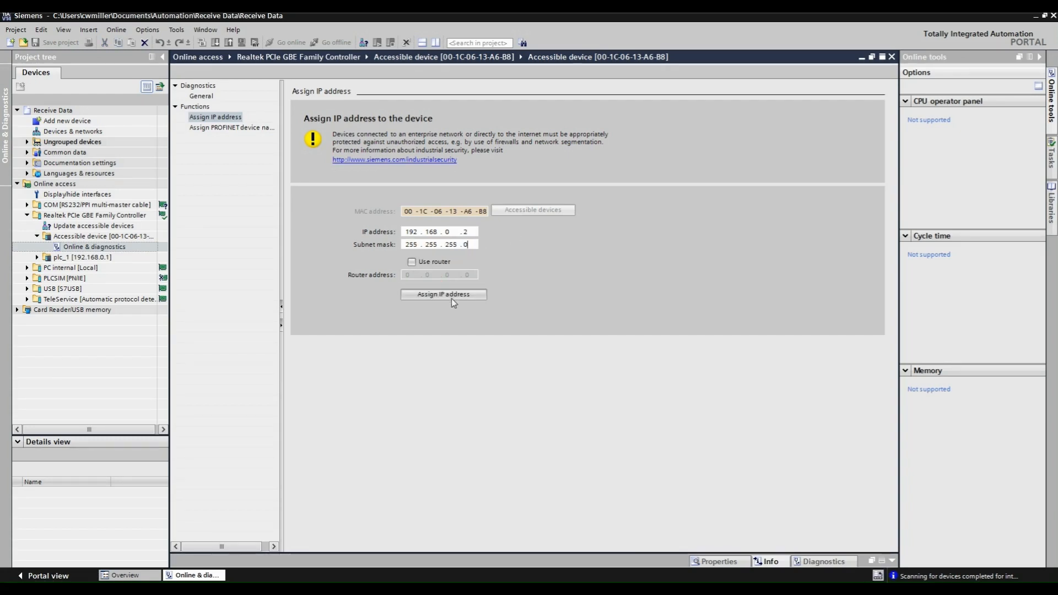
left_click(443, 294)
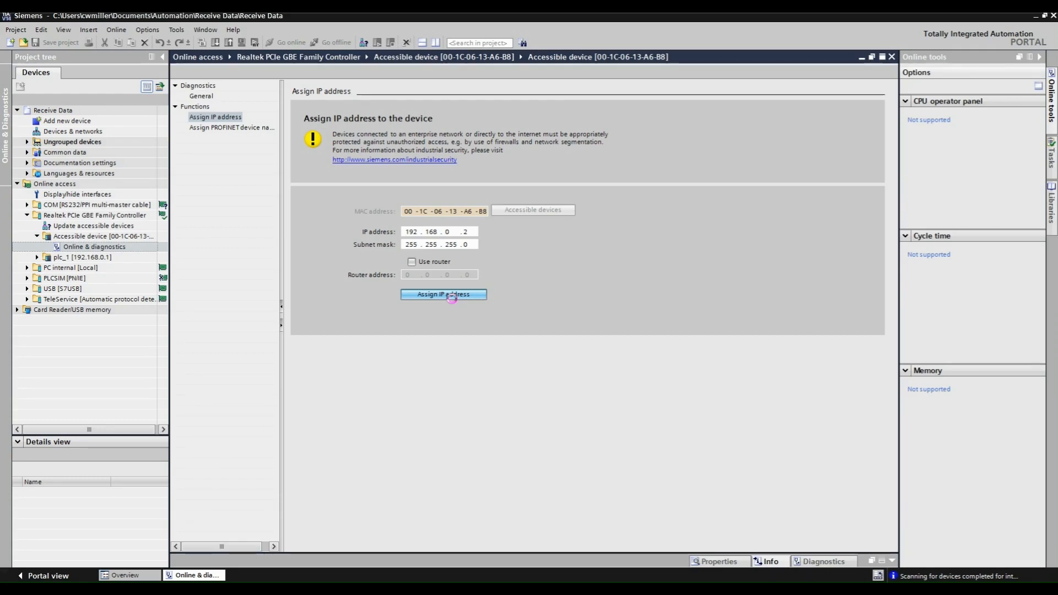
left_click(442, 293)
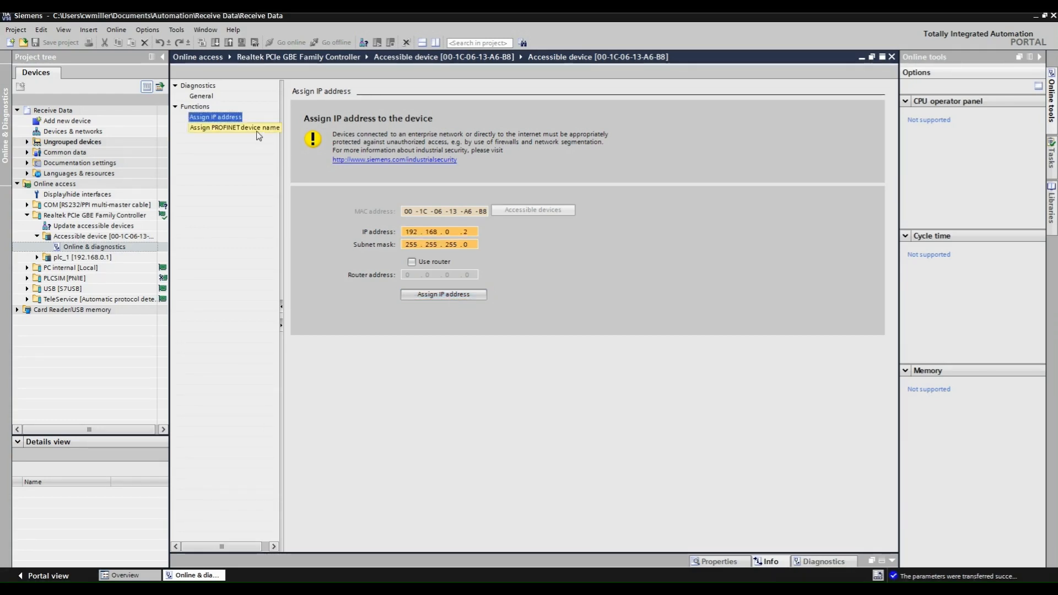
Assign the PROFINET device name CPU 2 to the device at 192.168.0.2.
left_click(234, 128)
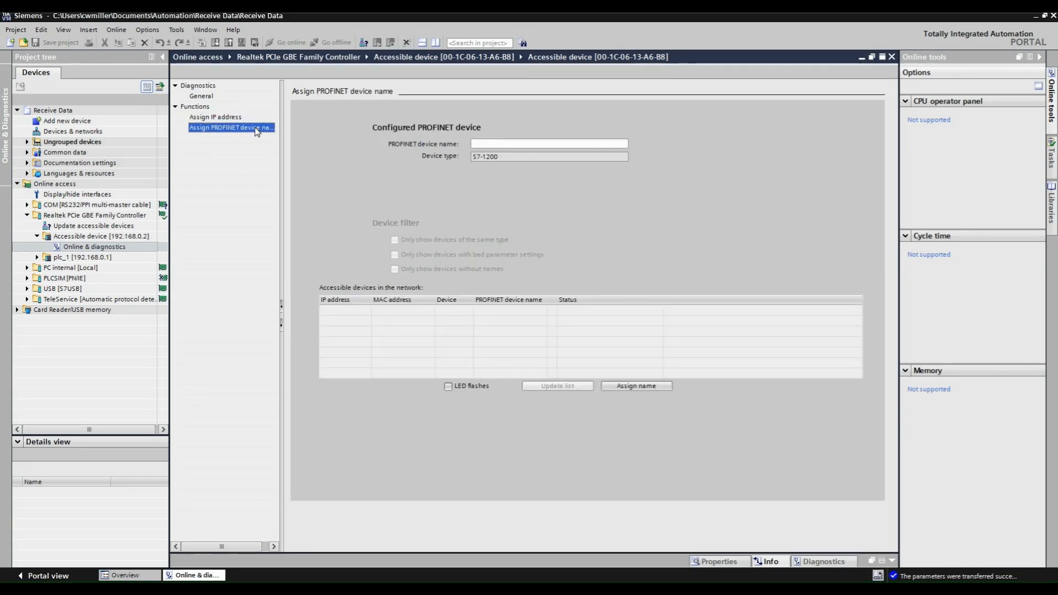
type("CPU 2")
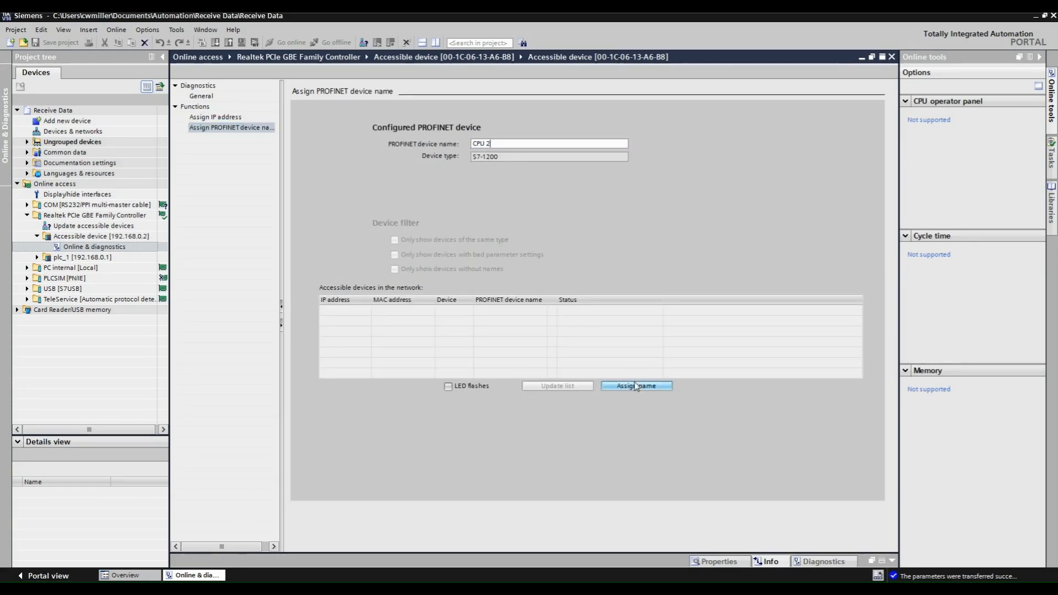
left_click(635, 385)
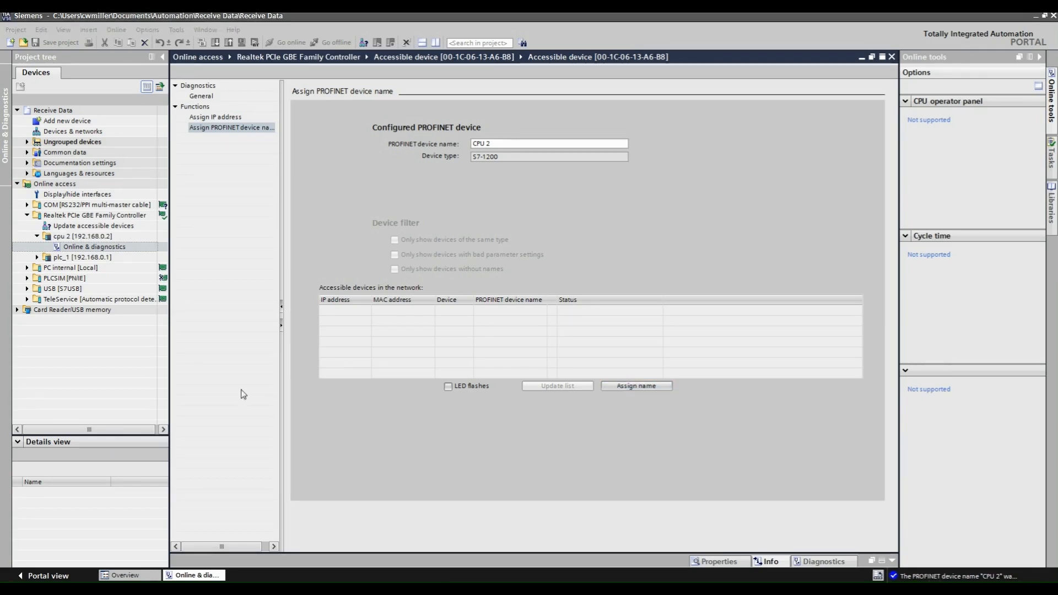
left_click(66, 122)
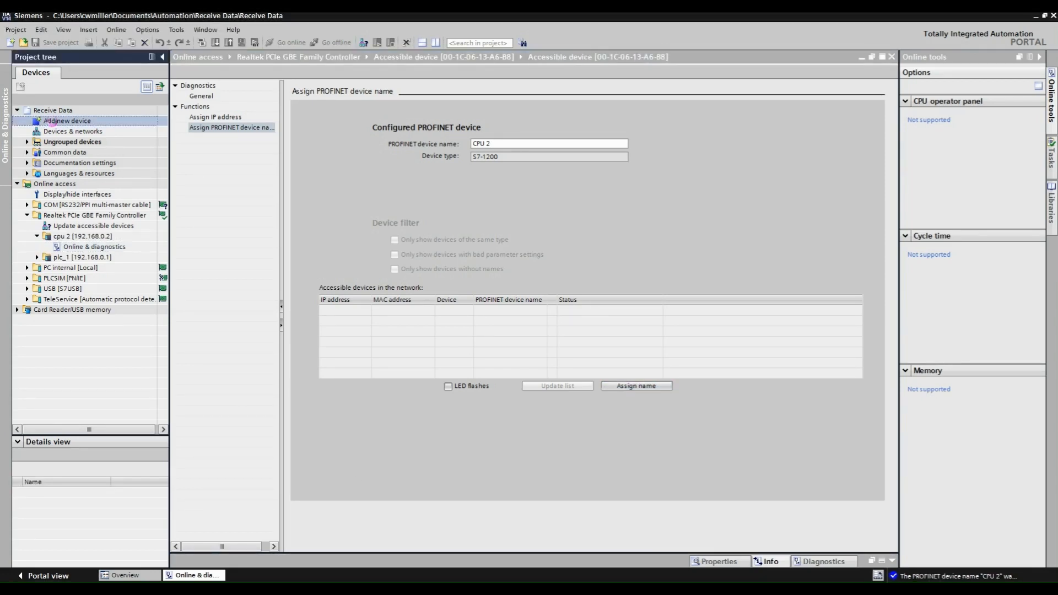
Add an unspecified S7-1200 CPU (6ES7 2XX-XXXXX-XXXX) as PLC_1 to the project.
left_click(68, 121)
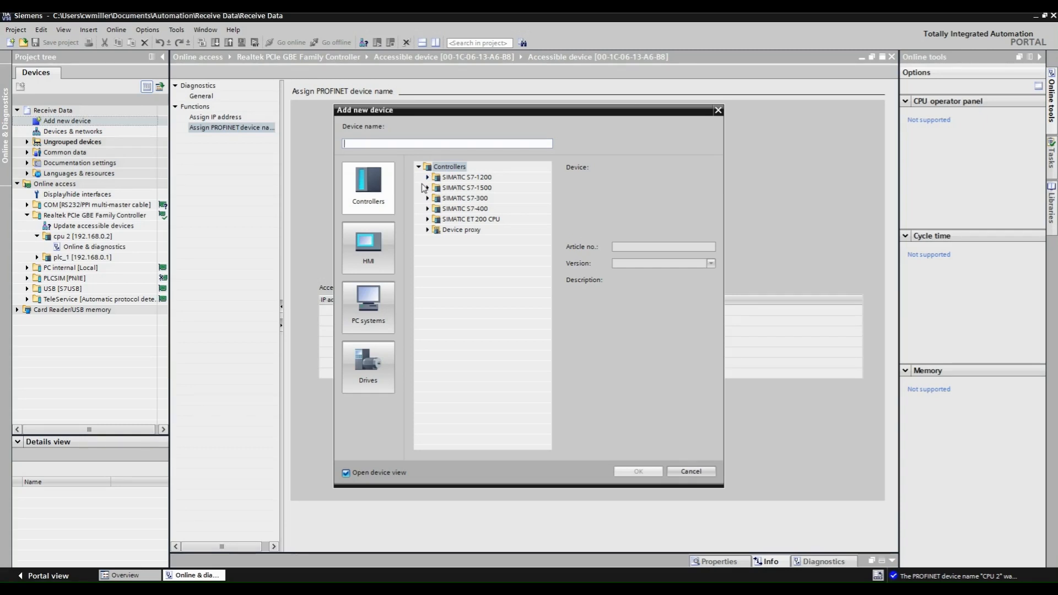
left_click(427, 176)
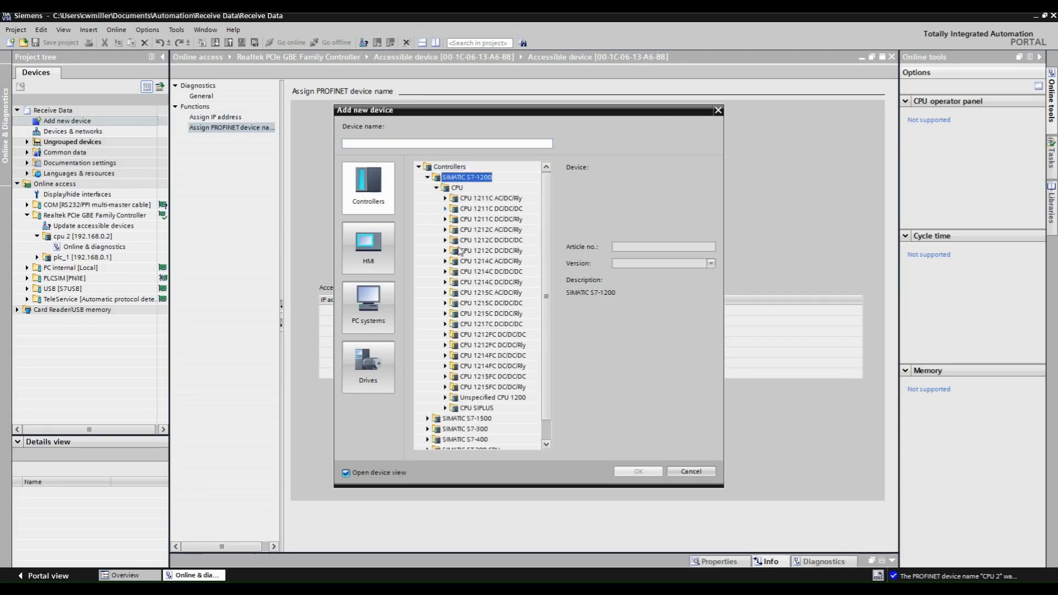
left_click(444, 397)
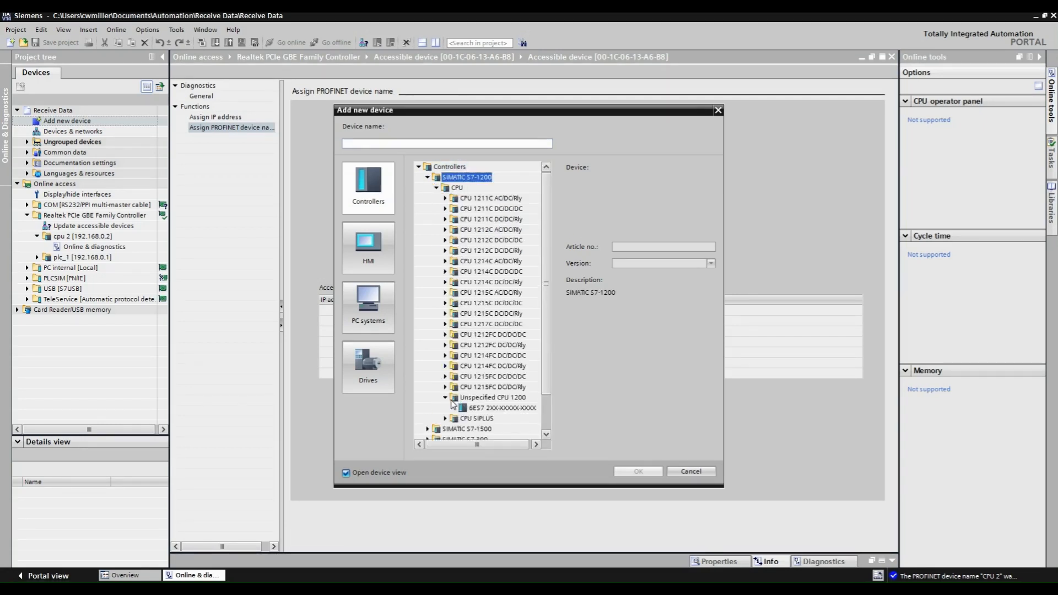
left_click(502, 407)
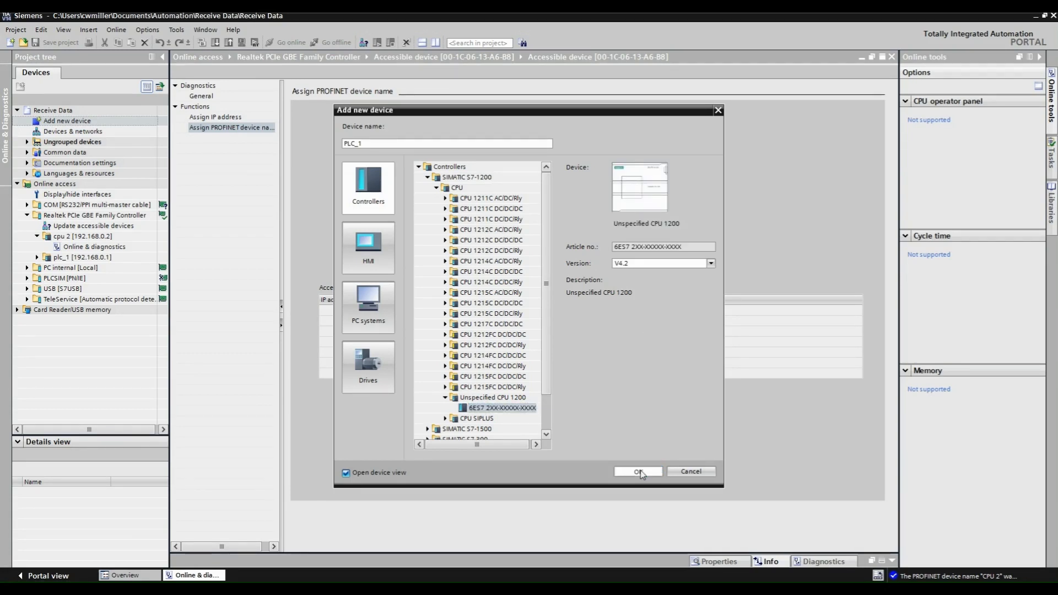
left_click(636, 470)
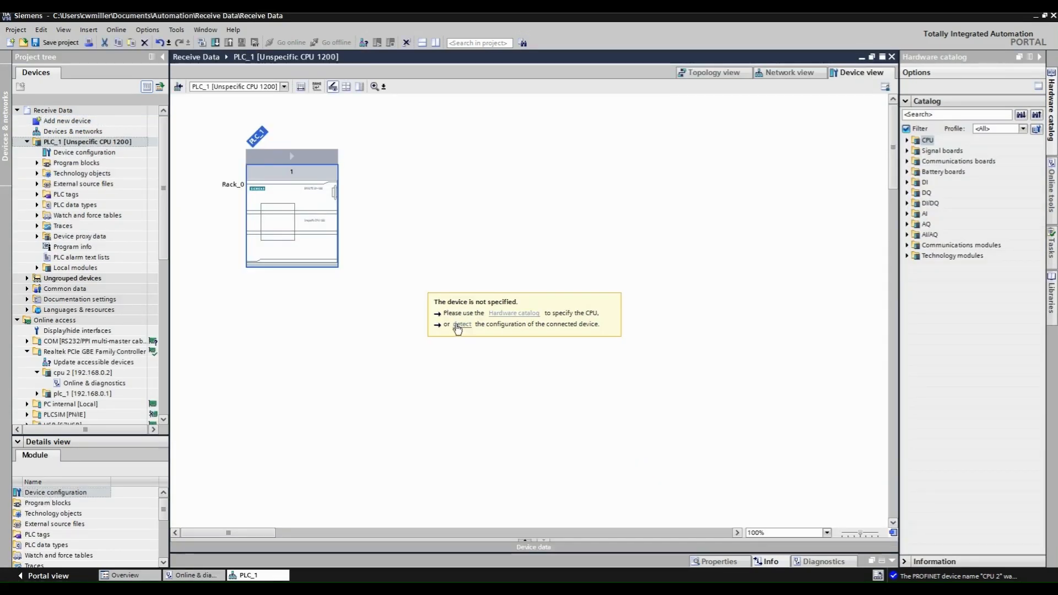
Detect PLC_1's hardware from device cpu 2, making it a CPU 1215C AC/DC/Rly.
left_click(462, 324)
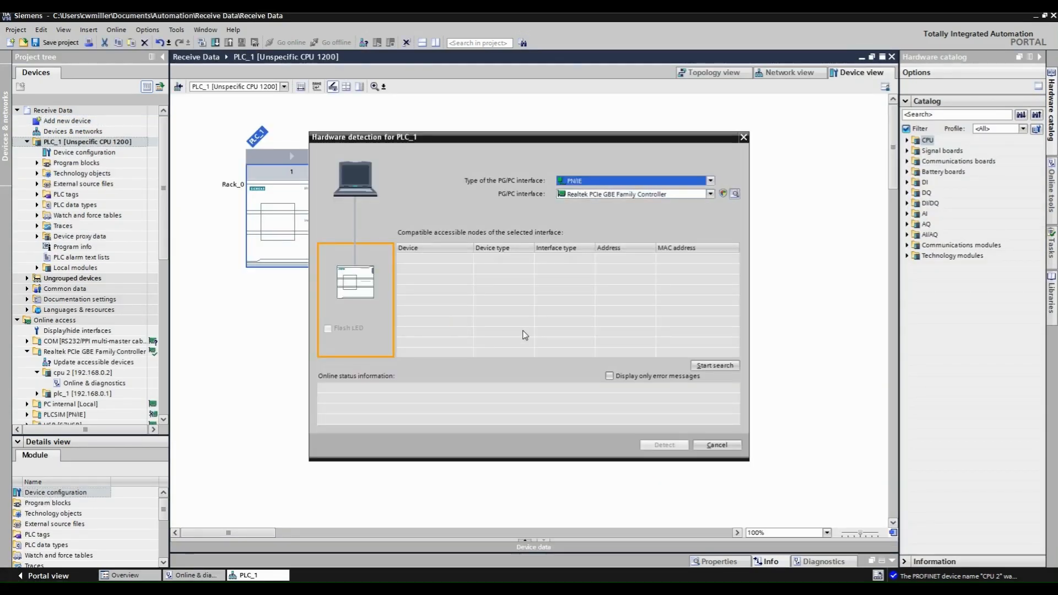
left_click(712, 365)
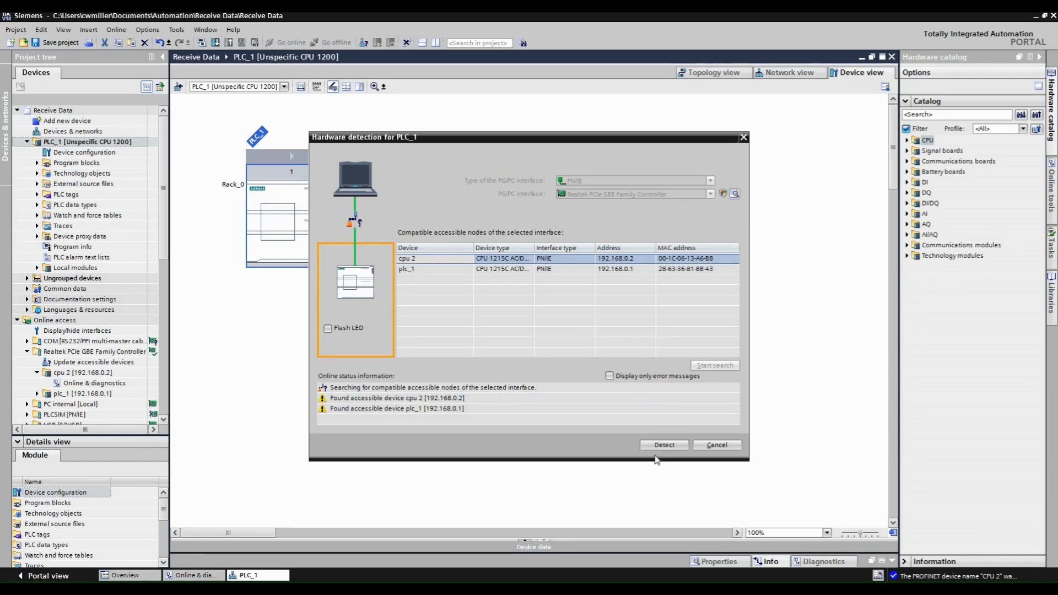
left_click(663, 444)
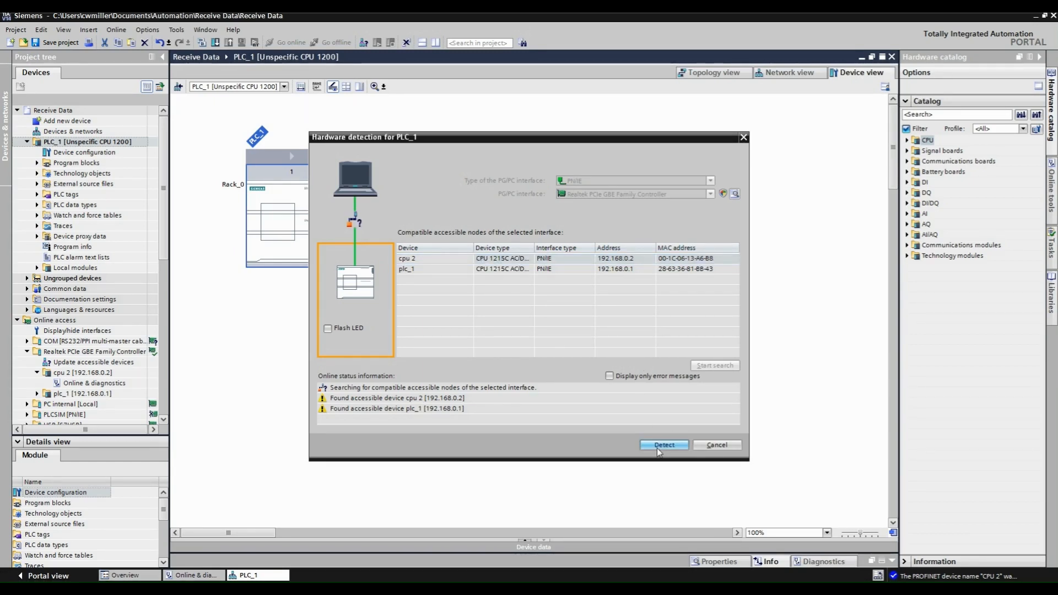
left_click(662, 444)
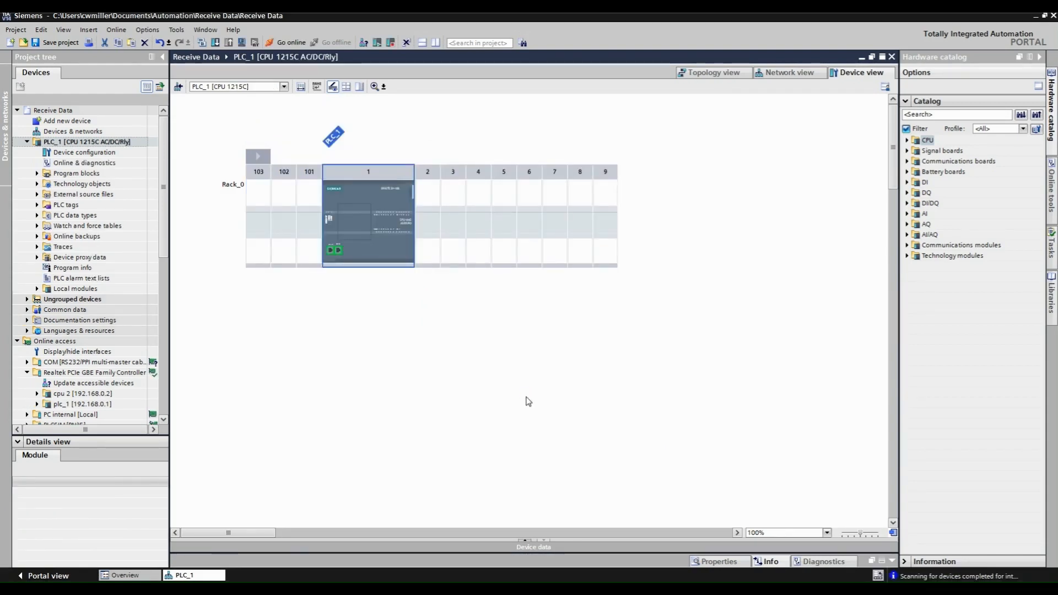
Permit PUT/GET access from remote partners in PLC_1's Protection & Security settings.
right_click(86, 142)
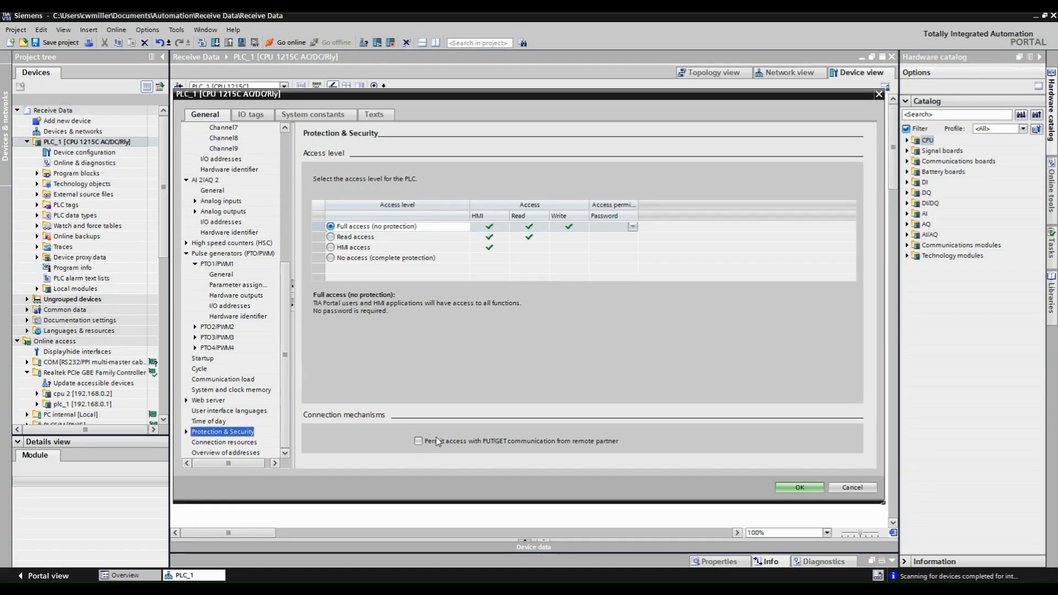
left_click(418, 440)
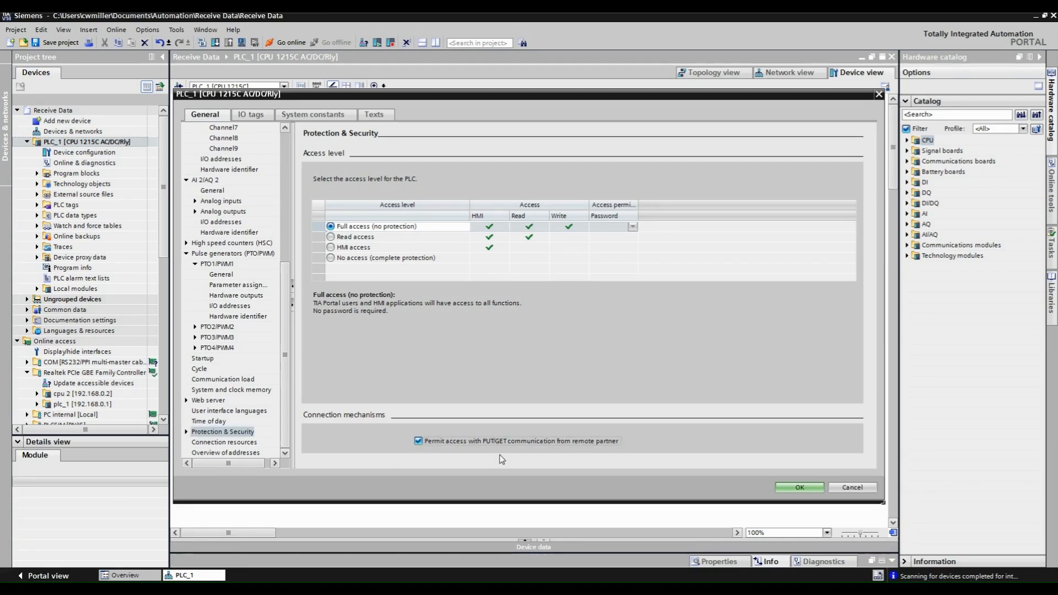
left_click(798, 487)
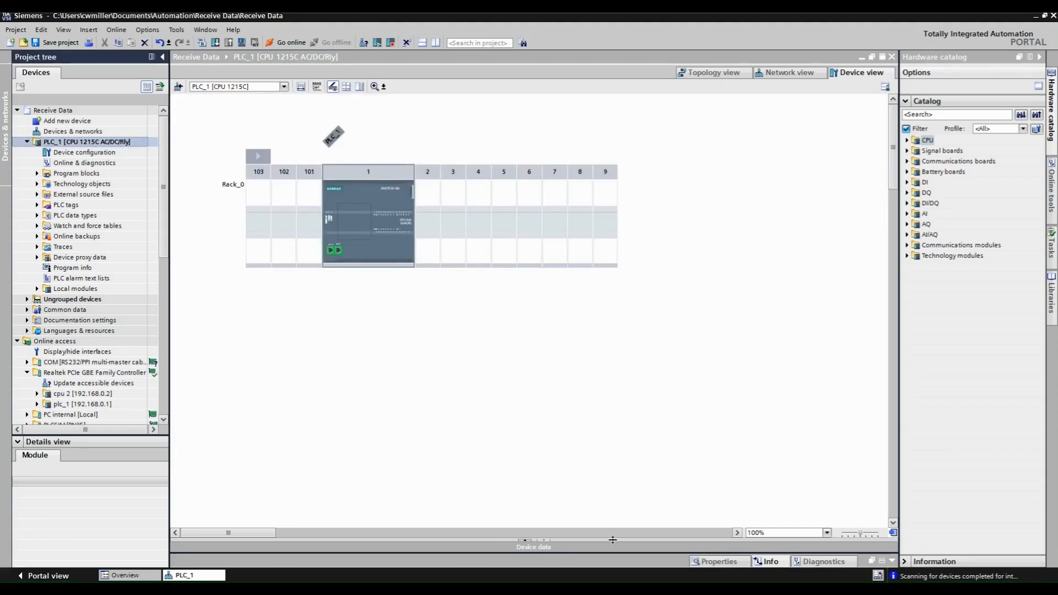
Add a new global data block named Receive Data under PLC_1's program blocks.
left_click(76, 173)
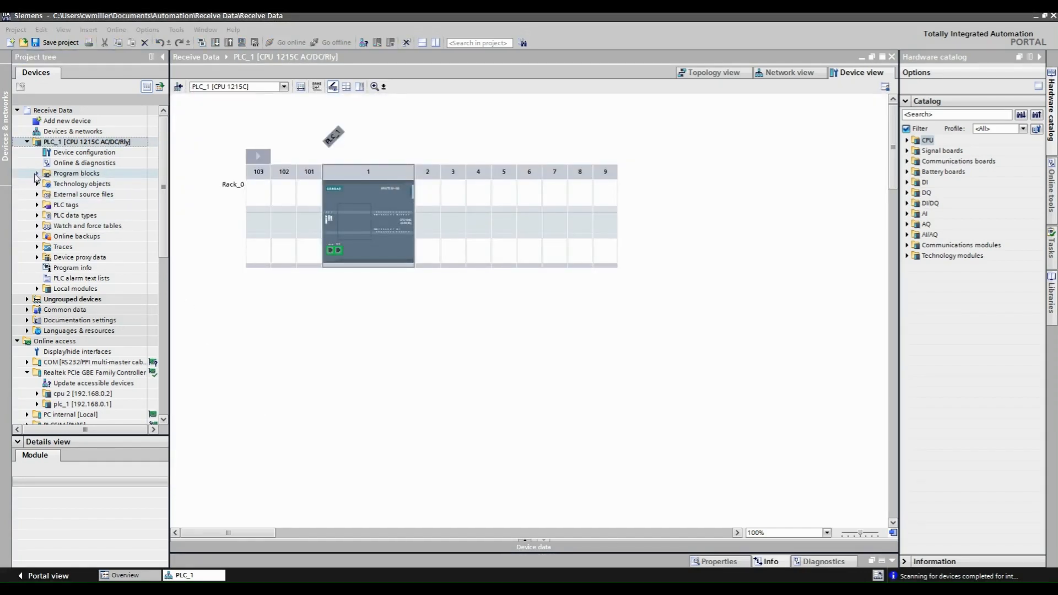
left_click(37, 173)
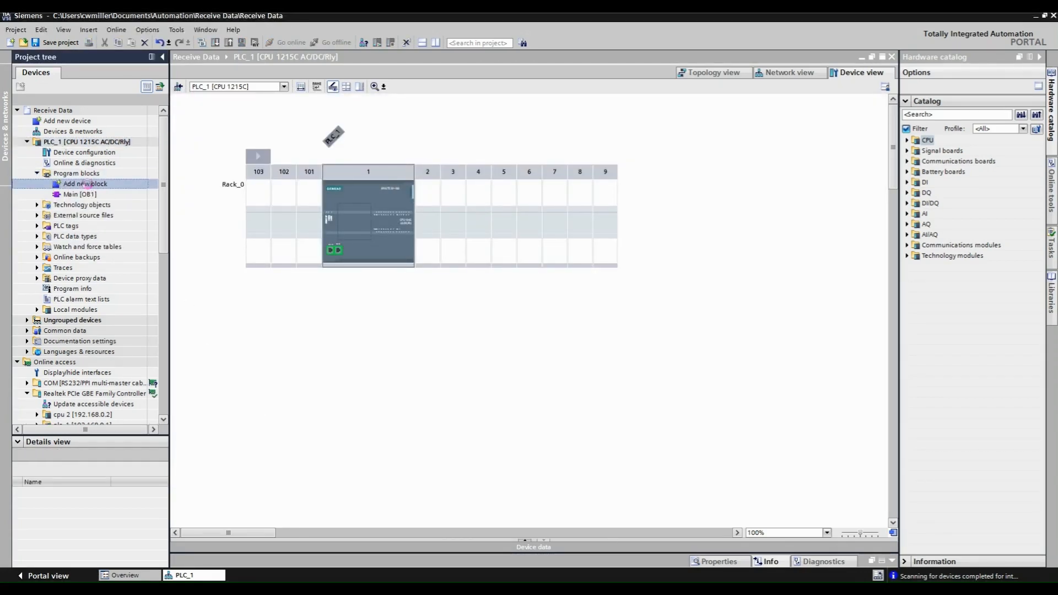
double_click(86, 184)
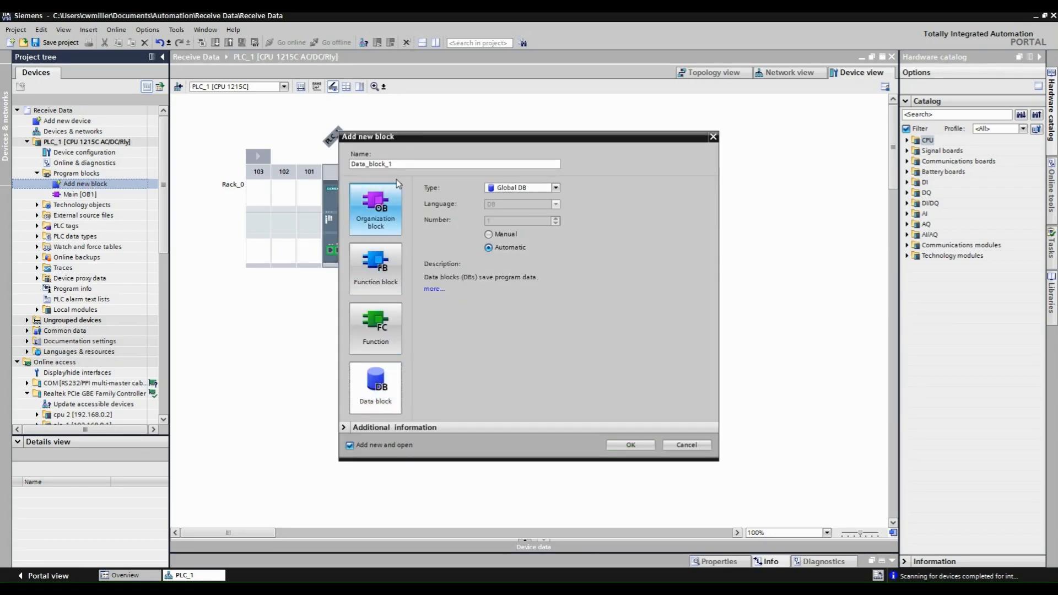
type("Receive Data")
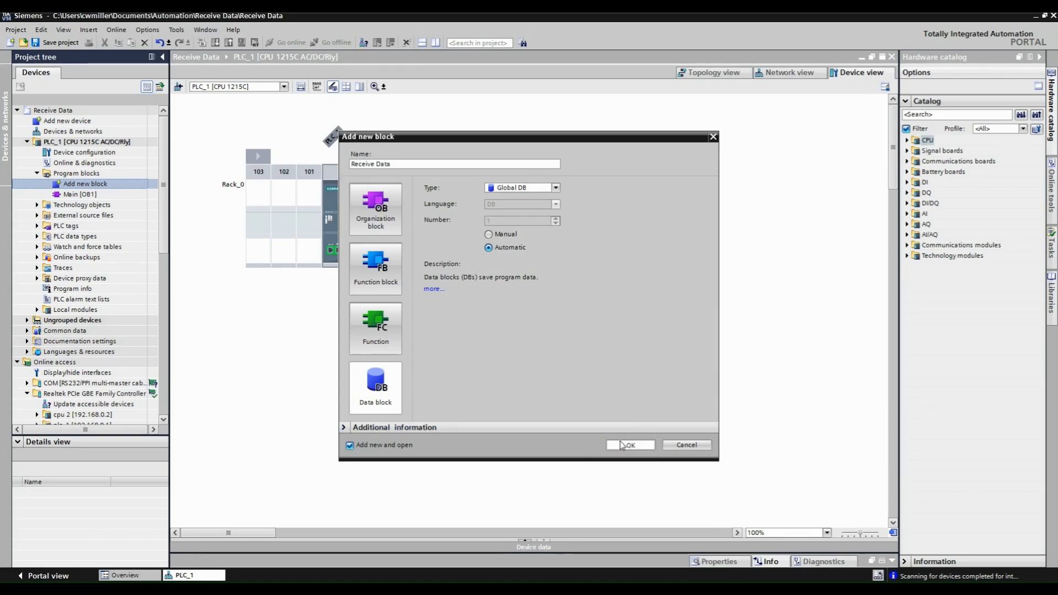
left_click(629, 444)
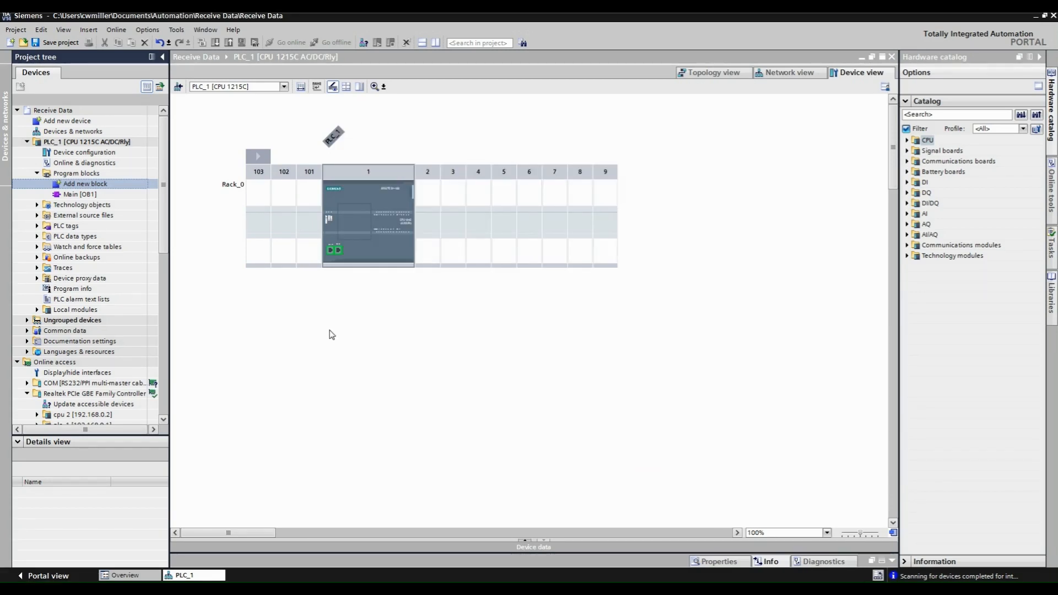
Add a static Bool variable named Receive Value to the Receive Data block.
double_click(85, 184)
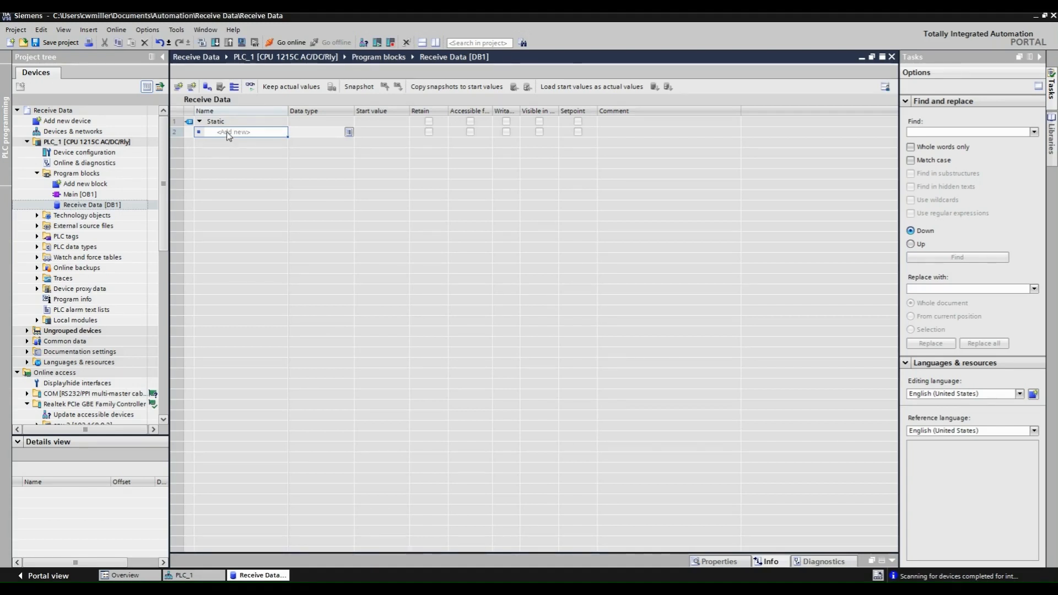
type("Receive")
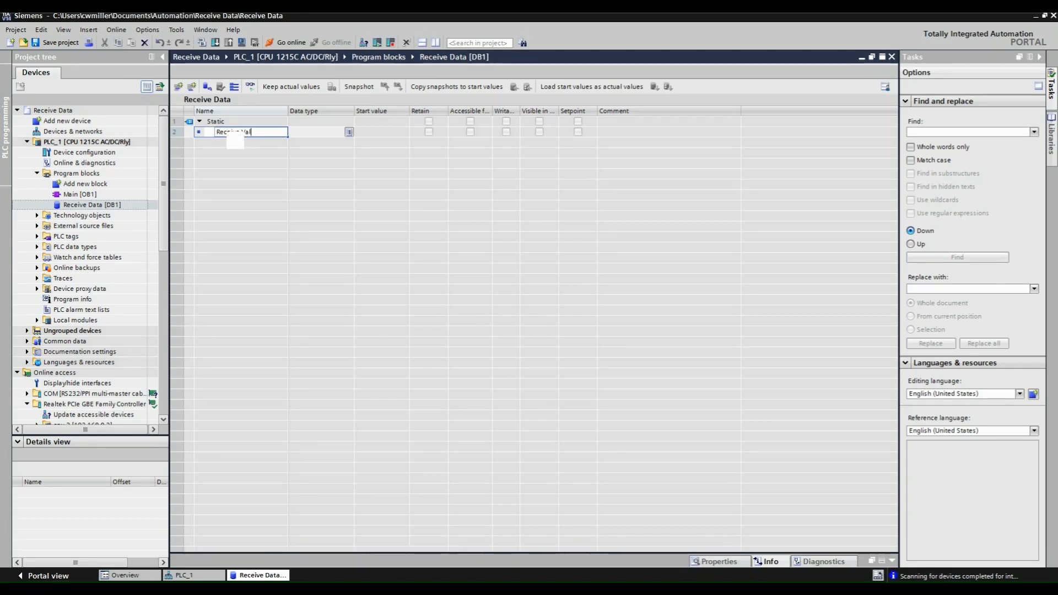
type("Value")
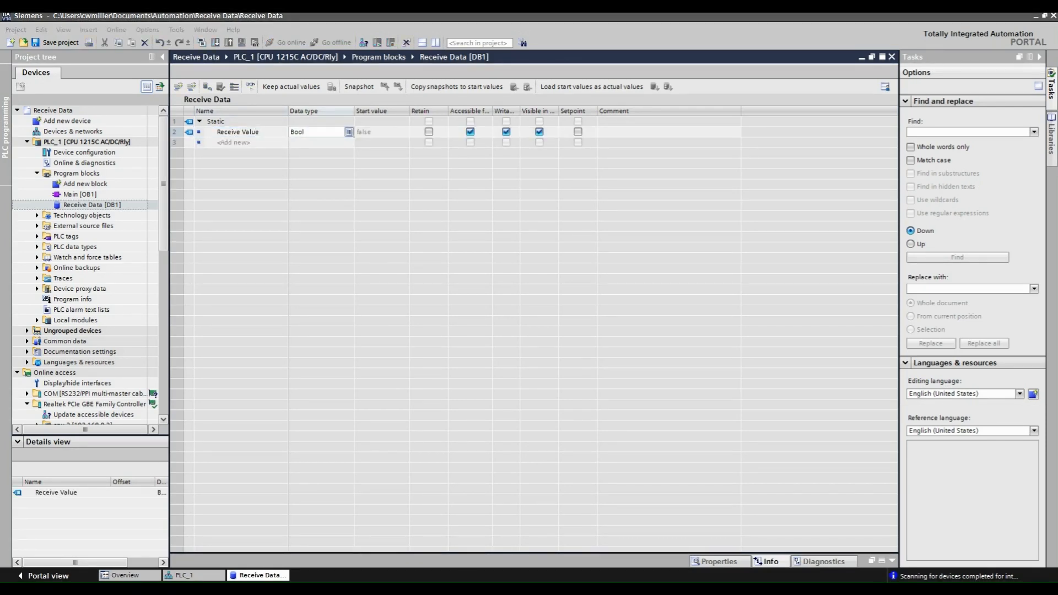
Untick Optimized block access in the Receive Data block's attributes.
right_click(91, 205)
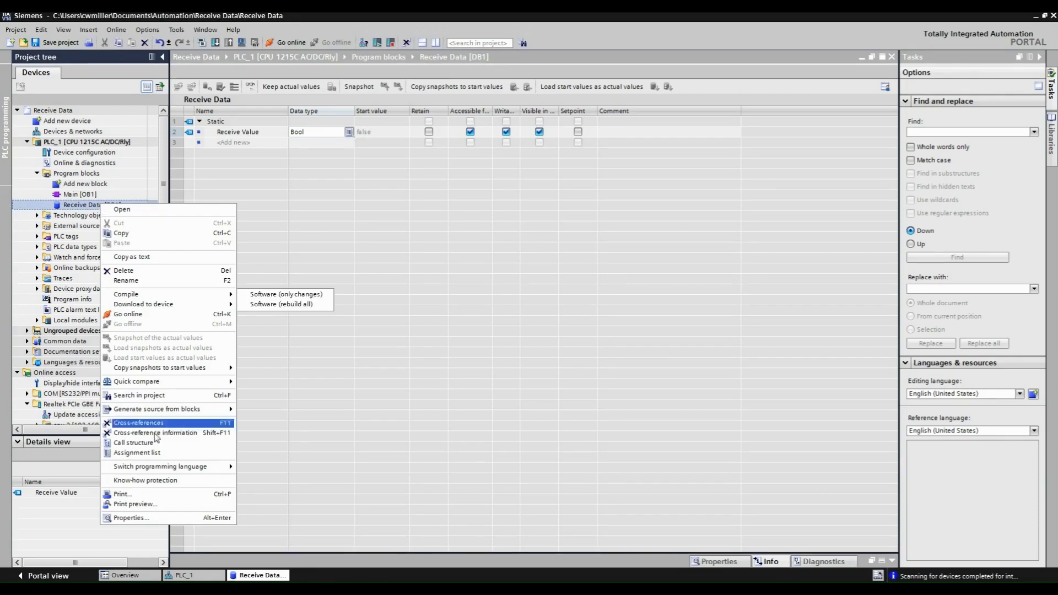
left_click(131, 518)
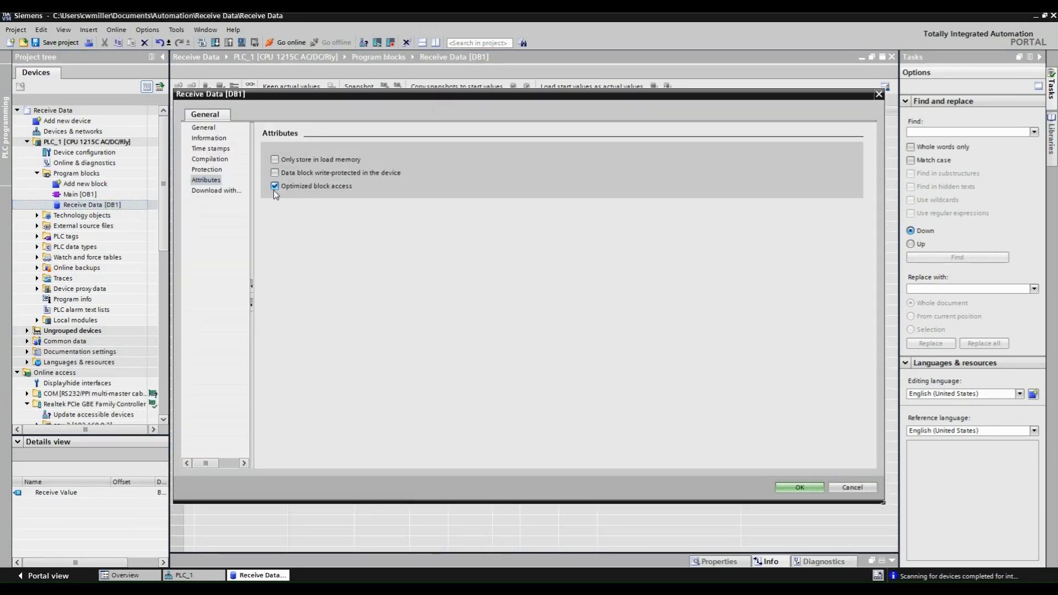
left_click(274, 185)
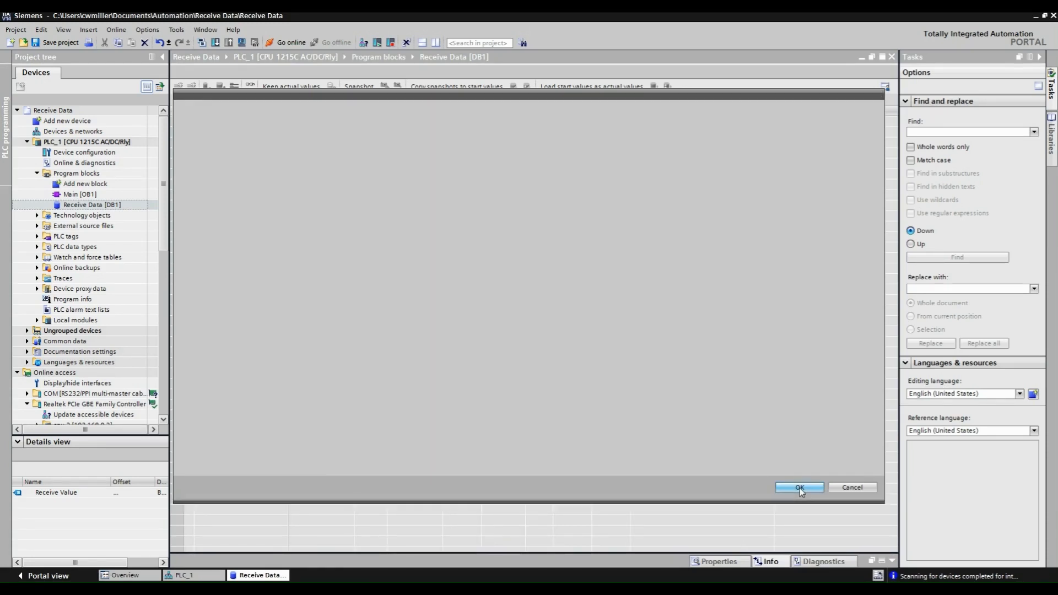
left_click(799, 487)
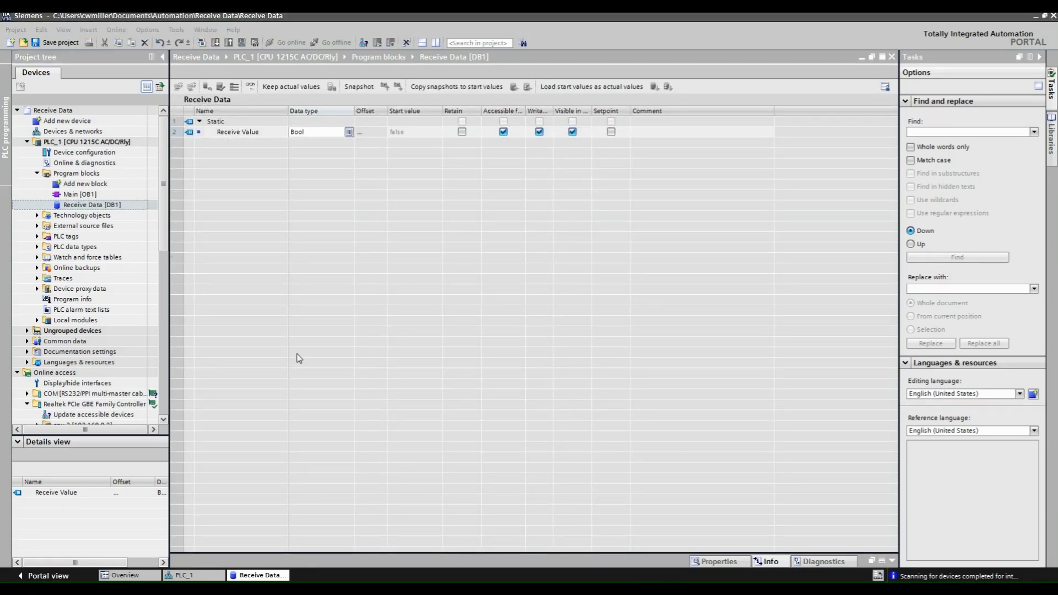
Compile PLC_1 and start the download to the device.
left_click(86, 142)
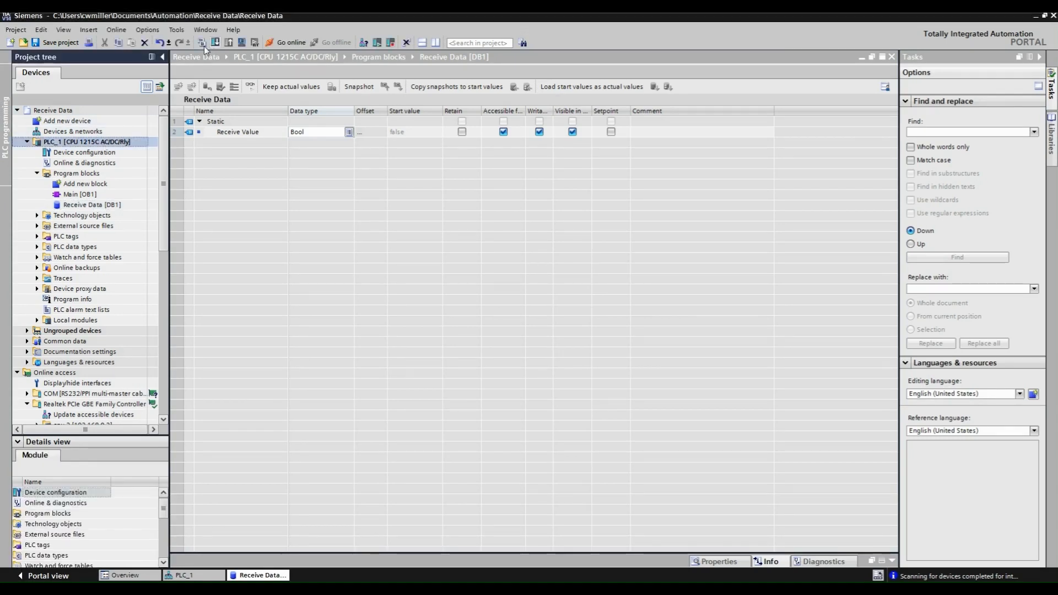
left_click(202, 43)
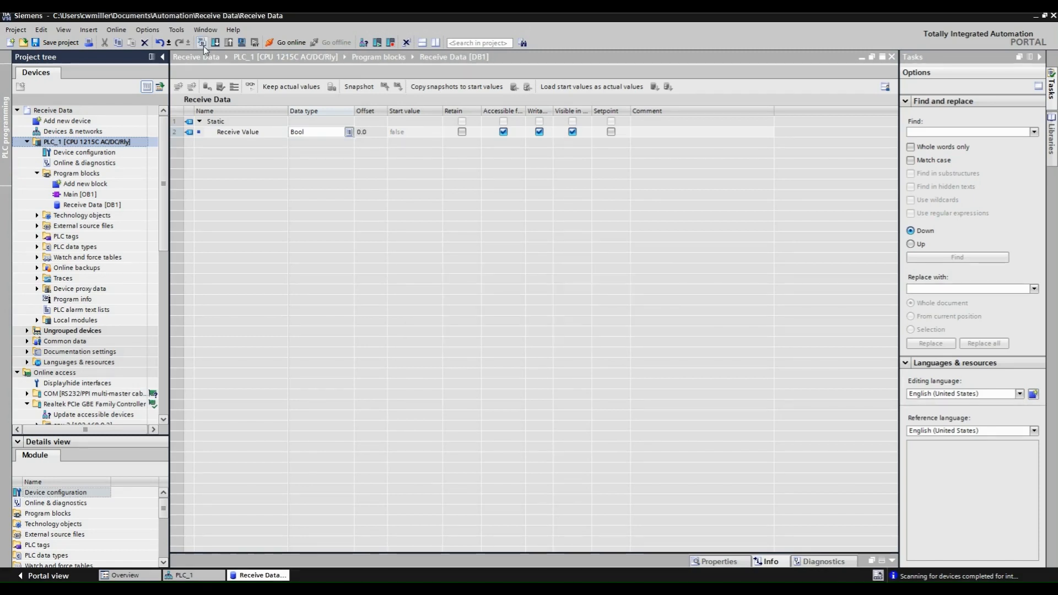
left_click(216, 42)
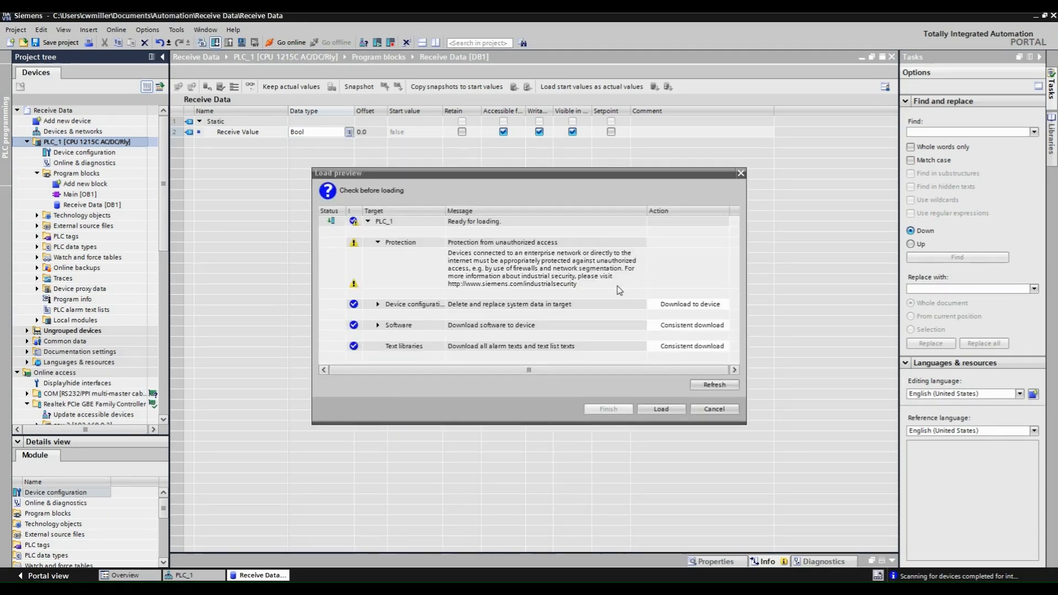
Load the software with Start all ticked, finish the download and start the CPU.
left_click(660, 408)
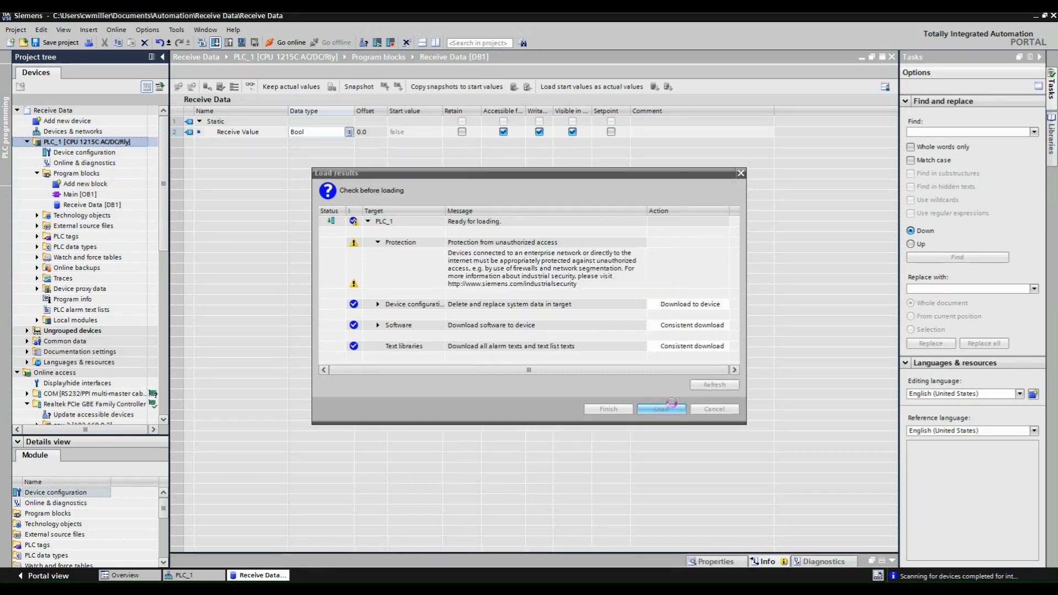
left_click(660, 408)
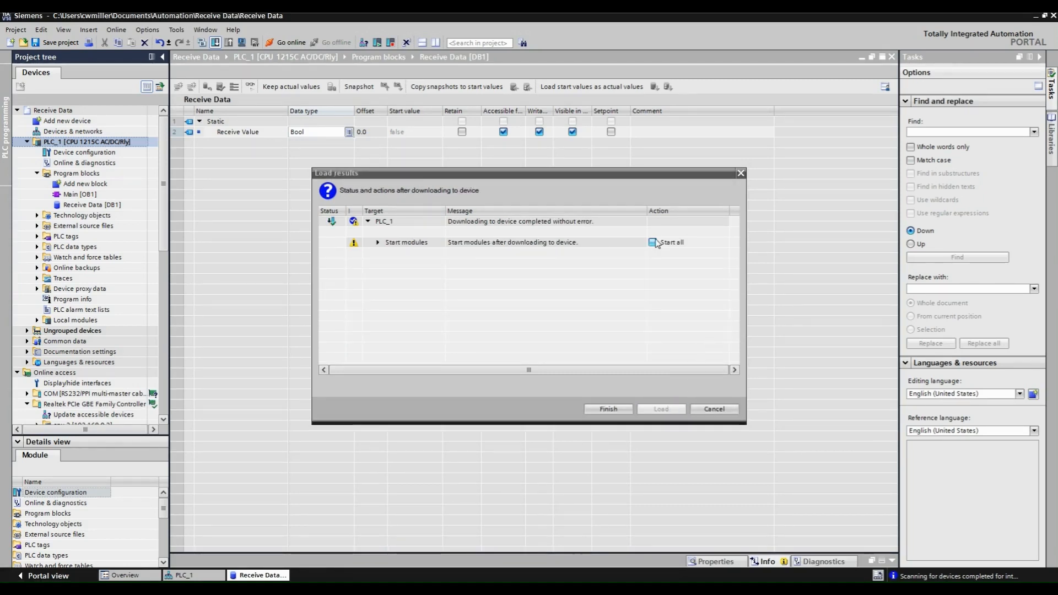
left_click(606, 409)
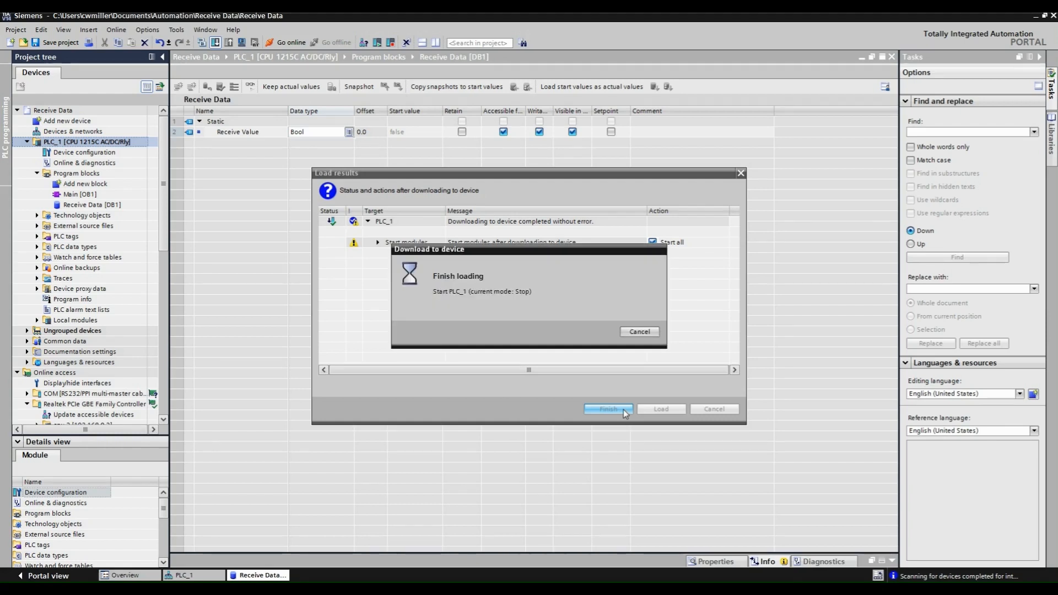
left_click(606, 409)
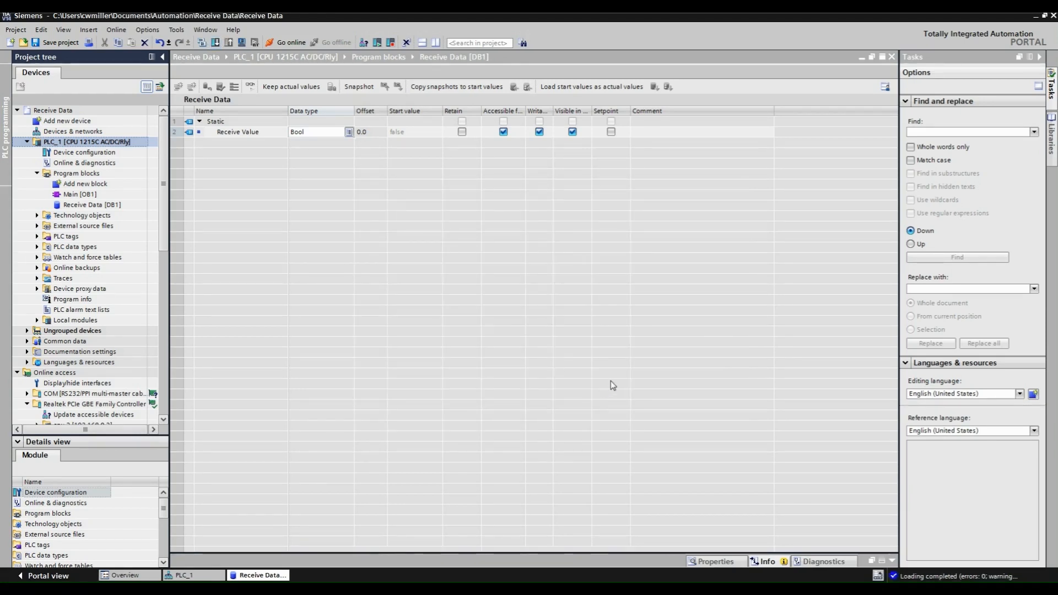
left_click(46, 575)
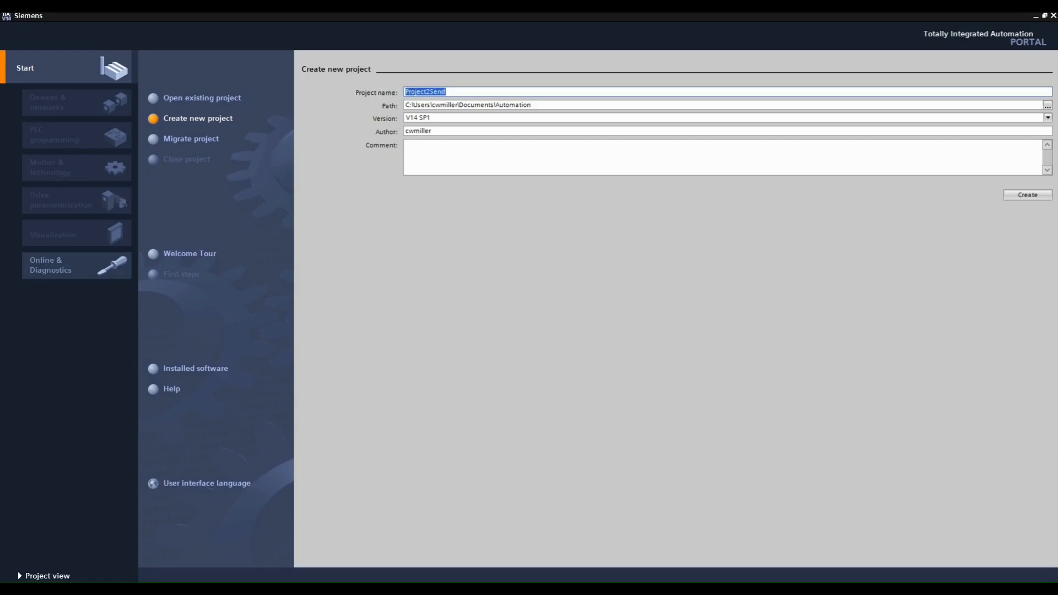
Create project SendData with the comment about sending data to CPU 2 using the PUT instruction.
type("SendData")
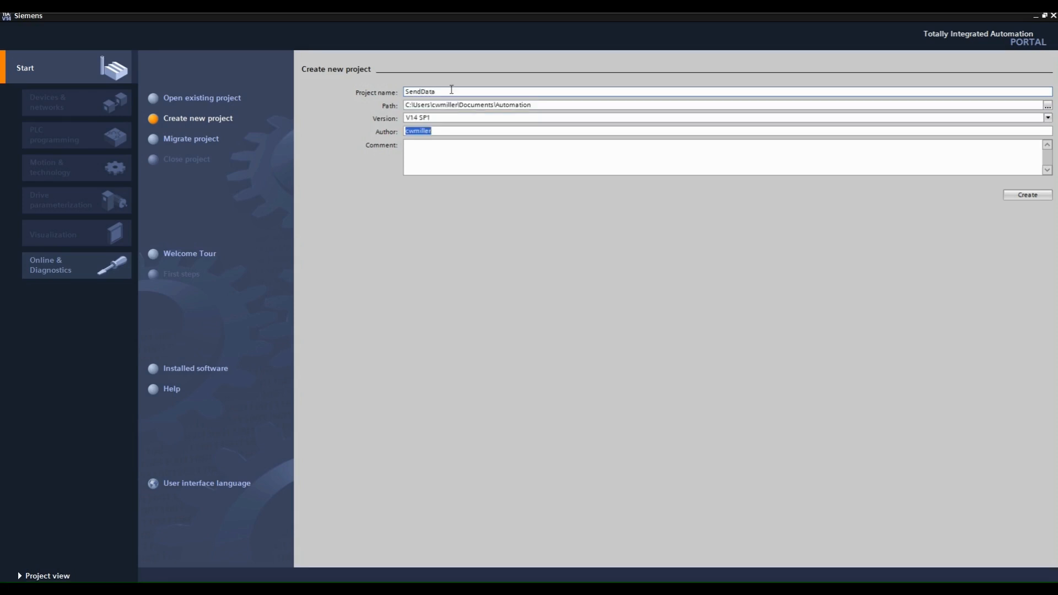
type("Send Data to CPU")
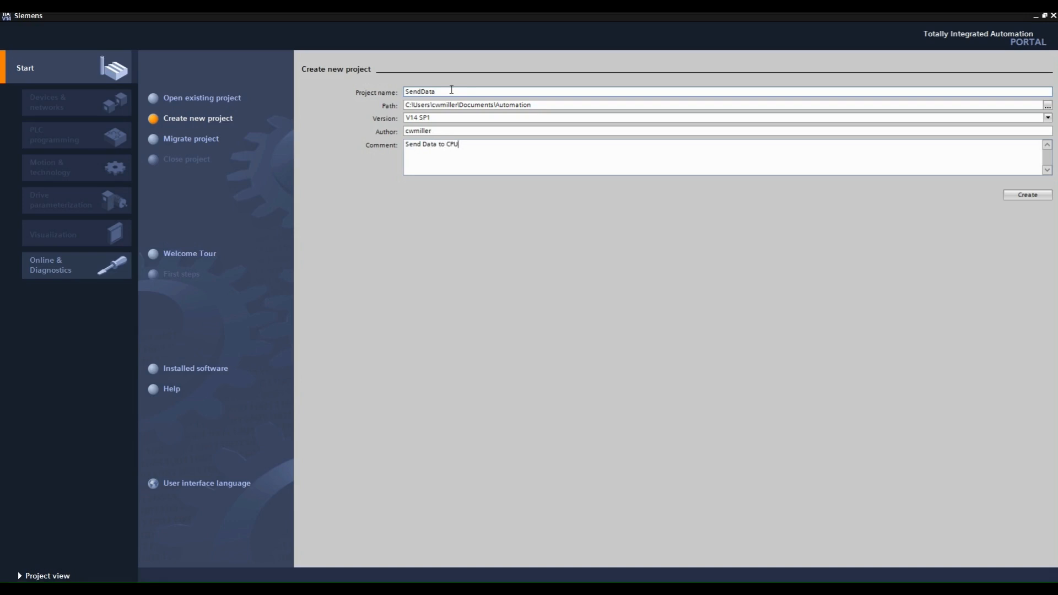
type("2 using the")
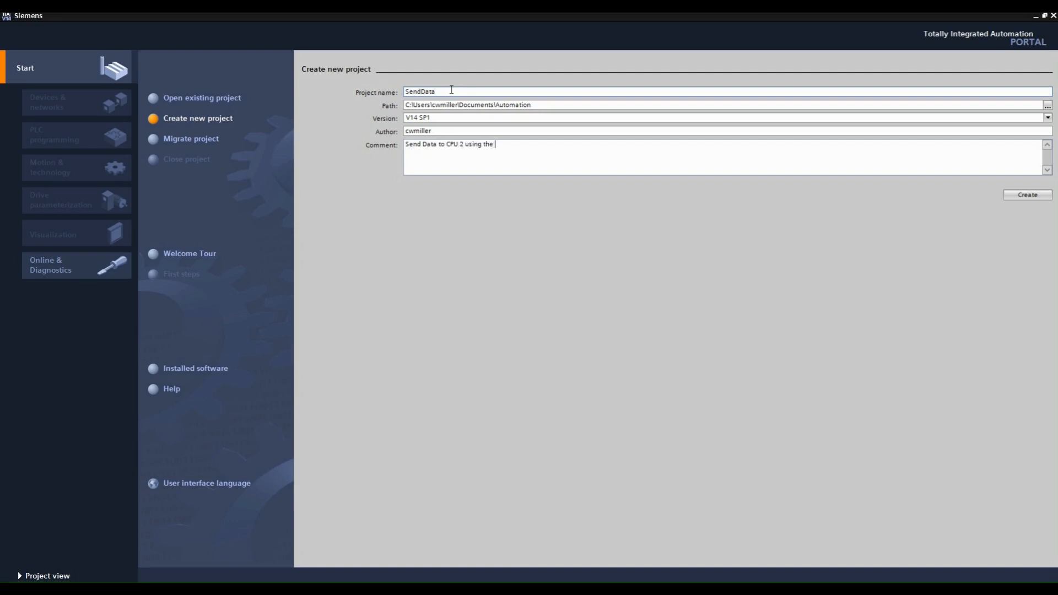
type("PUT instruction")
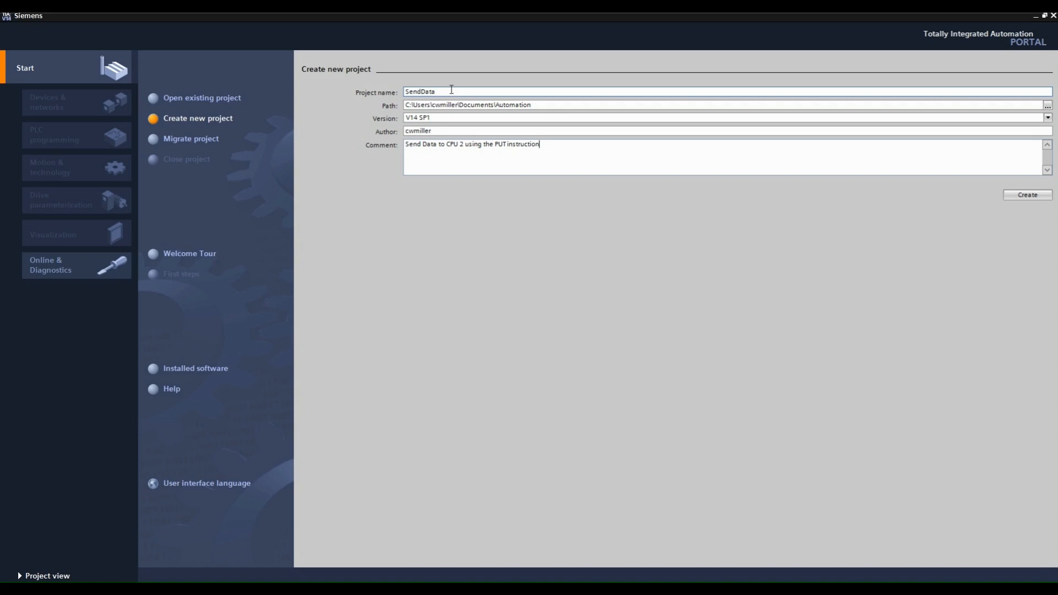
left_click(1026, 194)
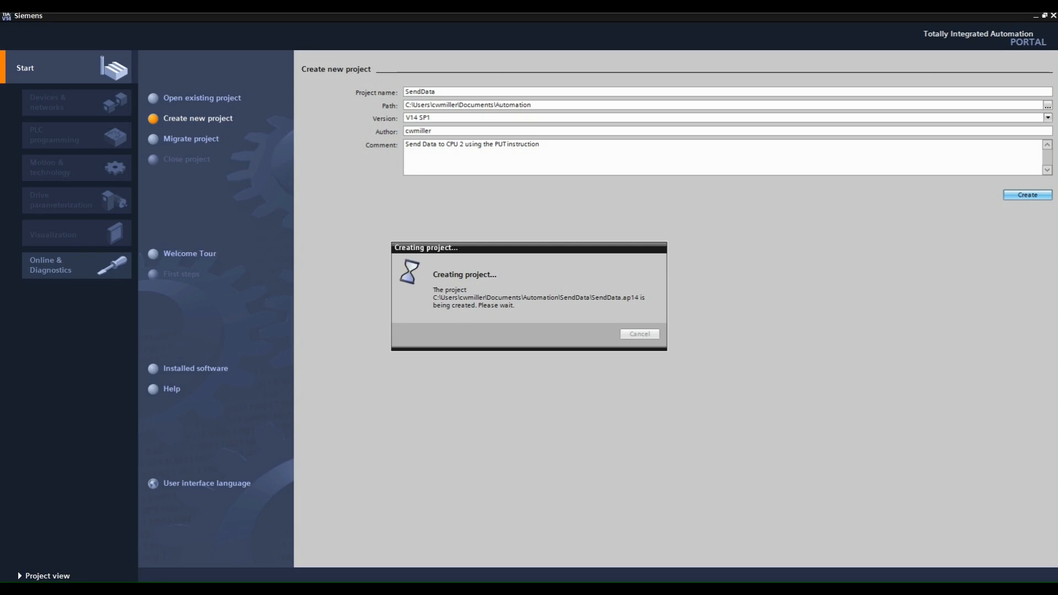
left_click(1026, 195)
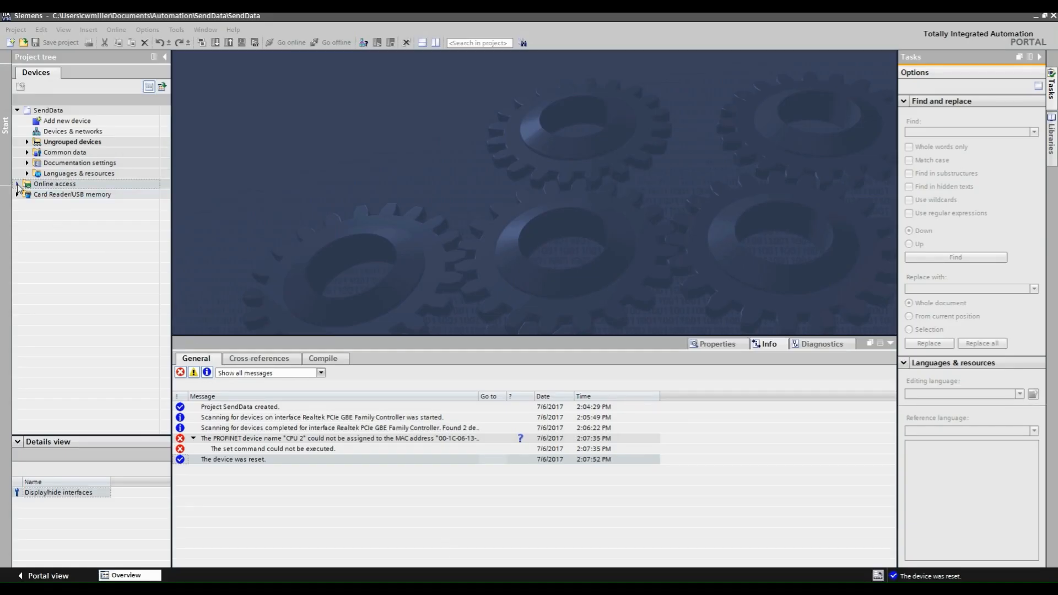
Open Online & diagnostics for the accessible device found on the Realtek adapter.
left_click(19, 184)
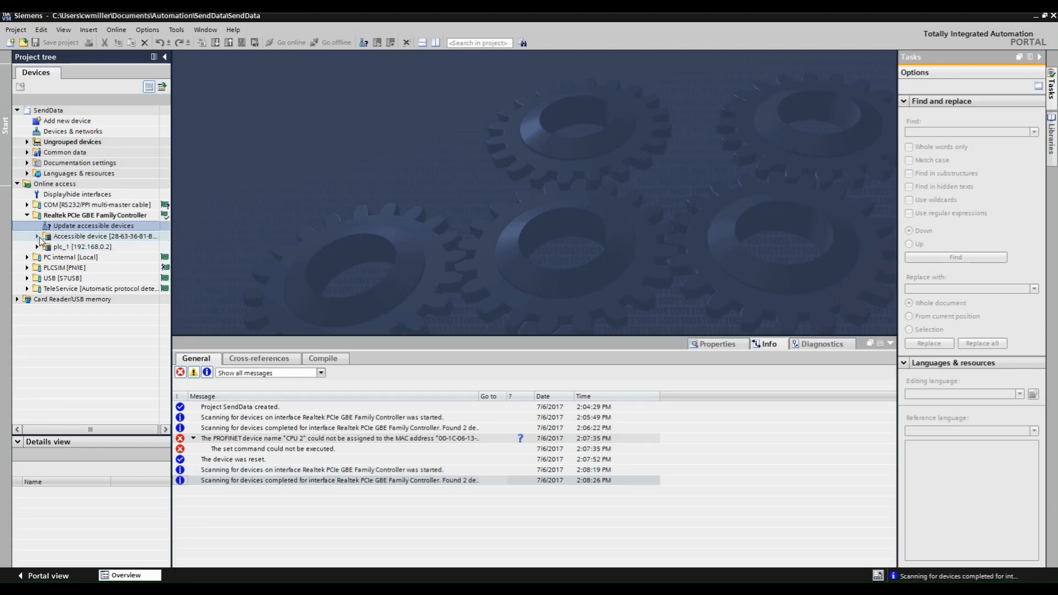
left_click(37, 236)
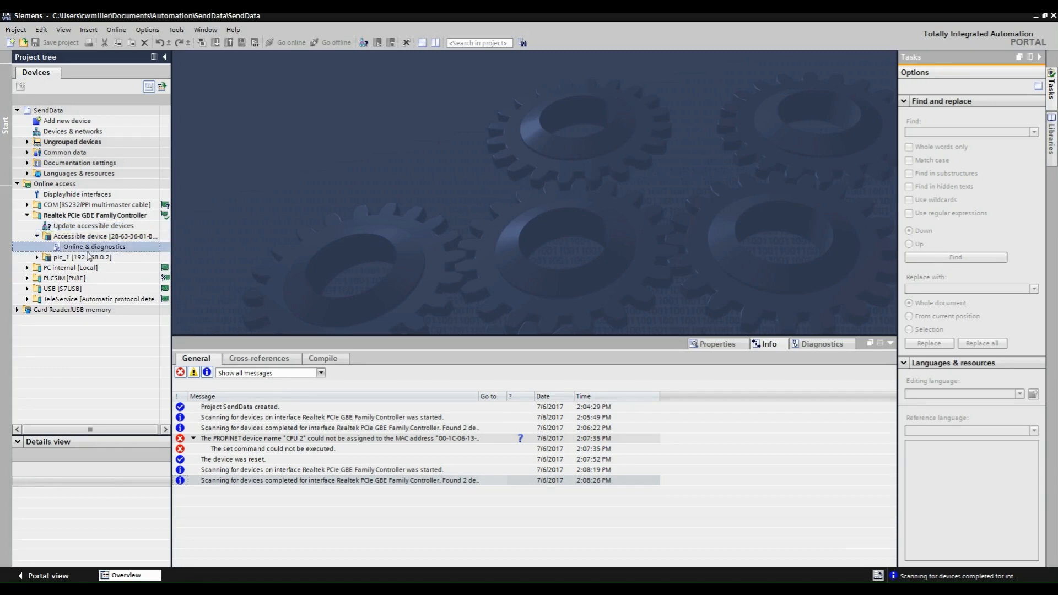
double_click(95, 248)
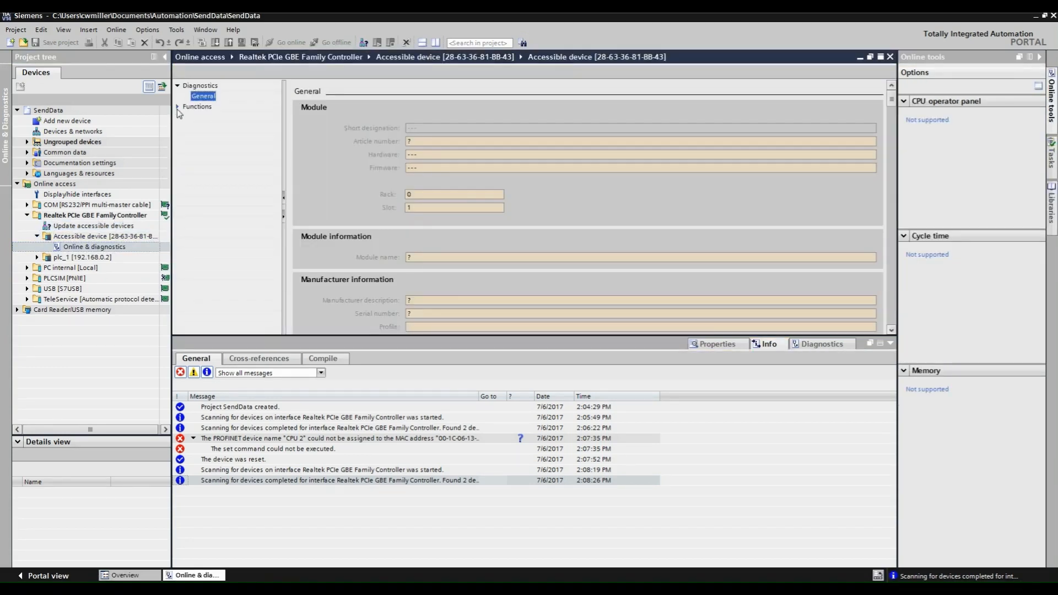
Assign the device IP 192.168.0.1 with subnet mask 255.255.255.0.
left_click(217, 117)
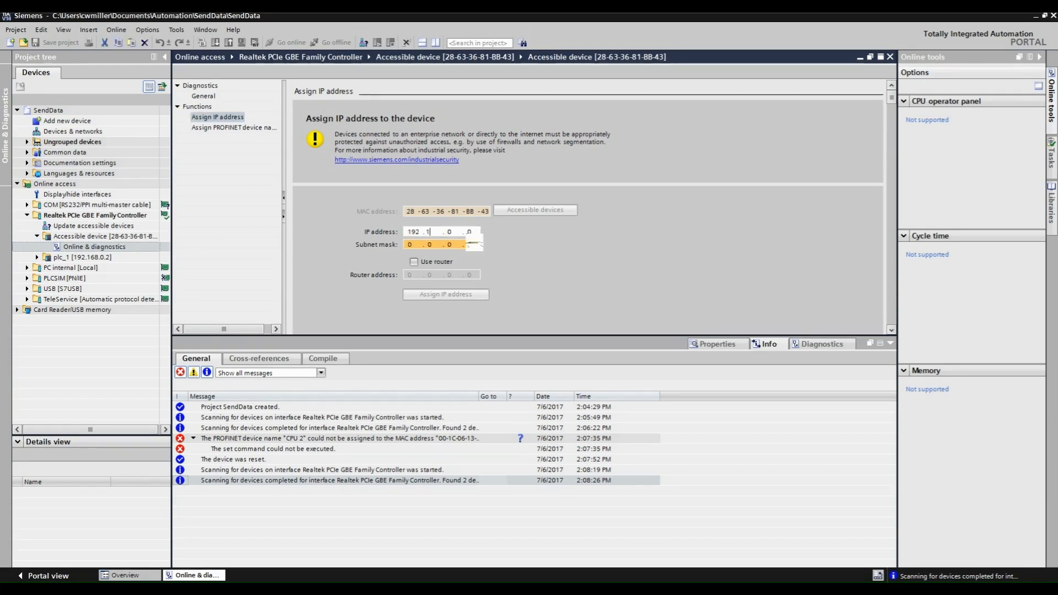
type("68")
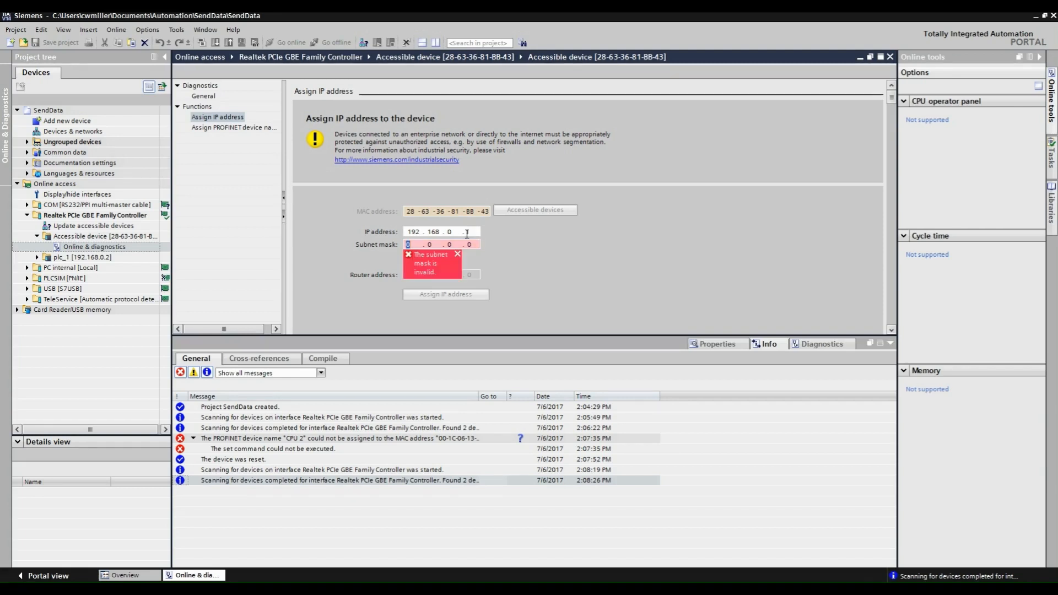
type("255.255.255.0")
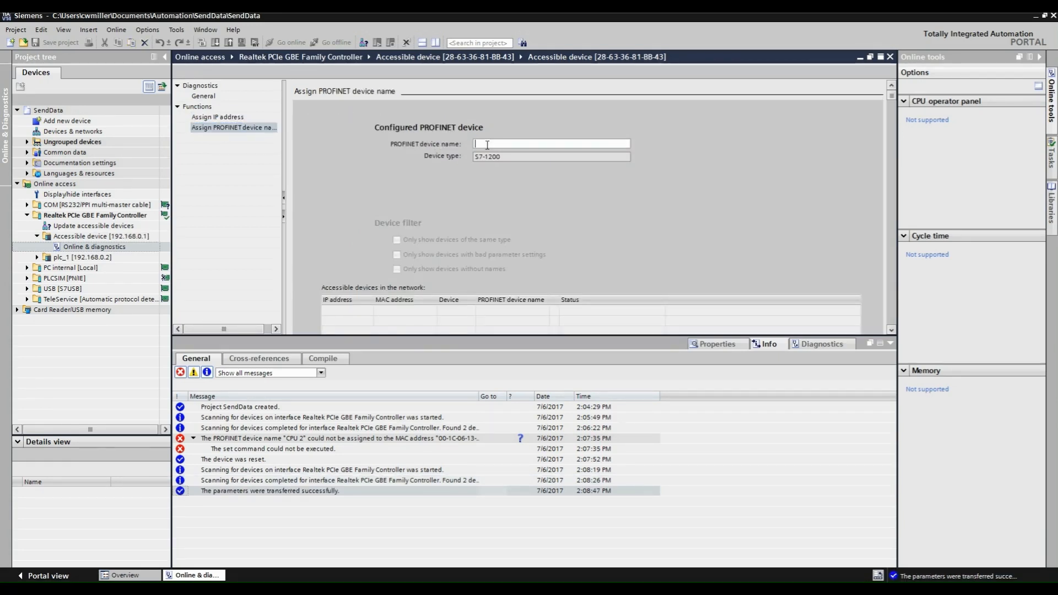
Assign the PROFINET device name CPU 1 and begin adding a new device.
type("CPU 1")
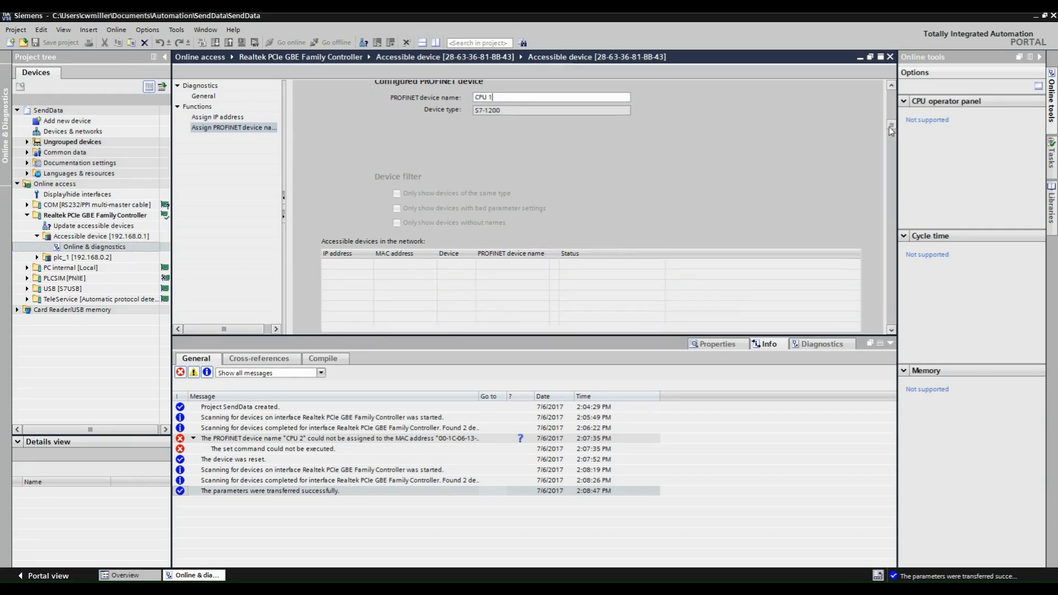
left_click(636, 272)
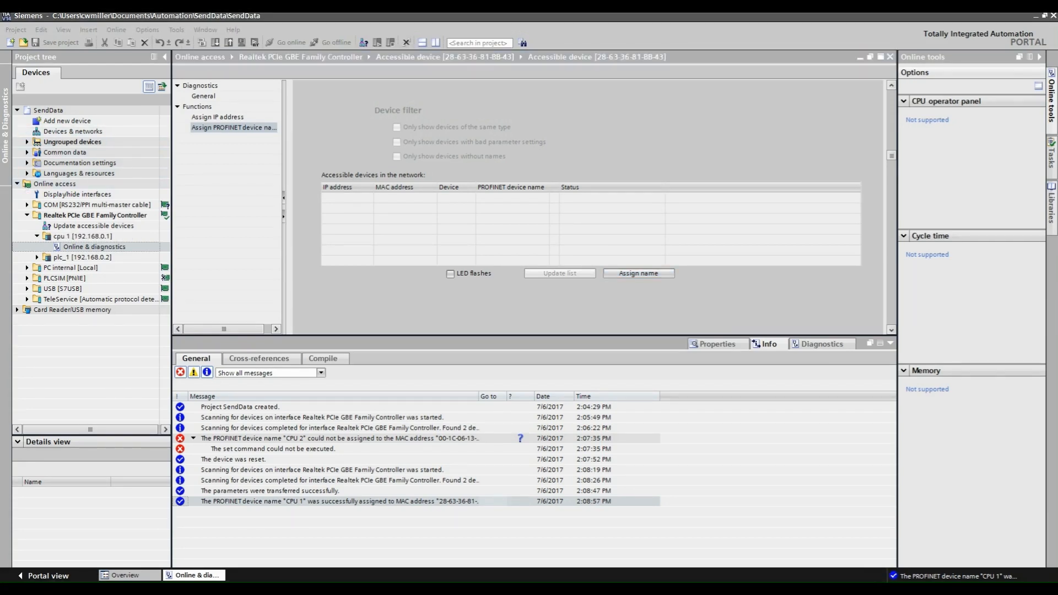
left_click(67, 121)
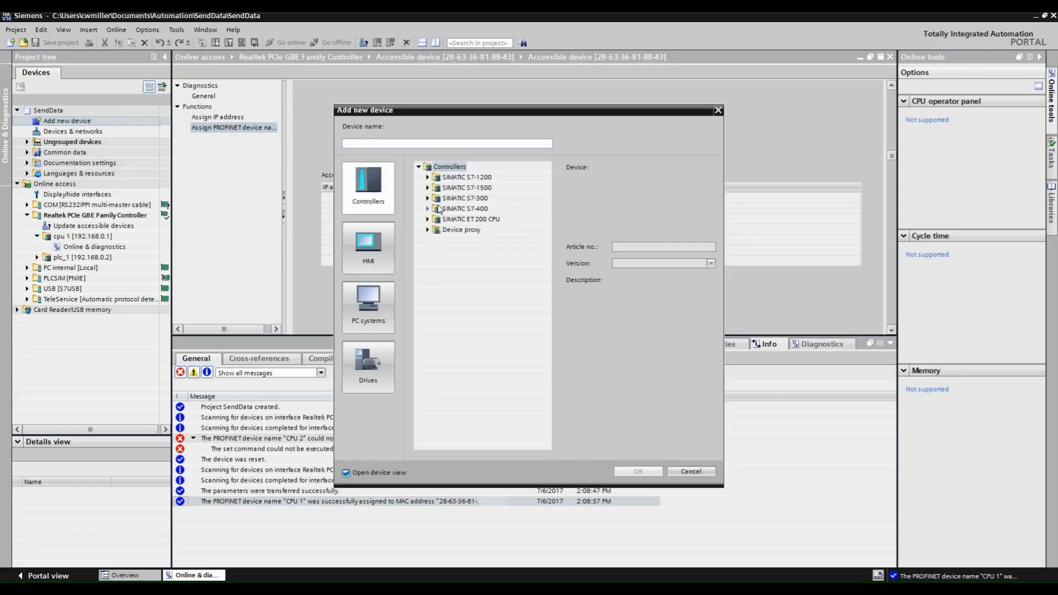
Add a CPU 1215C AC/DC/Rly from the S7-1200 family as PLC_1.
left_click(425, 176)
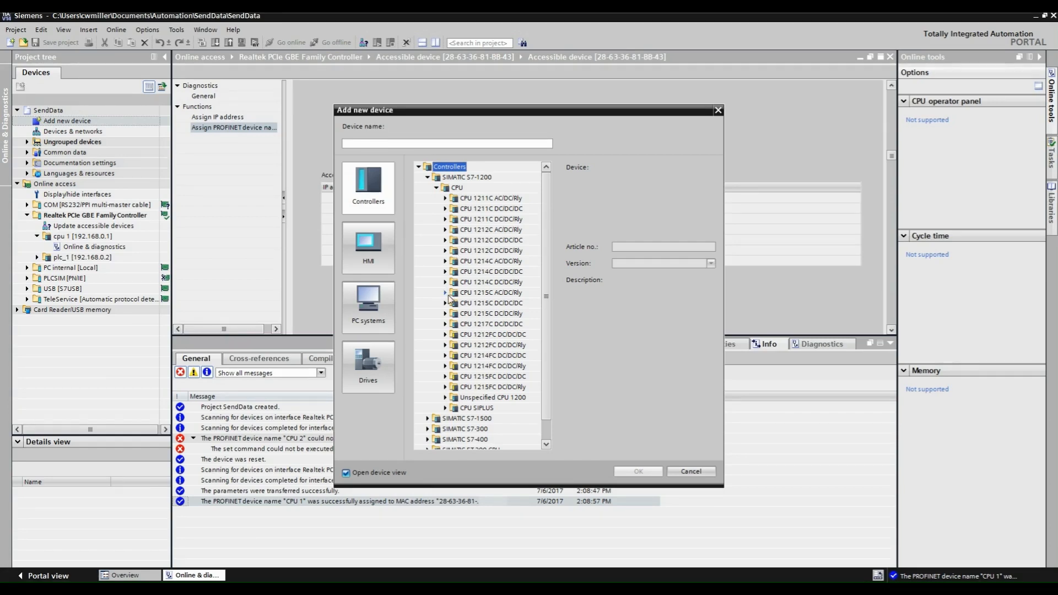
left_click(689, 471)
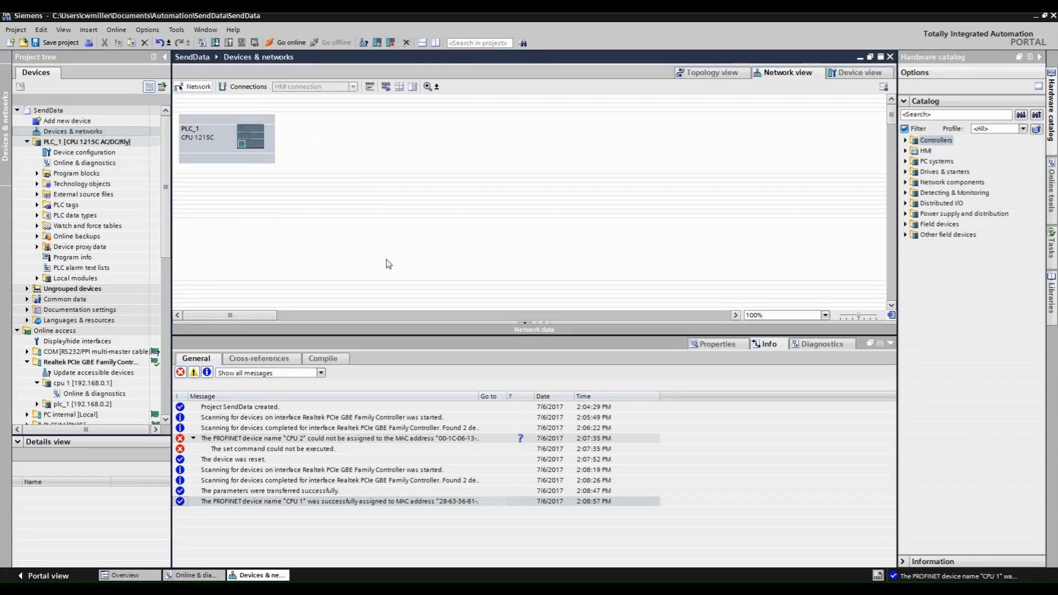
Create a global data block PUT_DATA under PLC_1's program blocks.
left_click(84, 152)
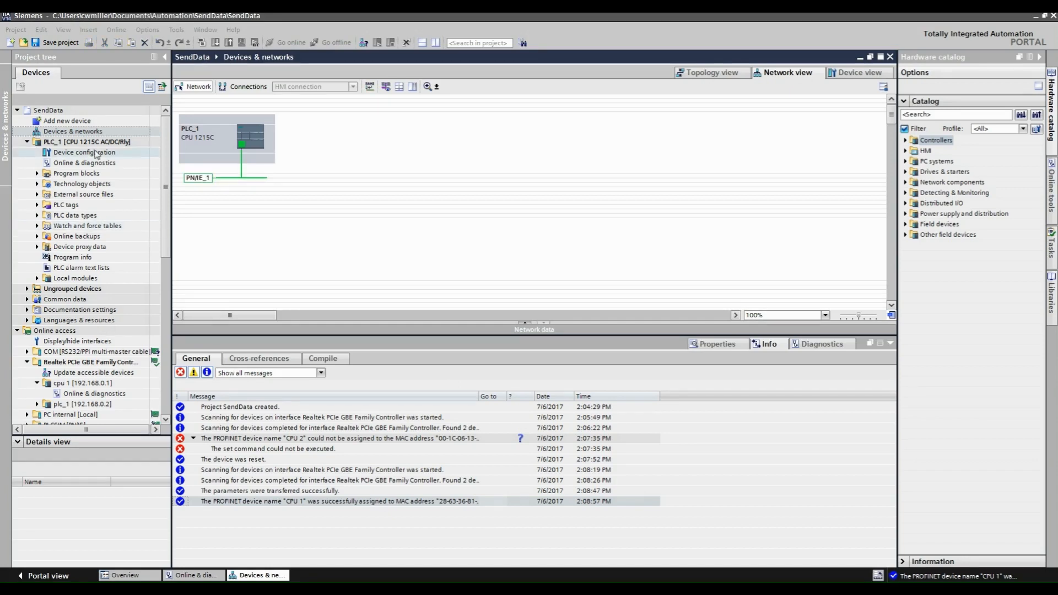
left_click(76, 173)
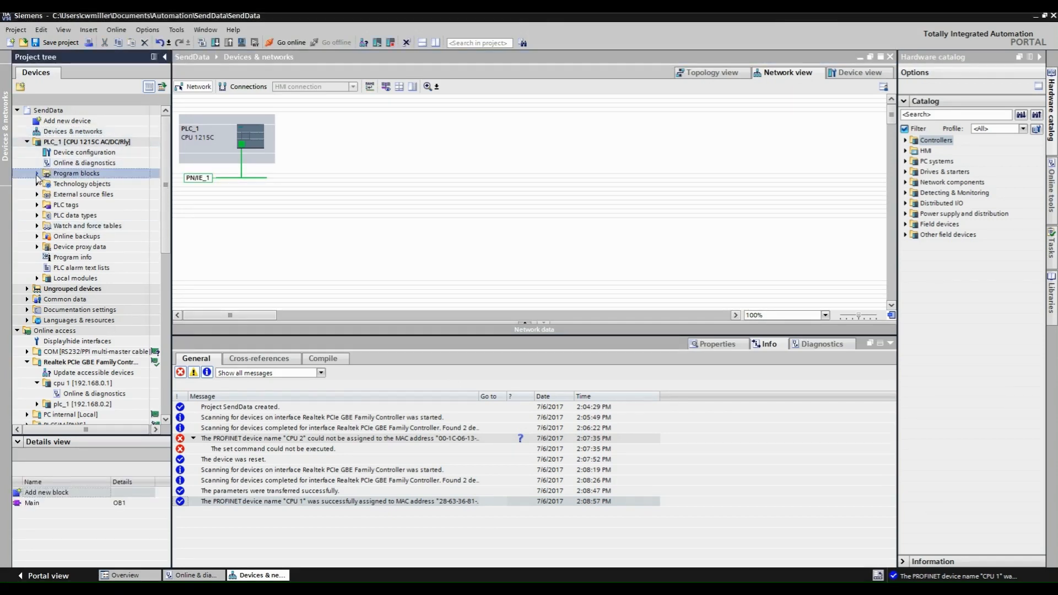
left_click(38, 173)
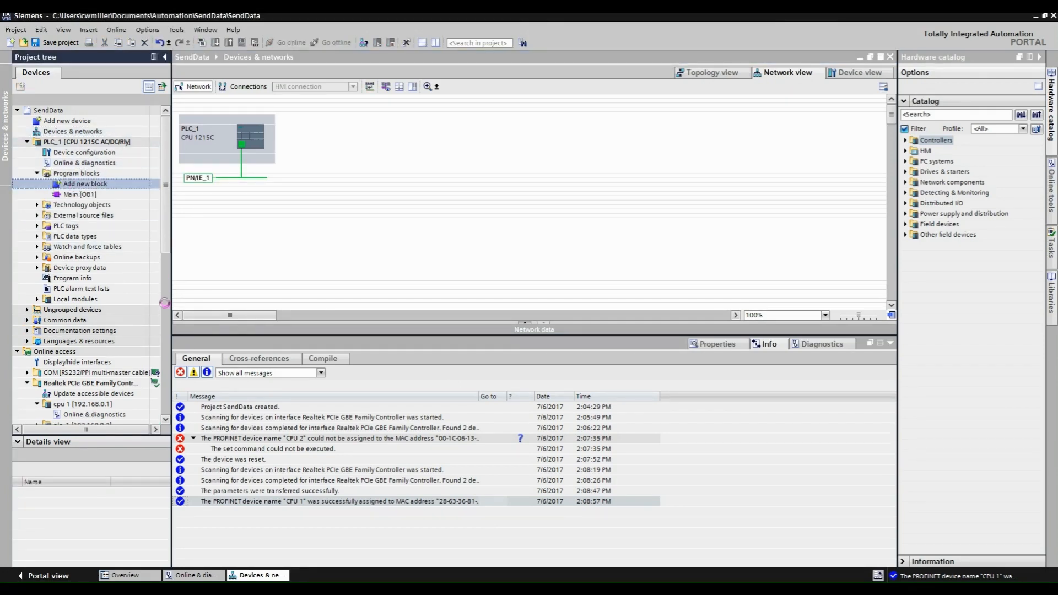
double_click(85, 183)
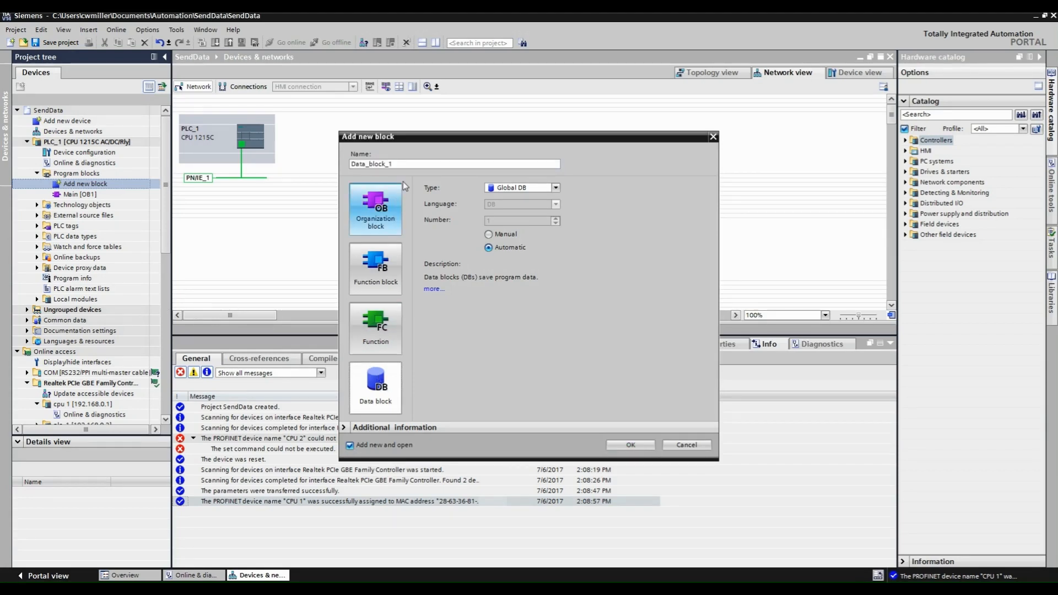
type("PUT")
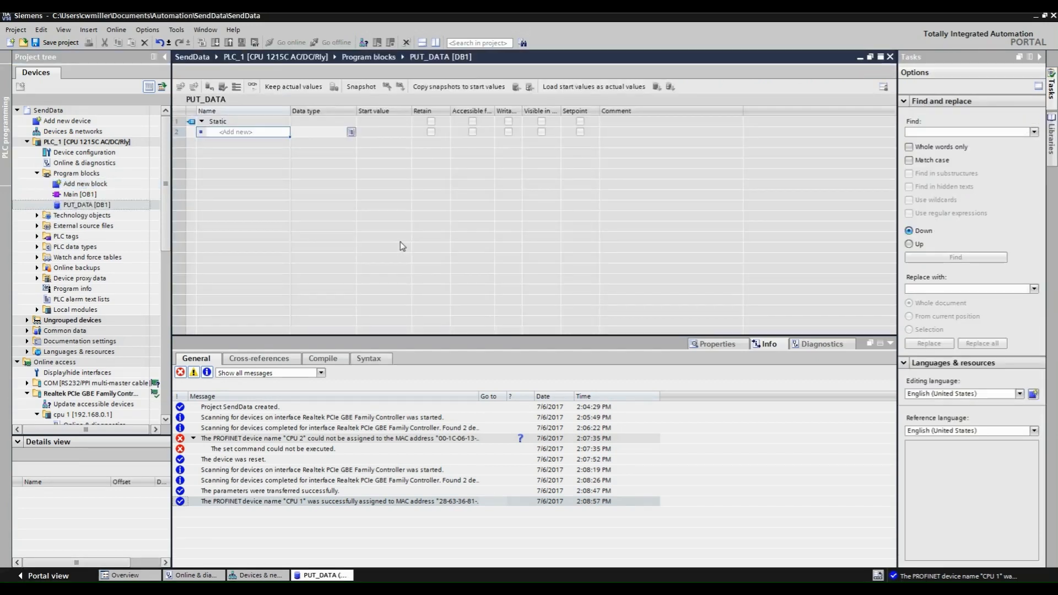
Add Start, Done, Error and Status tags to PUT_DATA and create the Write_Value data block.
type("Start")
type("Status")
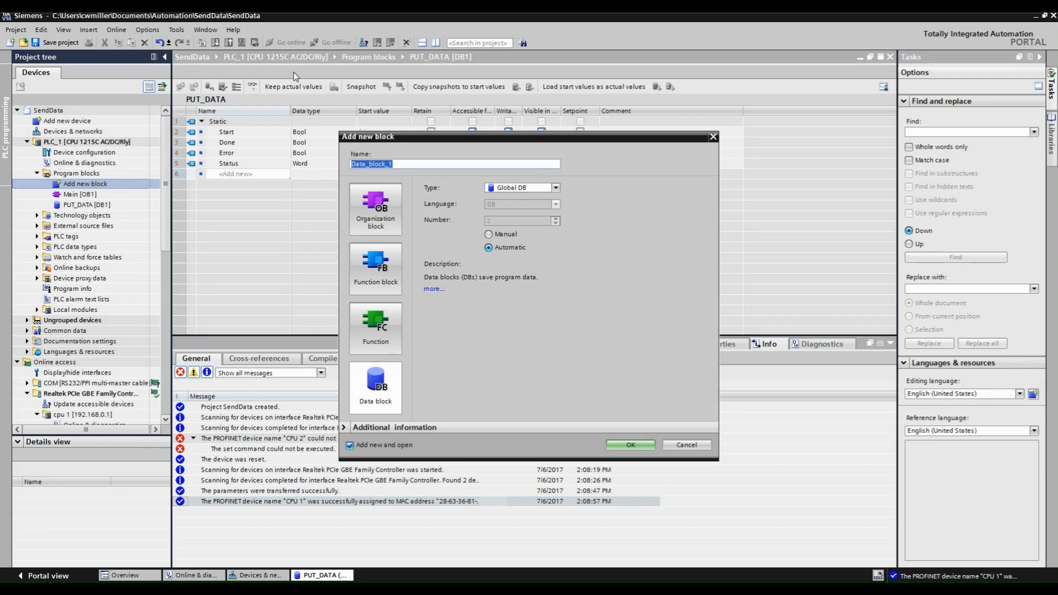
type("Write_Value")
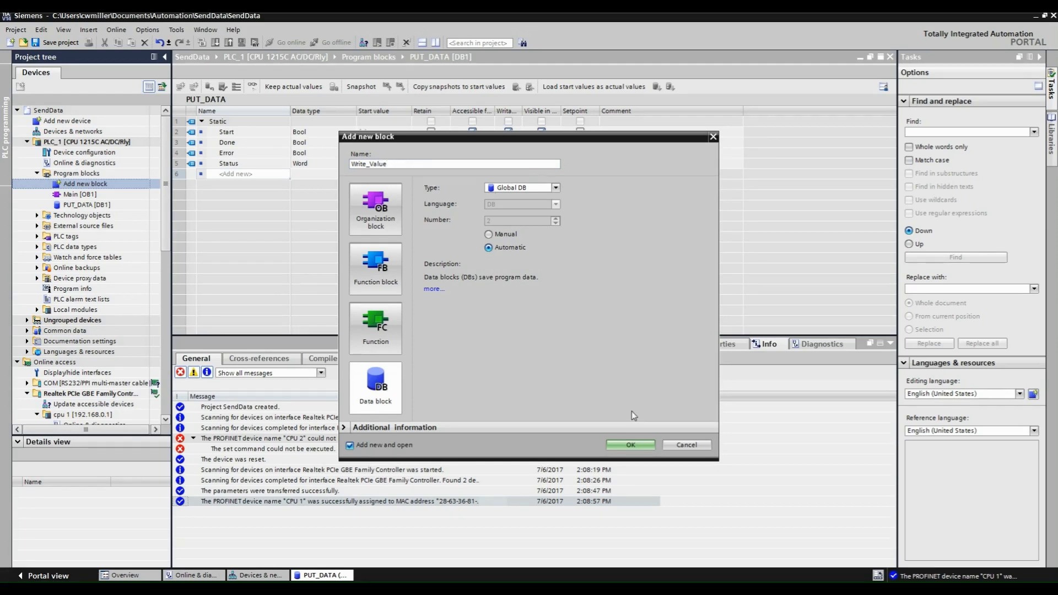
left_click(630, 444)
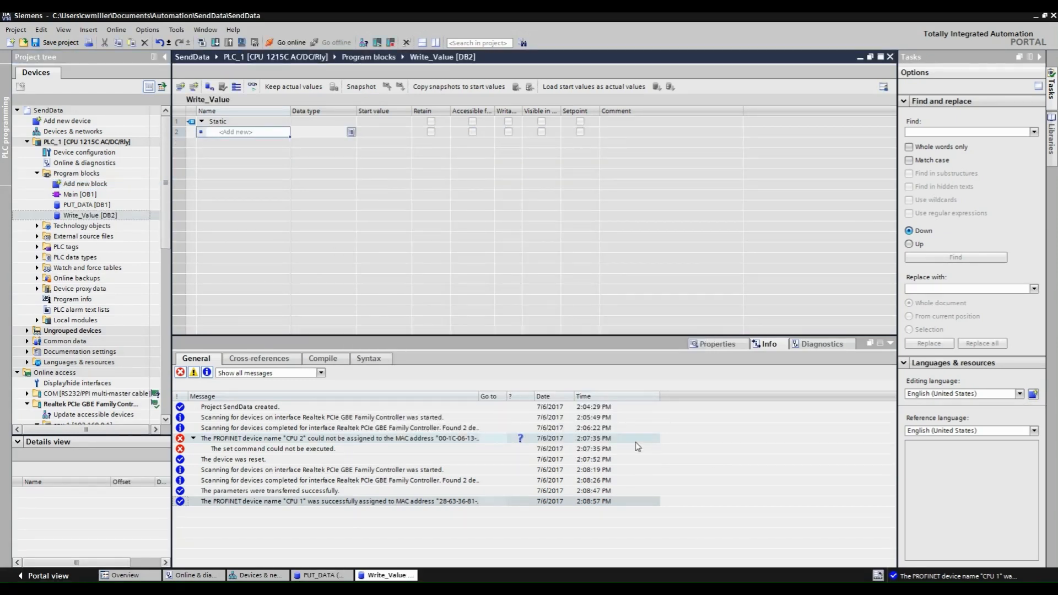
Add a Bool Write_Value to the new block with start value TRUE.
type("Write_Value")
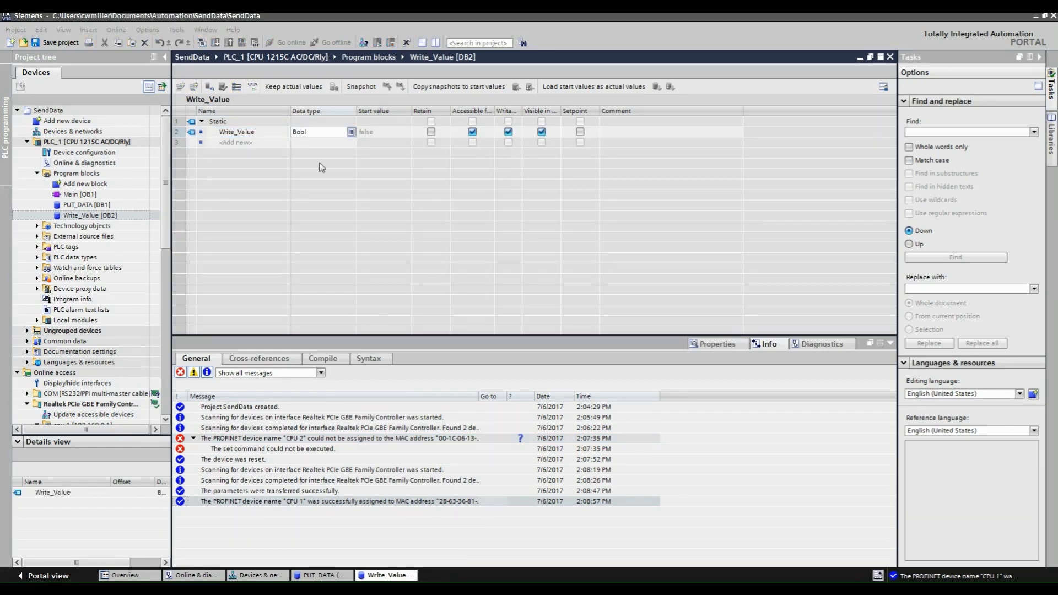
left_click(384, 132)
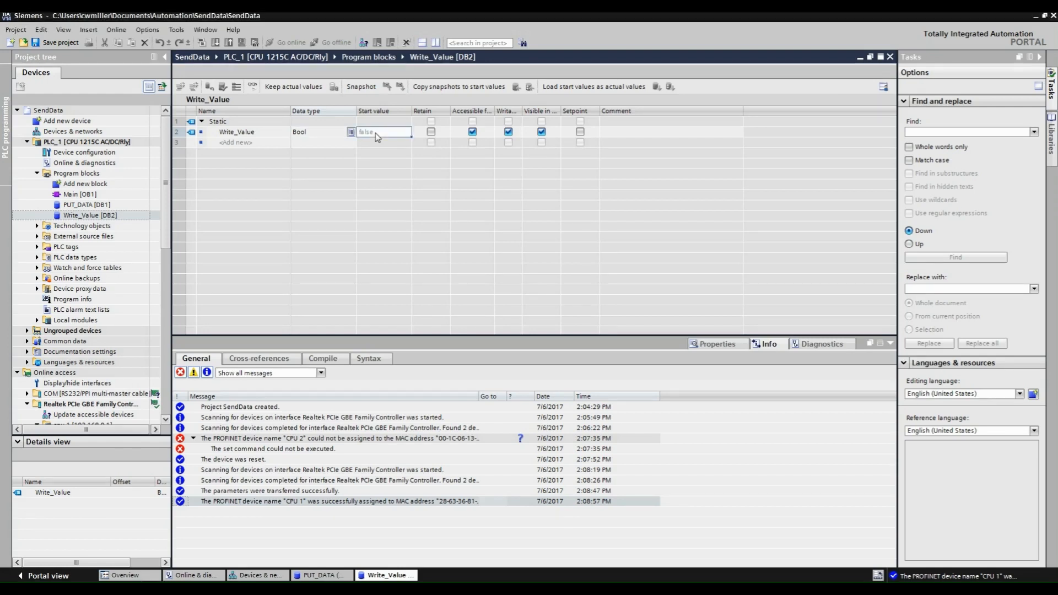
type("TRUE")
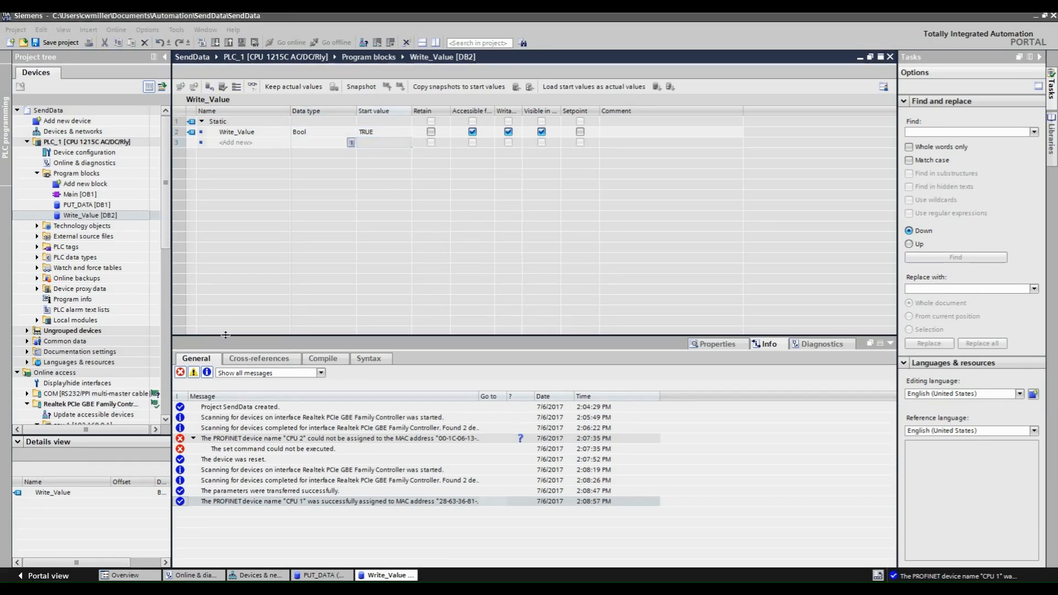
left_click(79, 194)
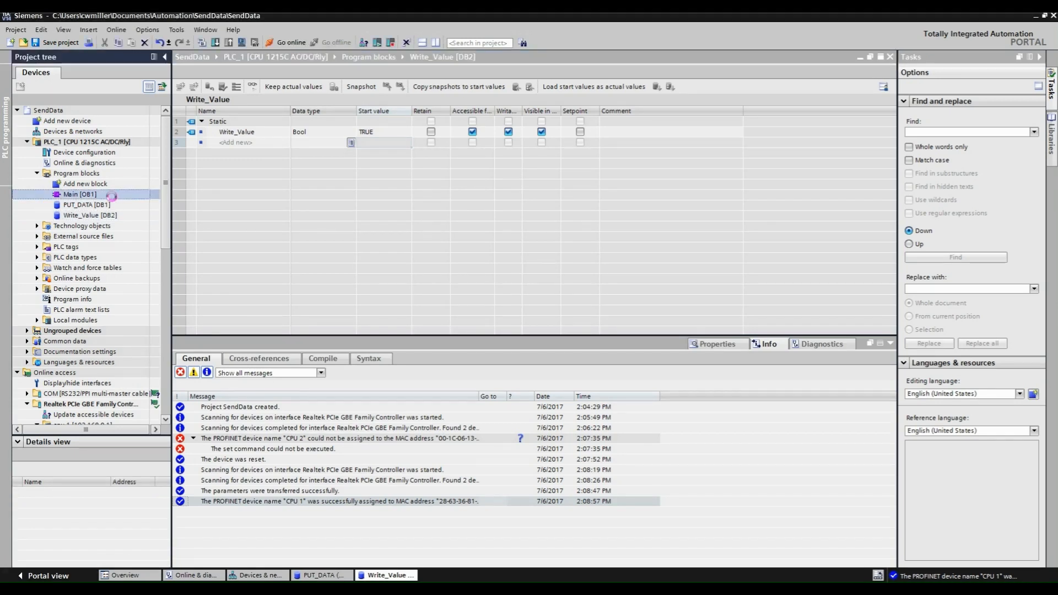
Insert a PUT call with instance PUT_DB into Main [OB1].
double_click(79, 194)
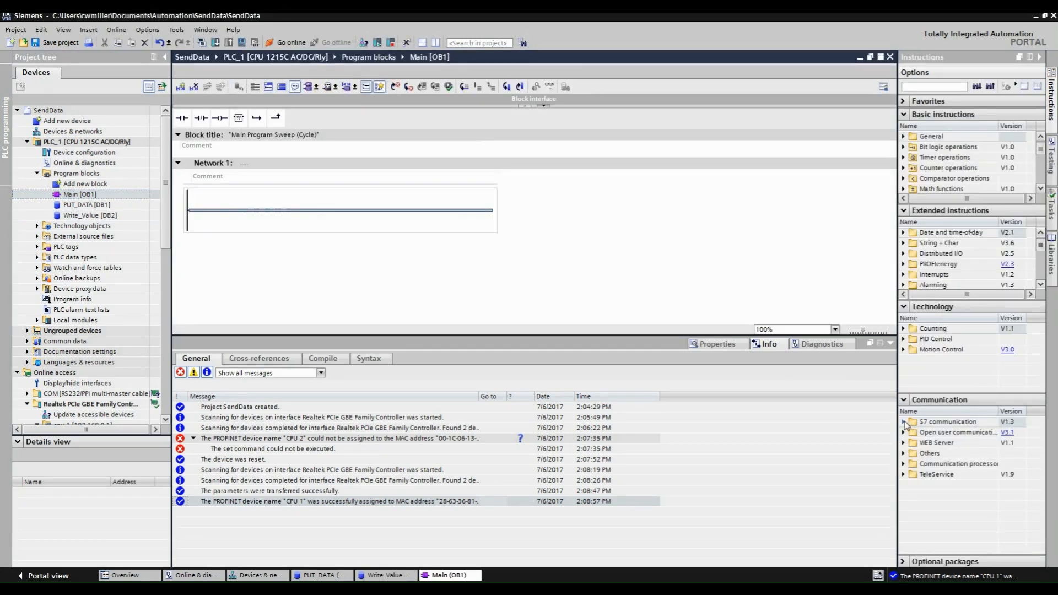
left_click(904, 422)
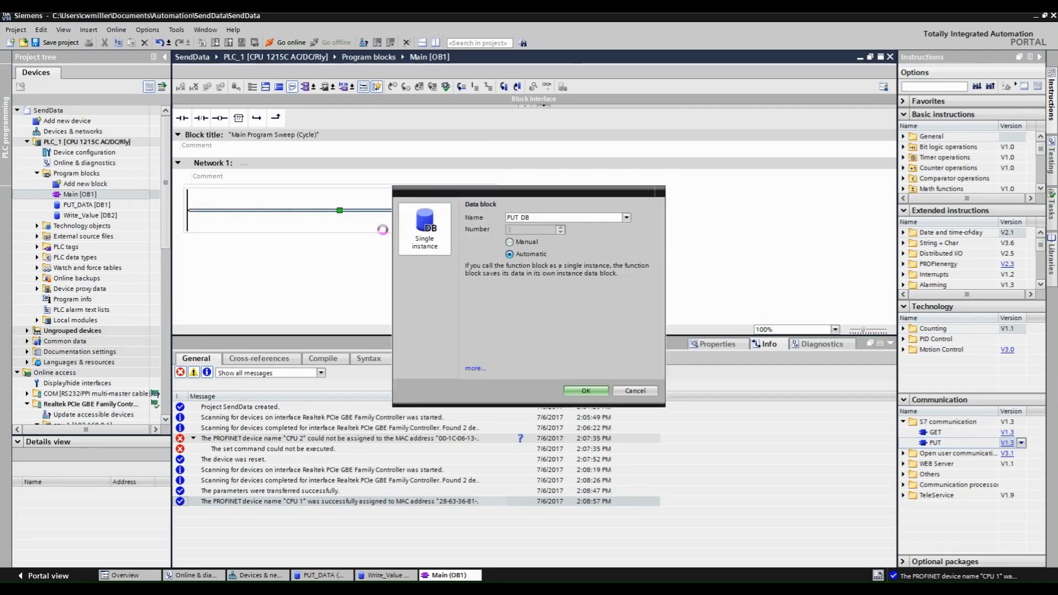
left_click(584, 390)
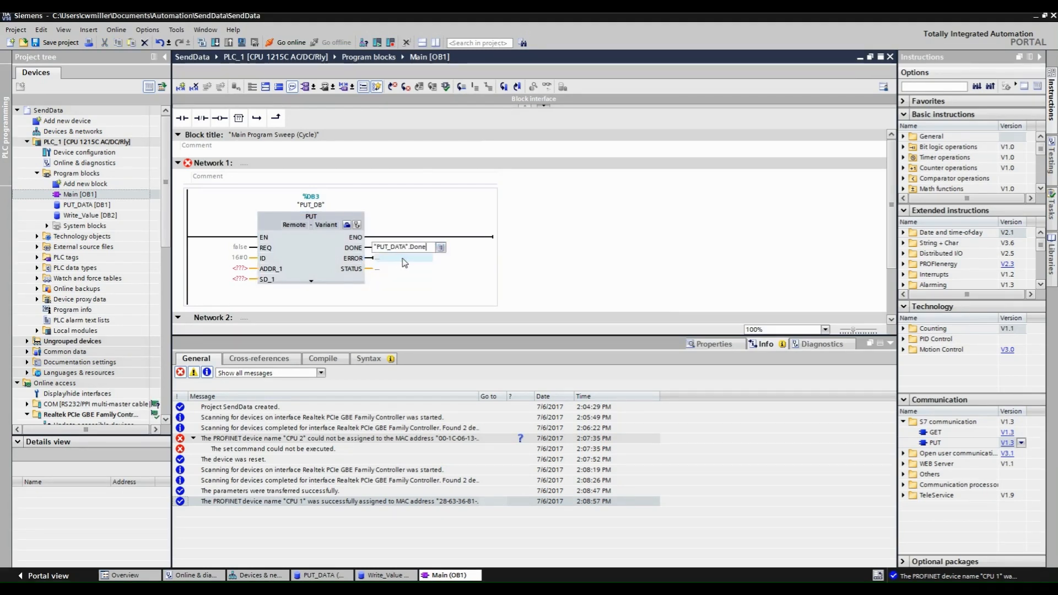
Wire PUT's ERROR, STATUS and REQ to PUT_DATA tags and SD_1 to "Write_Value".Write_Value.
left_click(398, 257)
type("\"PUT_DATA\".Error")
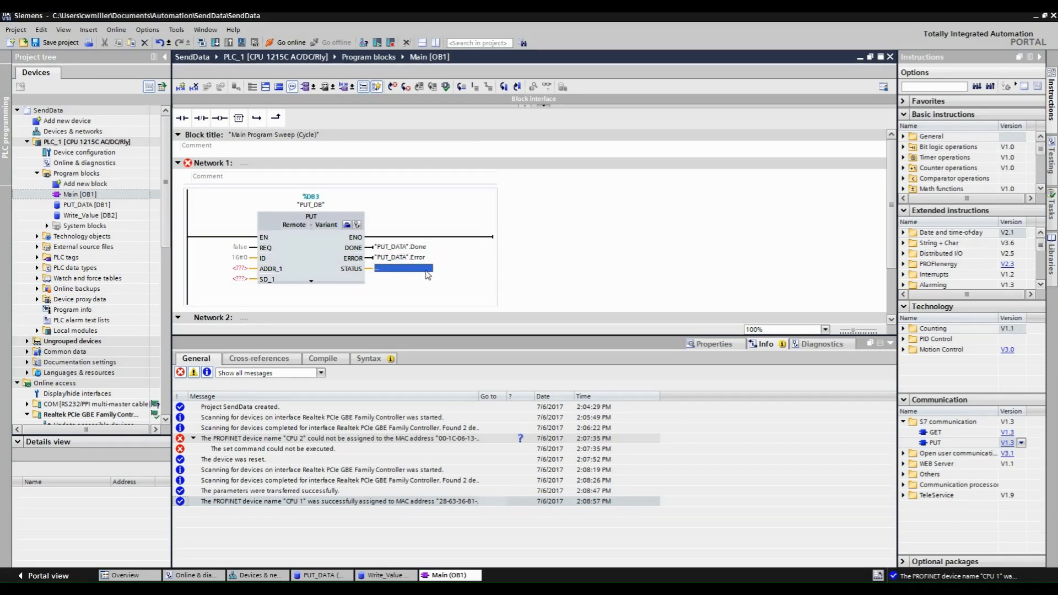
left_click(404, 268)
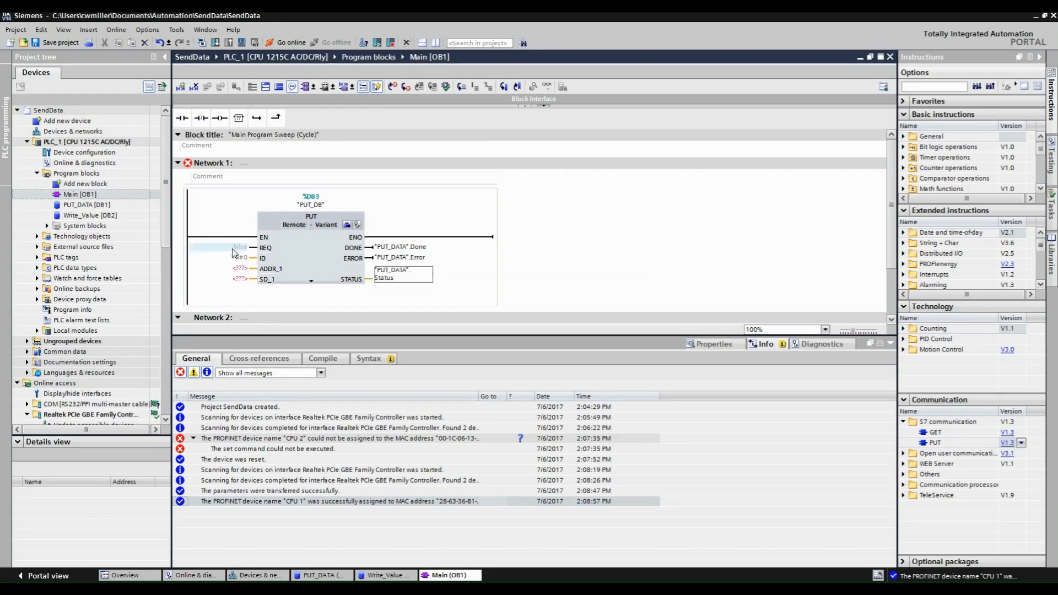
left_click(216, 246)
type("\"PUT_DATA\".Start")
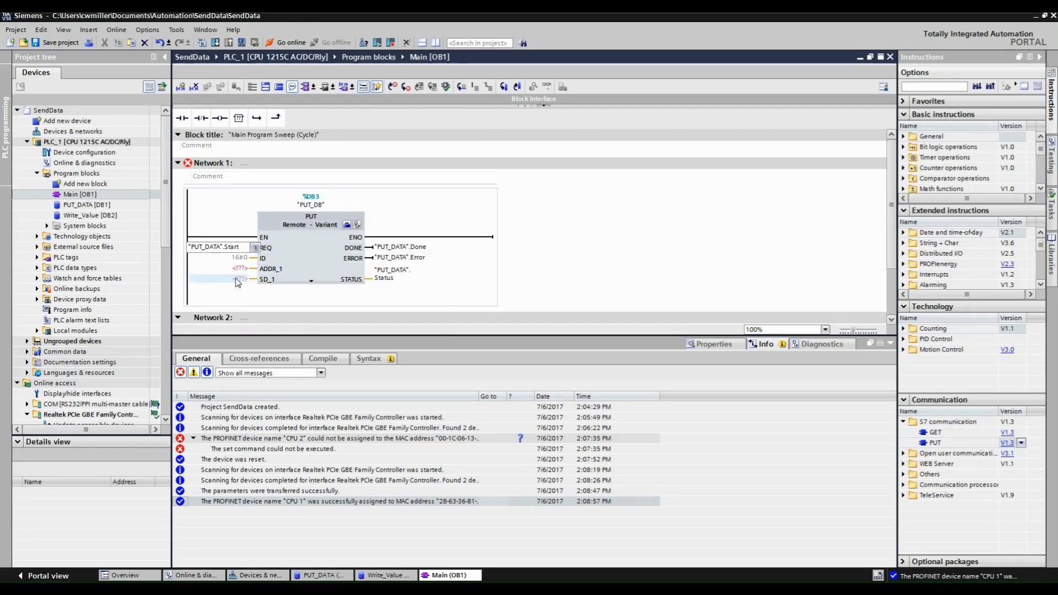
left_click(311, 280)
type("\"Write_Value\".")
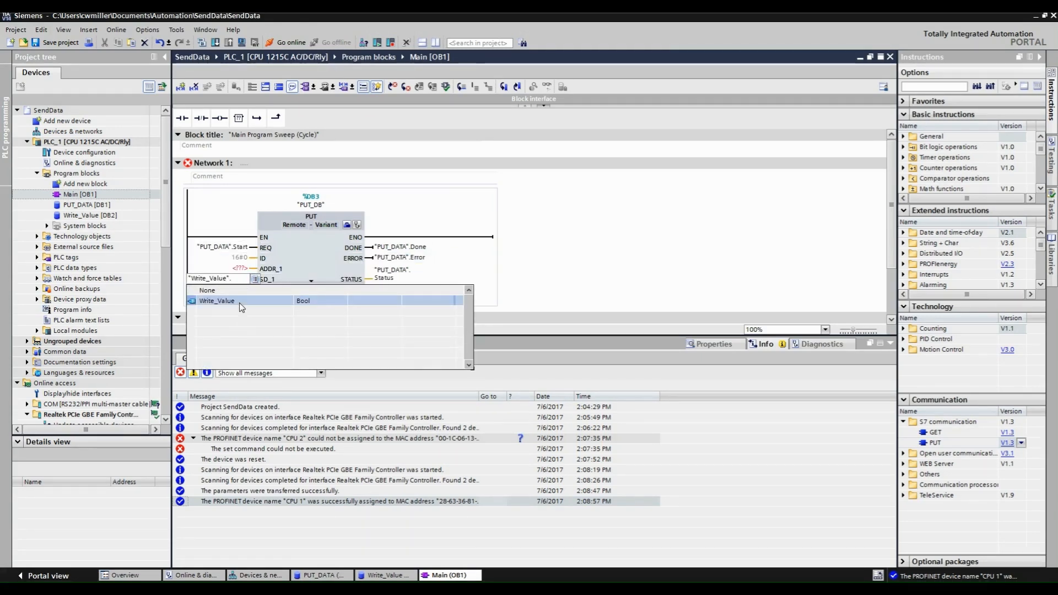
left_click(217, 300)
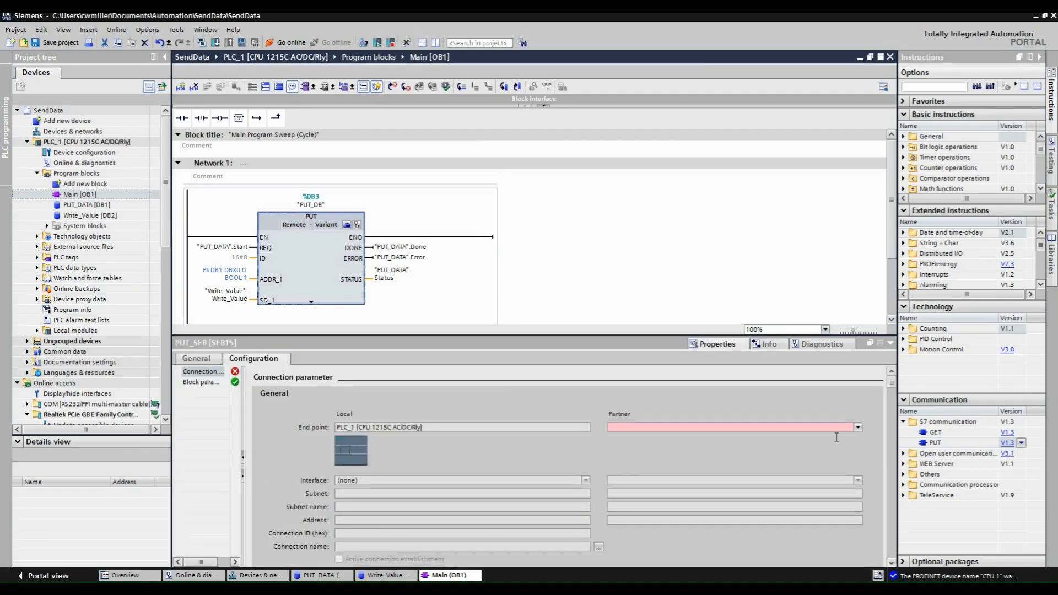
Set the PUT connection partner to Unspecified at address 192.168.0.2.
left_click(857, 427)
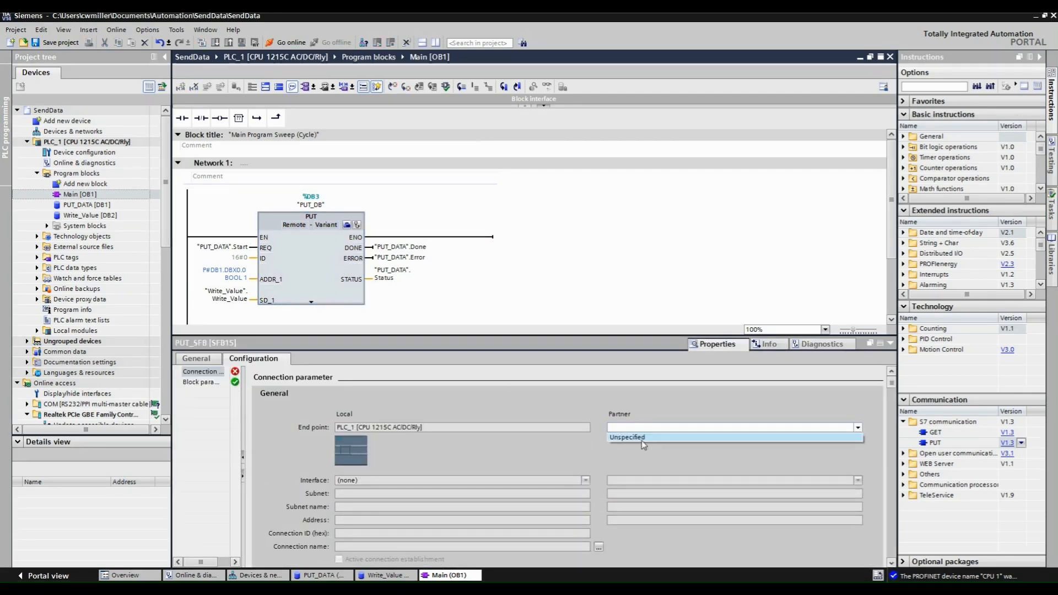
left_click(641, 438)
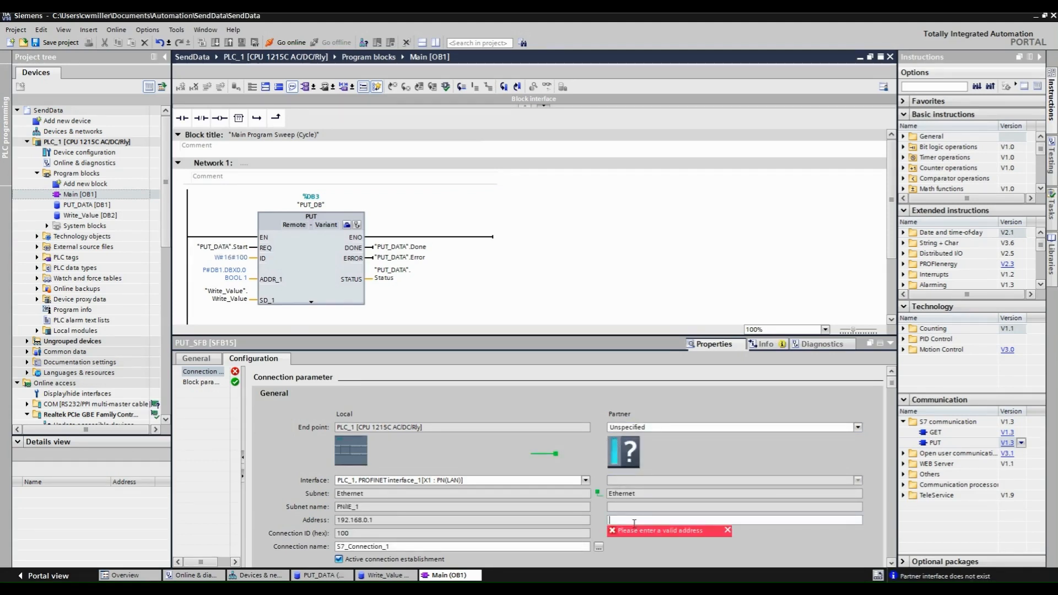
type("192.168.0.2")
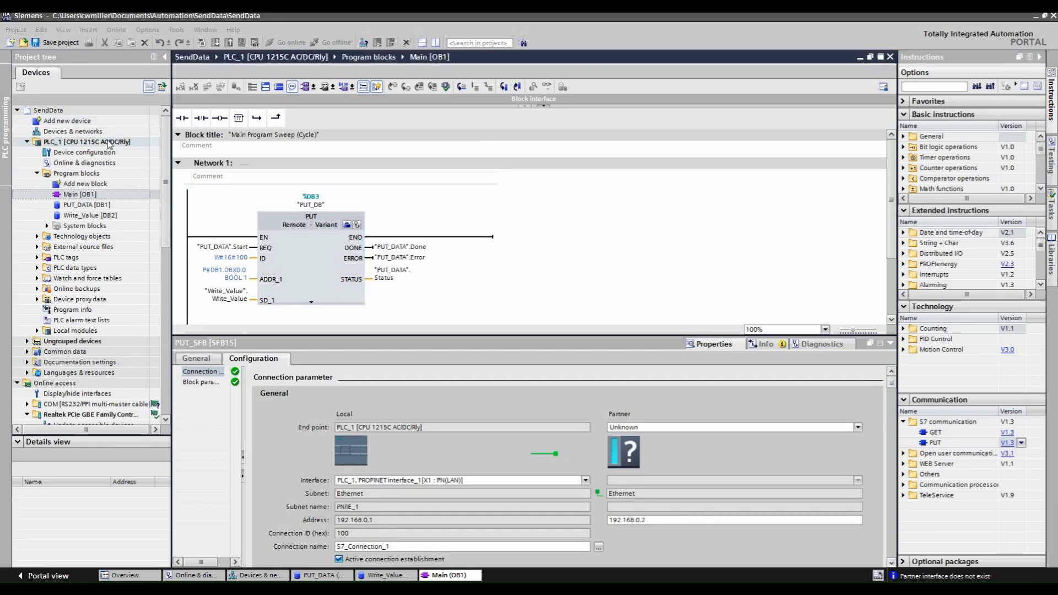
left_click(86, 142)
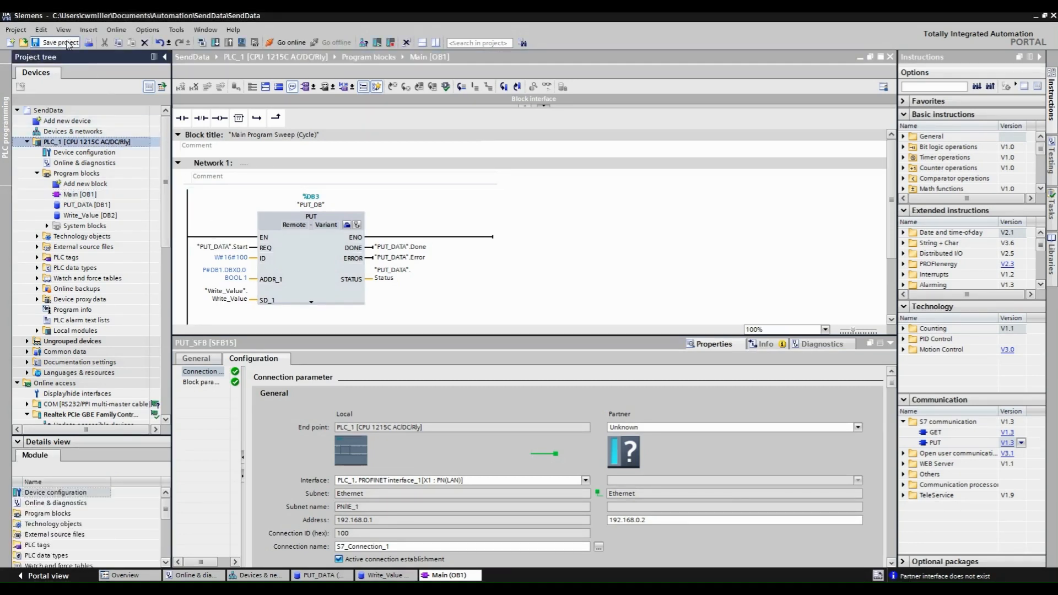
Save the project and start downloading to the CPU found at 192.168.0.1.
left_click(55, 43)
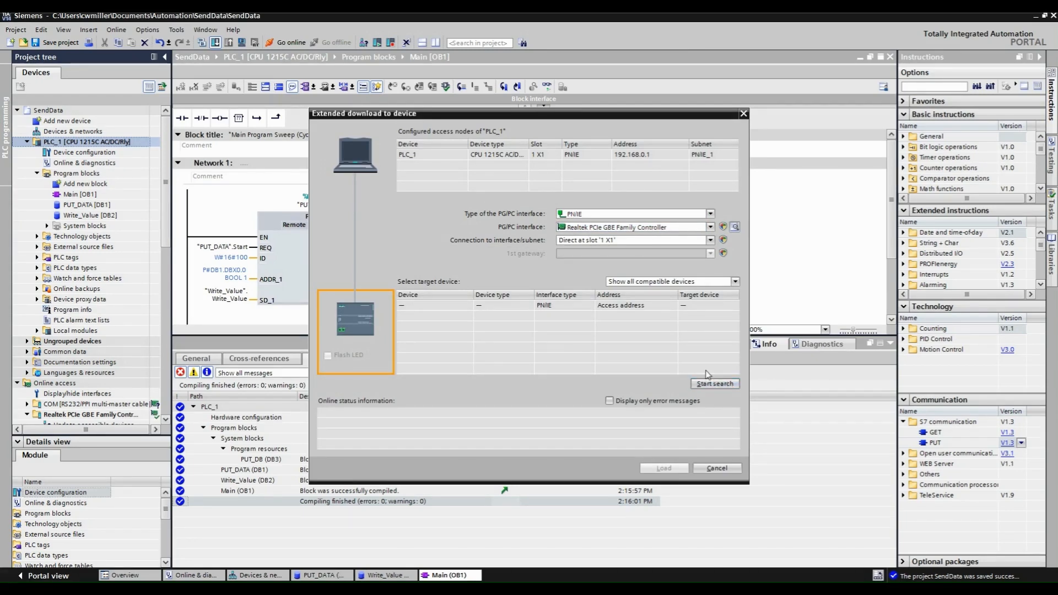
left_click(714, 383)
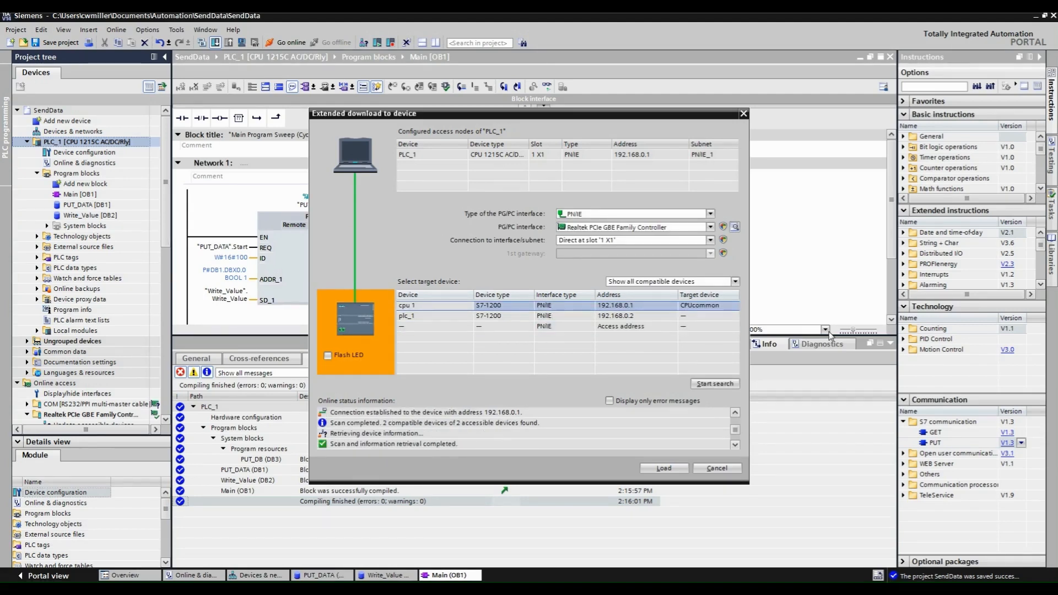
left_click(662, 468)
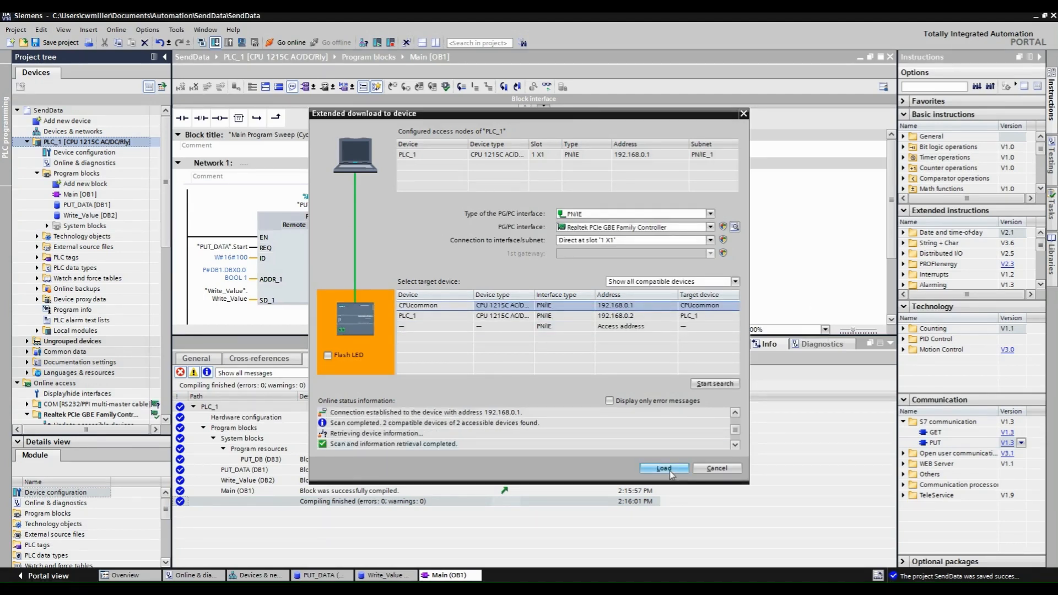
left_click(663, 468)
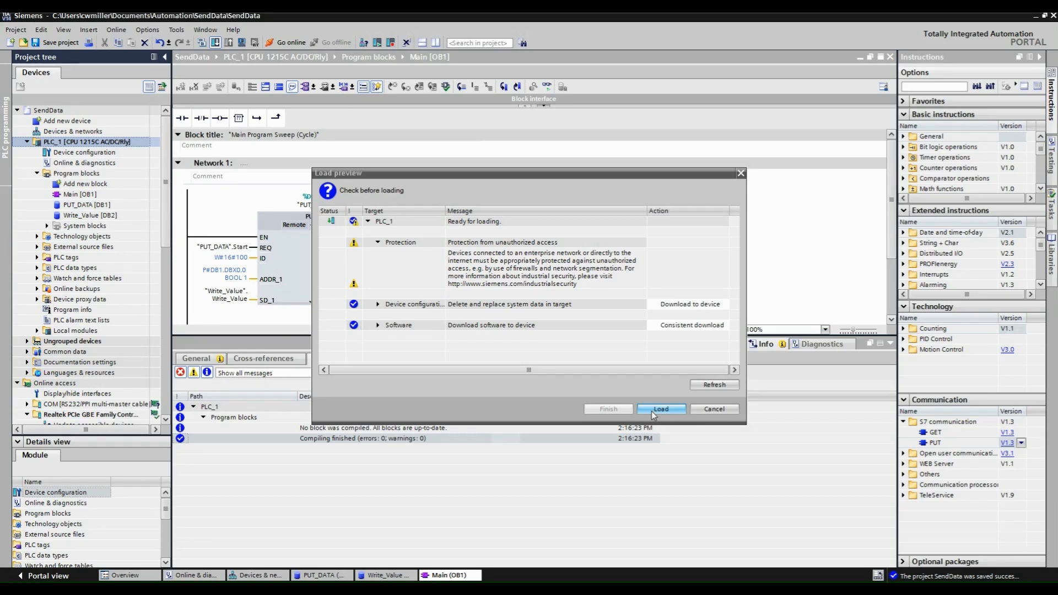
Confirm the download after the pre-check and start the modules when finished.
left_click(660, 409)
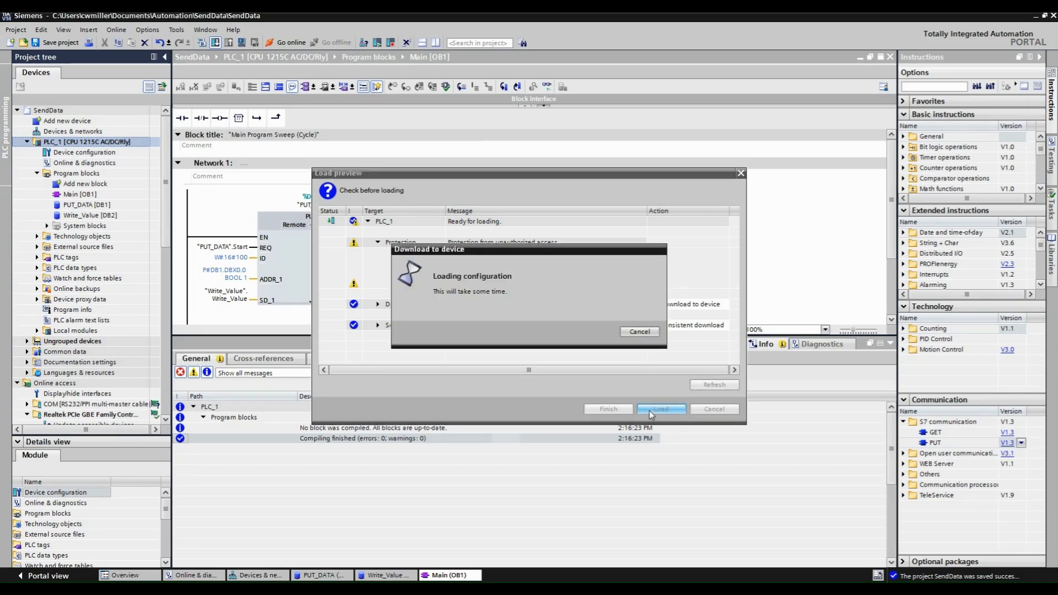
left_click(660, 409)
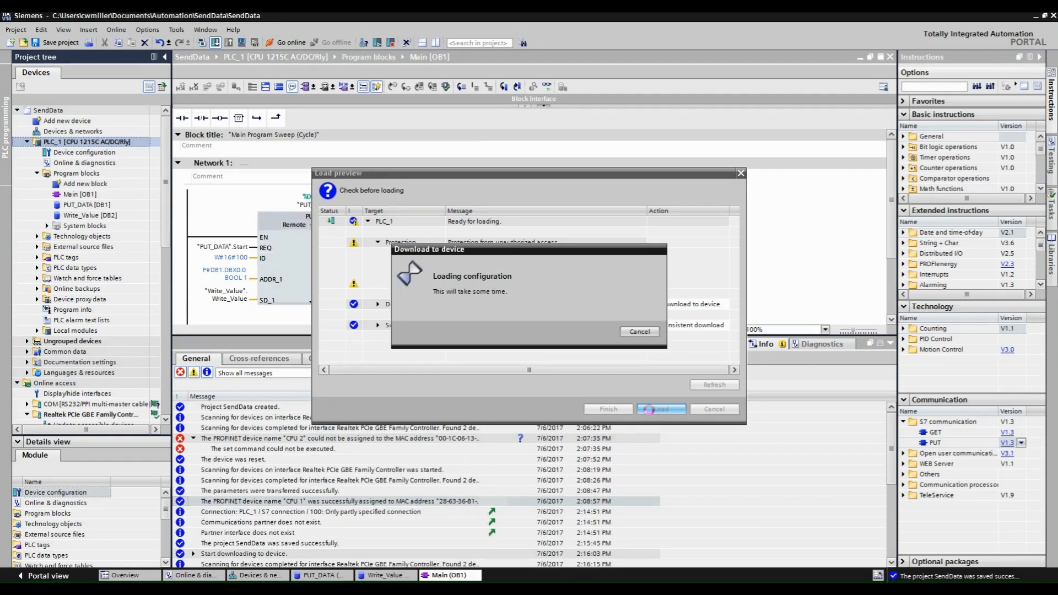
left_click(660, 409)
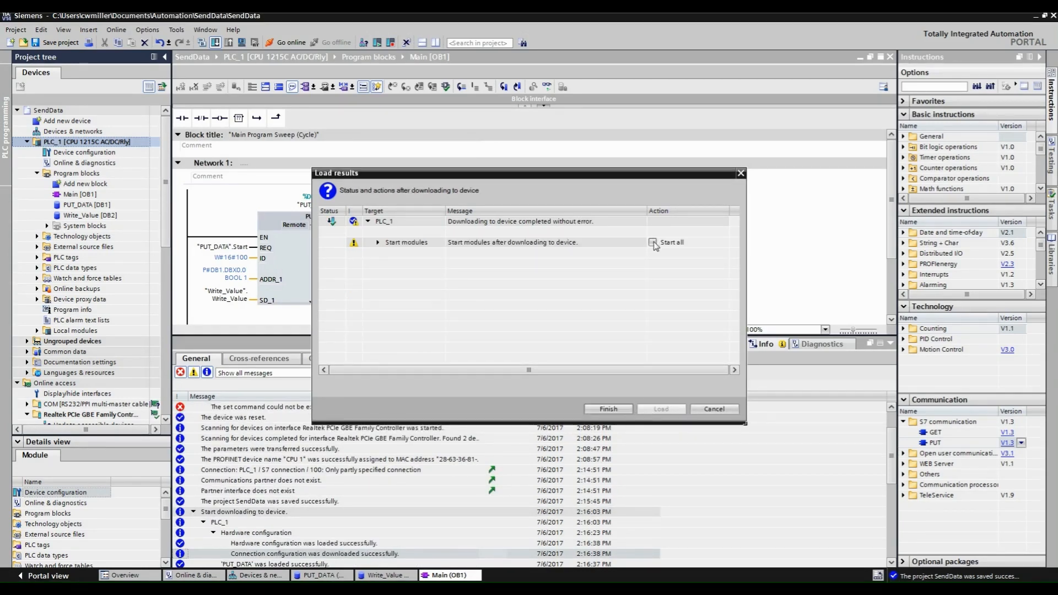
left_click(606, 409)
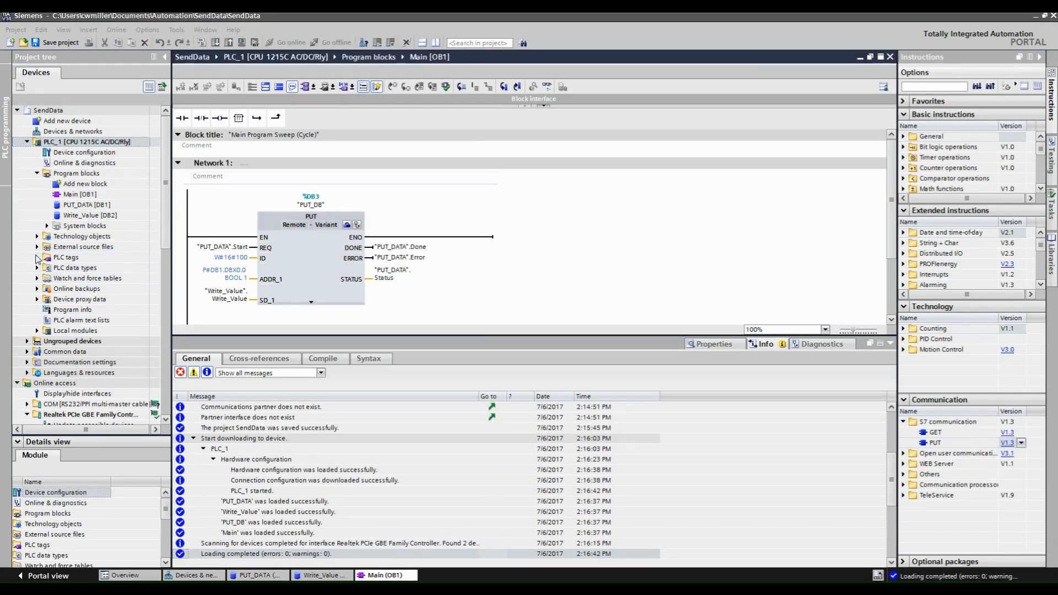
Add "PUT_DATA".Start to Watch table_1 and monitor it online.
left_click(36, 278)
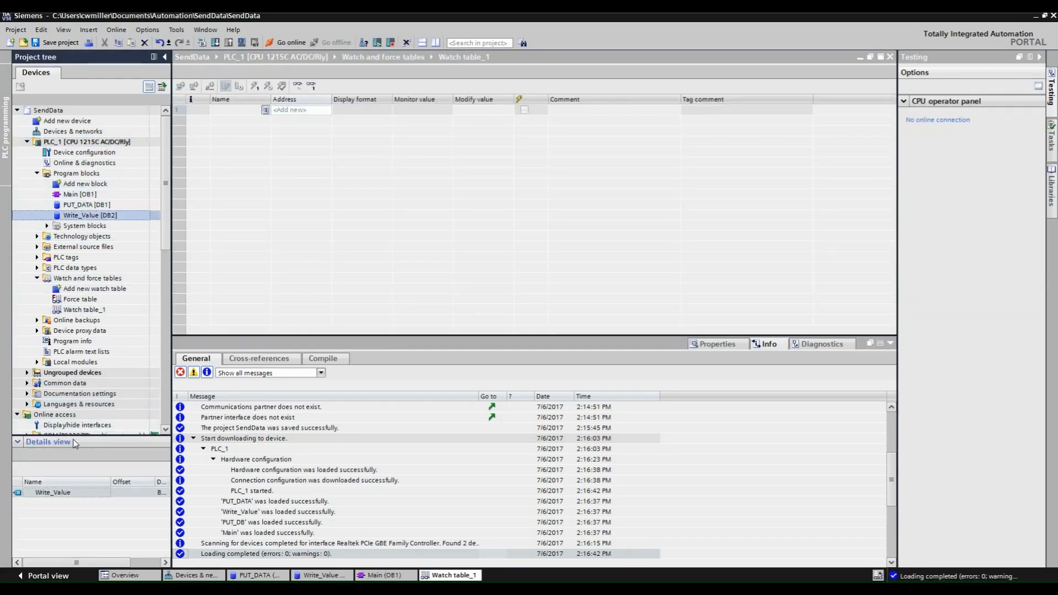
left_click(86, 205)
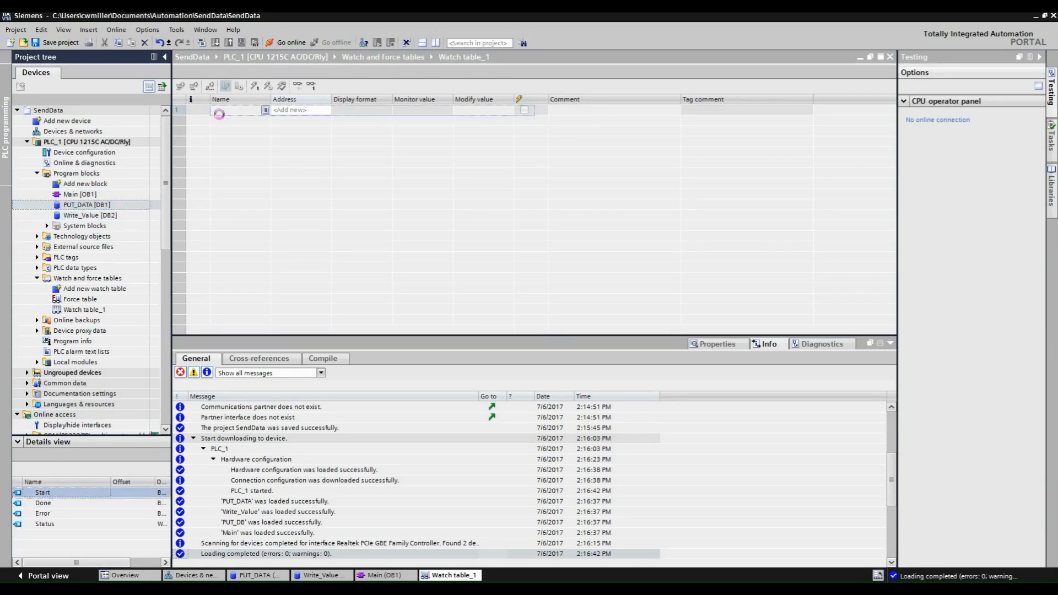
type("\"PUT_DATA\".Start")
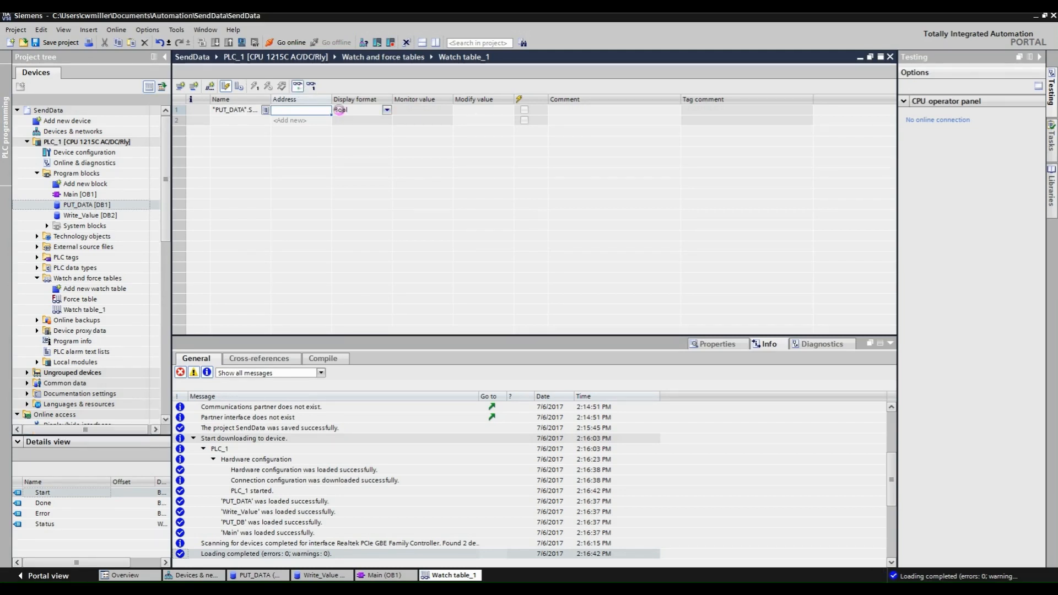
left_click(286, 42)
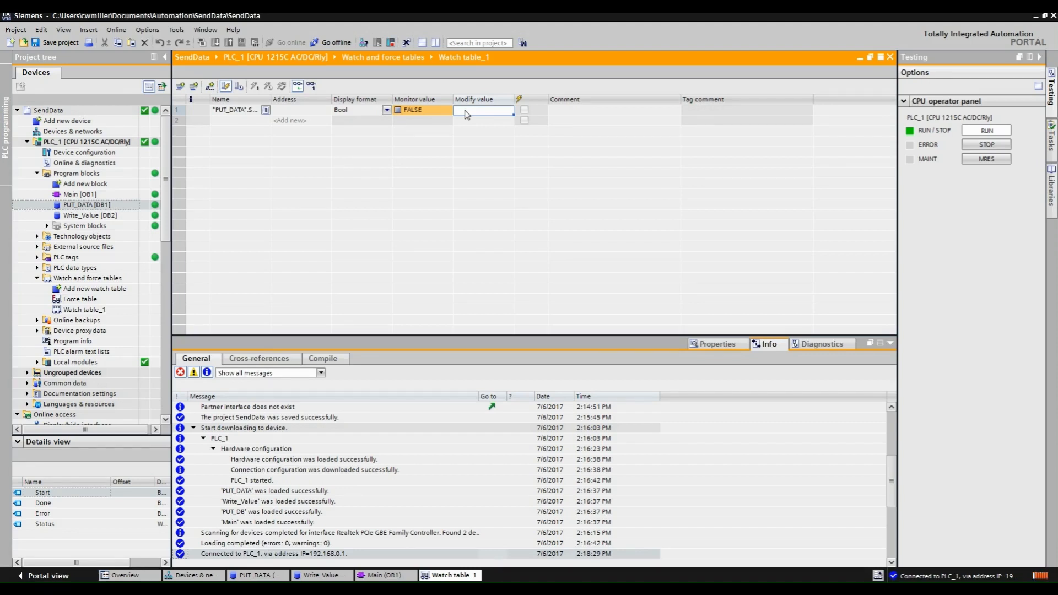
Enter TRUE as the modify value for the Start tag.
type("TRUE")
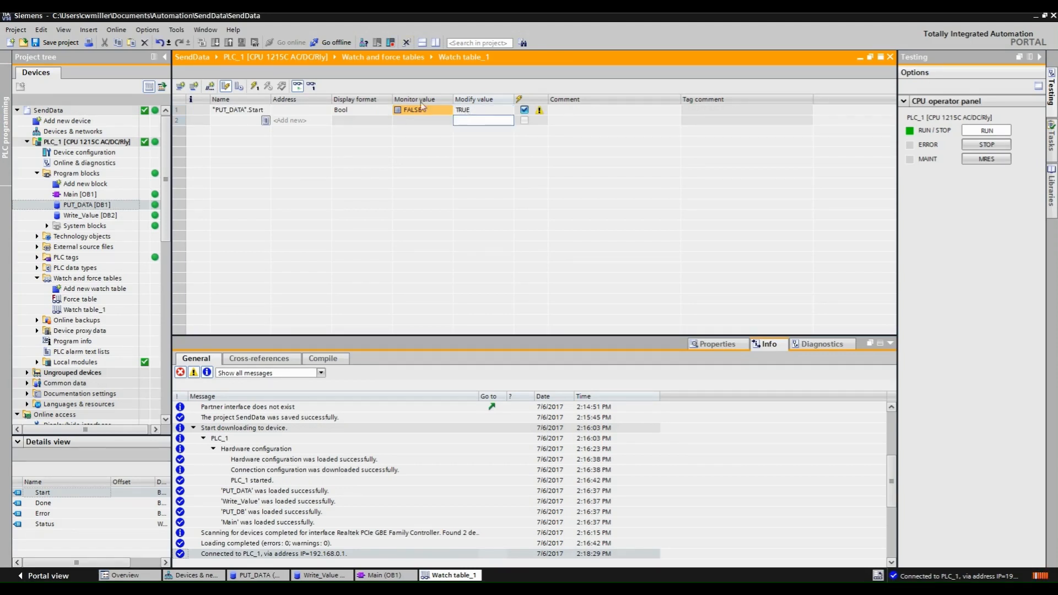
left_click(539, 109)
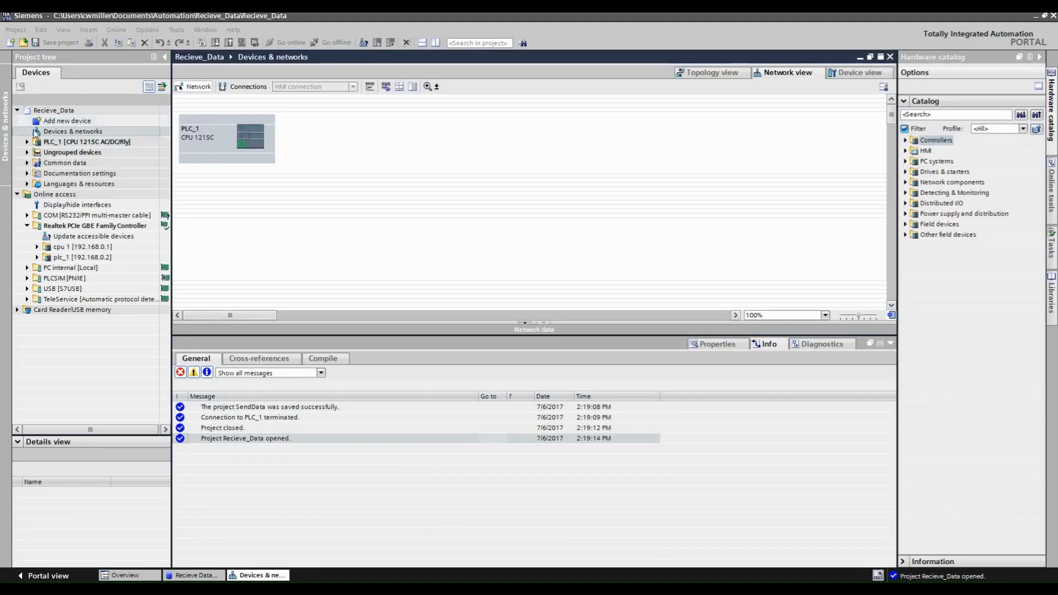
Monitor the Recieve Data [DB1] block in the Recieve_Data project online, showing Recieve Value TRUE.
left_click(26, 142)
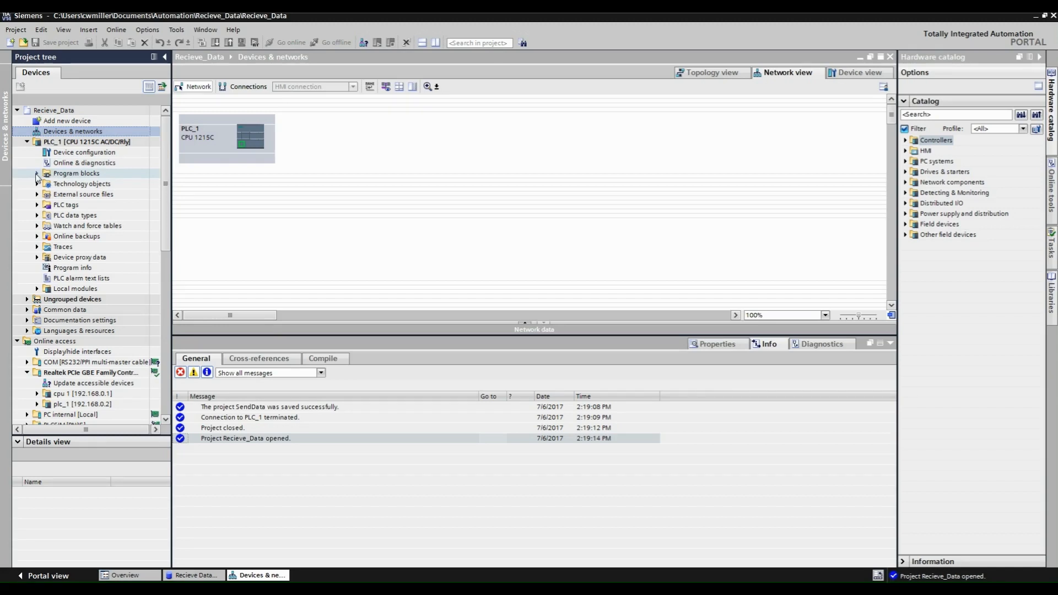
double_click(92, 205)
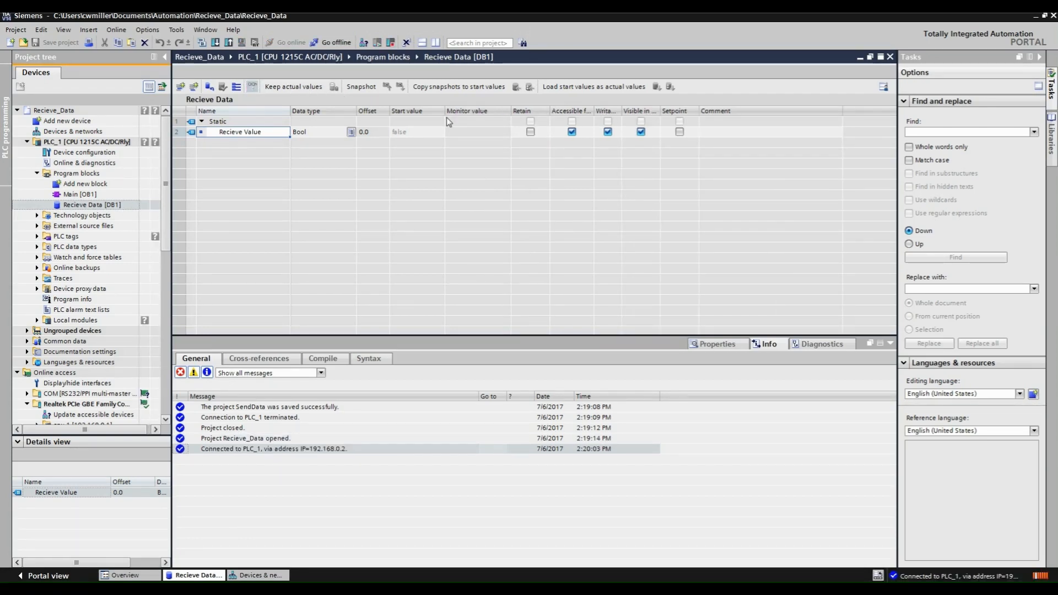
left_click(251, 86)
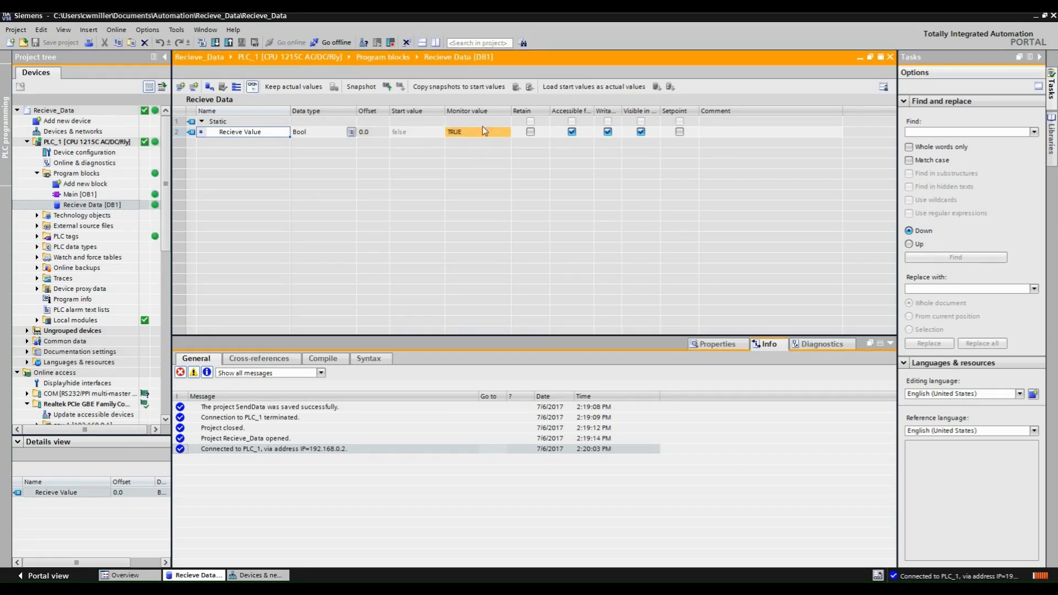